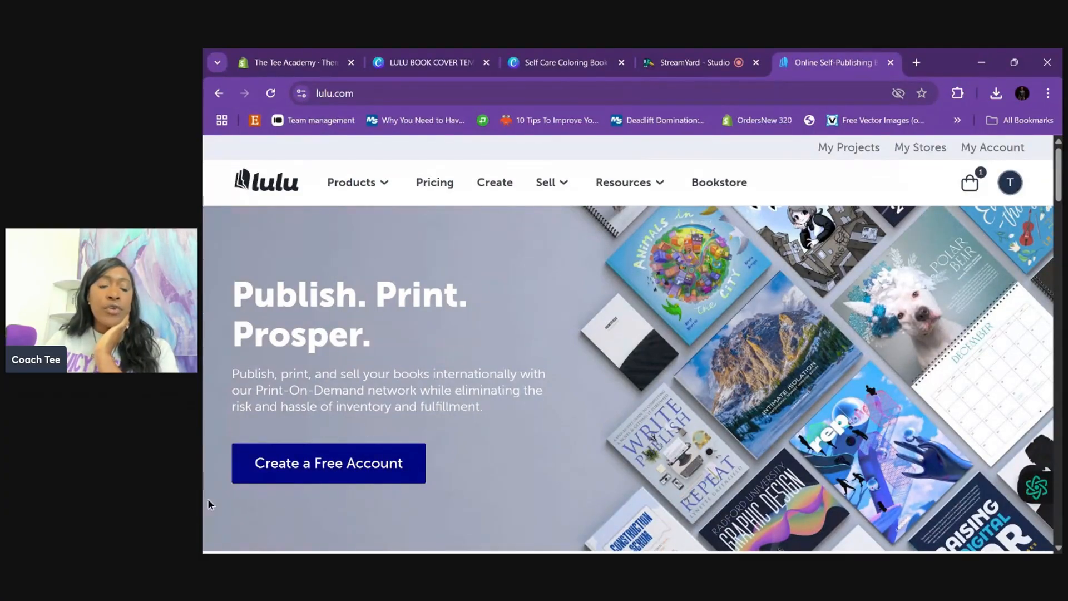
# Step: Browse Lulu's products overview, then switch to the Sell options overview
pyautogui.click(352, 182)
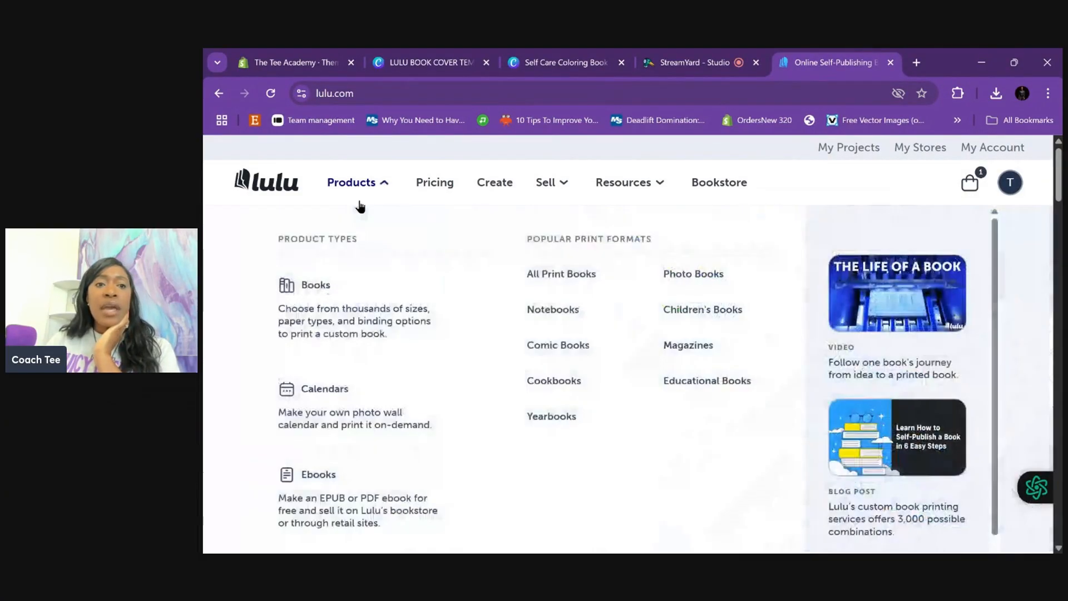
pyautogui.moveTo(371, 203)
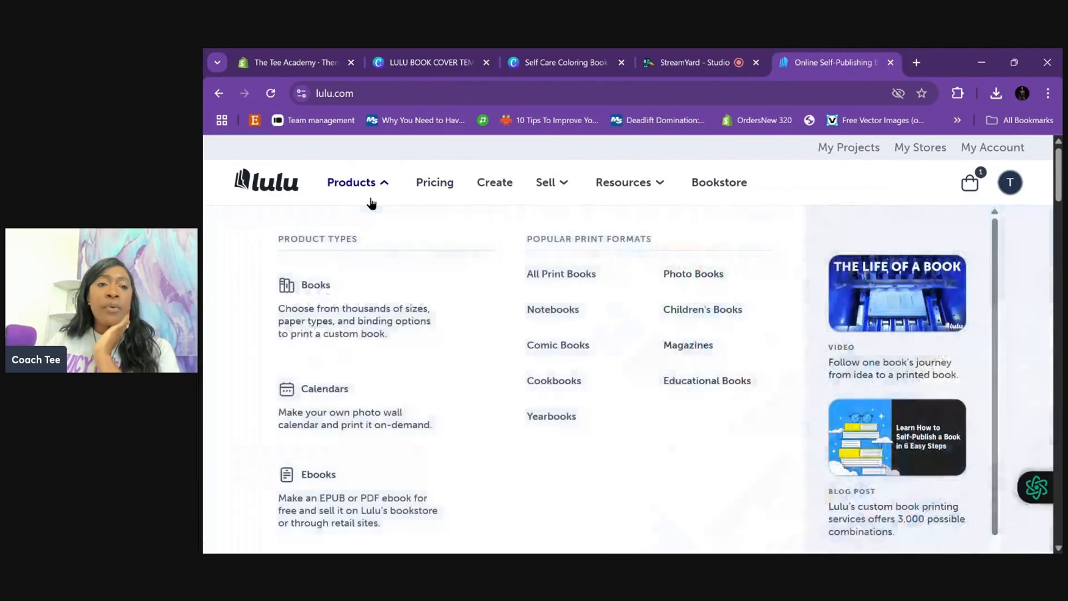
pyautogui.click(434, 181)
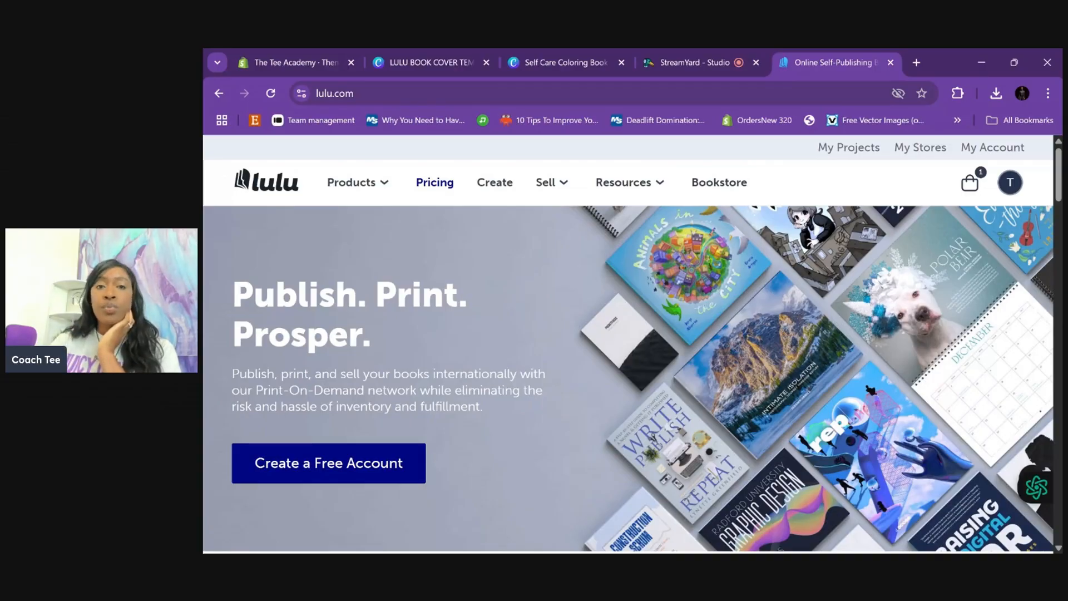
pyautogui.moveTo(579, 148)
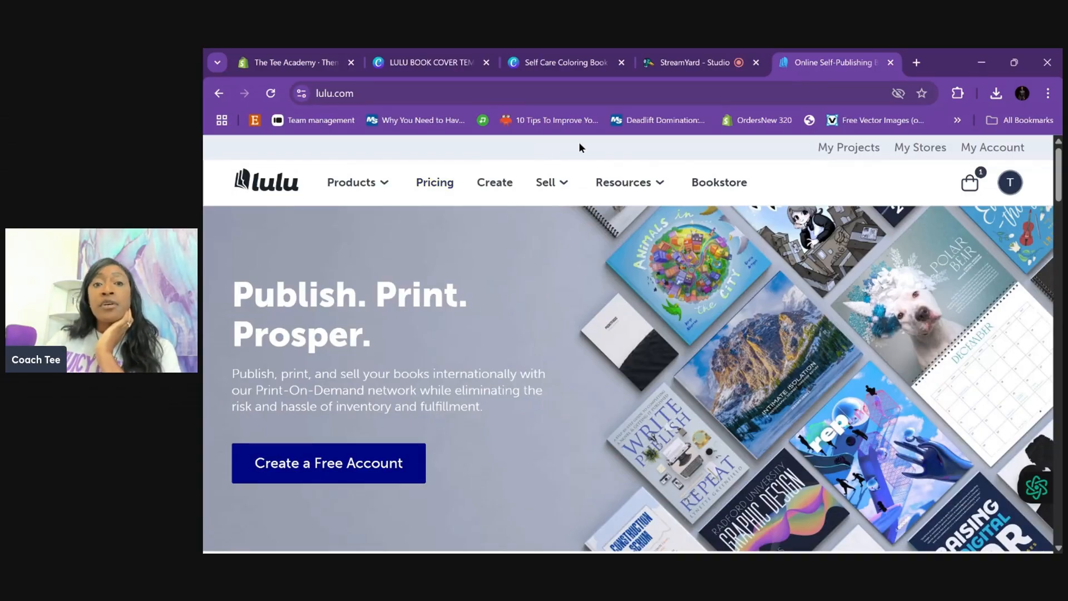
pyautogui.click(546, 183)
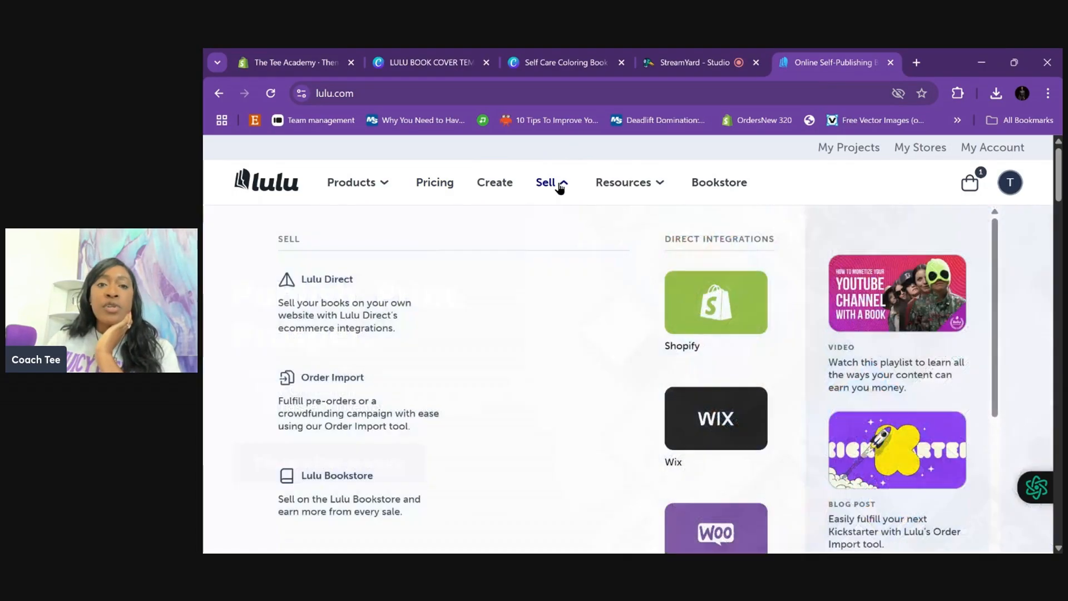
pyautogui.moveTo(558, 191)
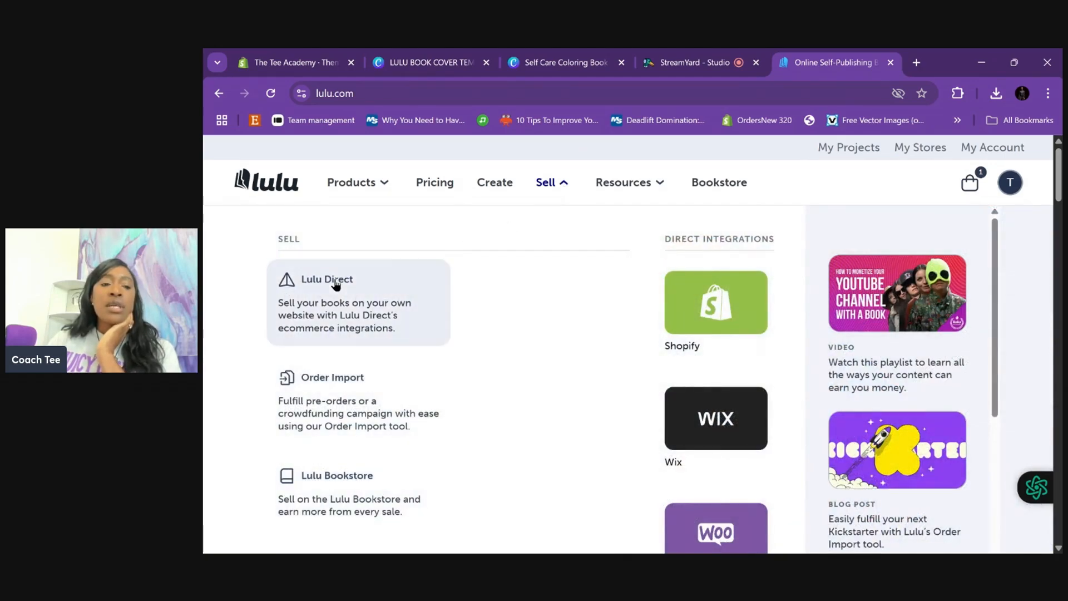
pyautogui.moveTo(715, 310)
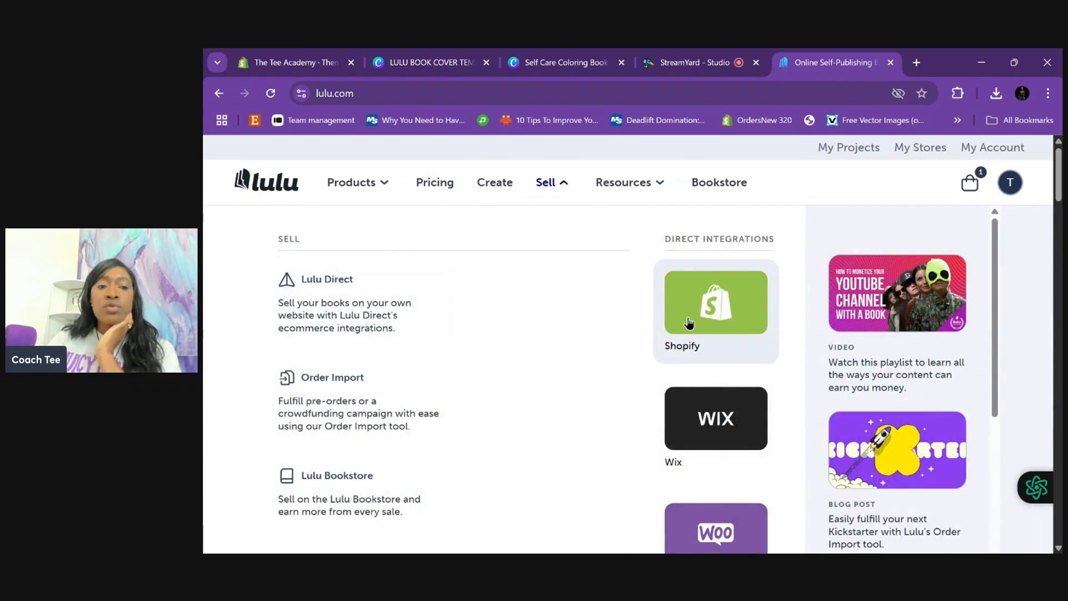
pyautogui.moveTo(609, 288)
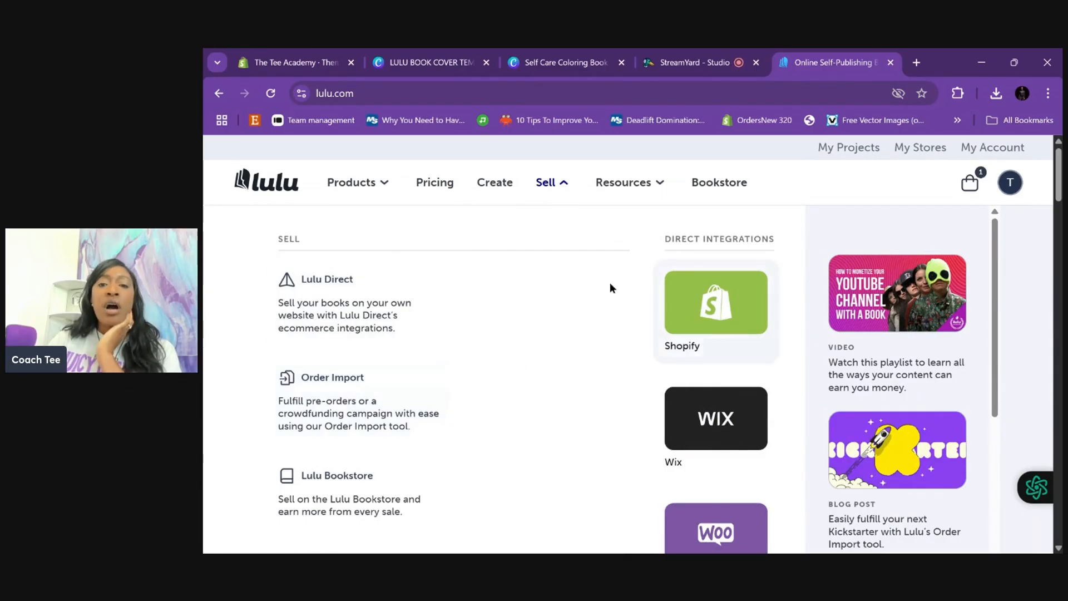
pyautogui.moveTo(606, 406)
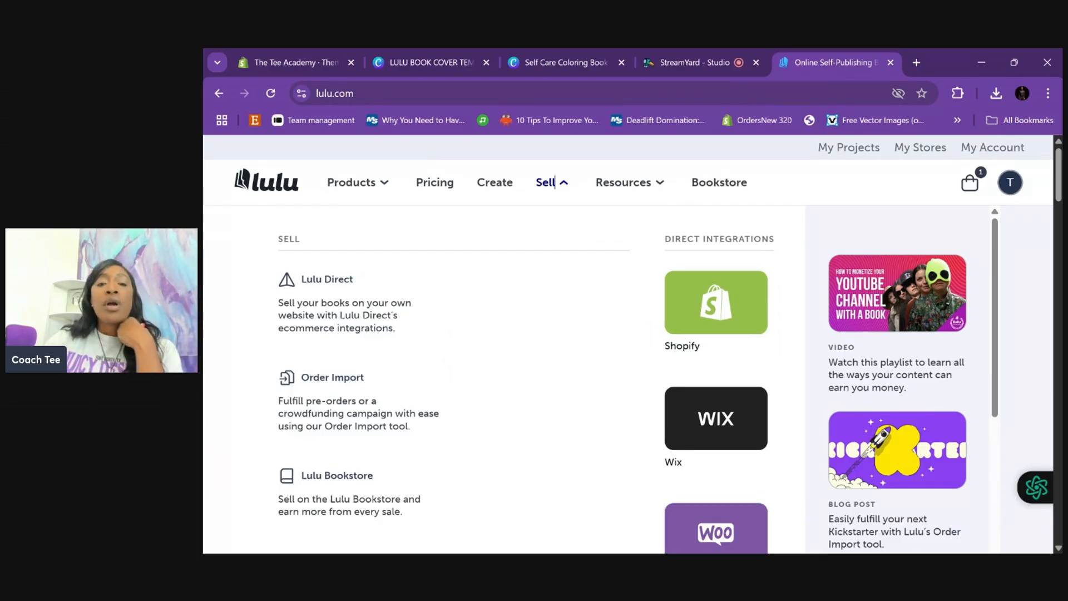
pyautogui.scroll(-3)
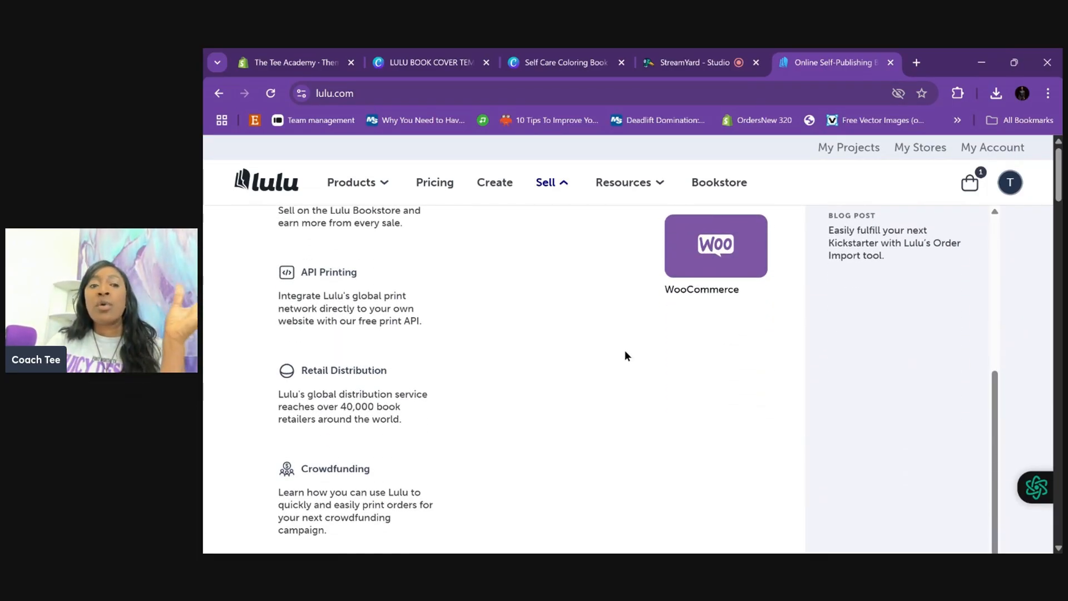
pyautogui.moveTo(478, 267)
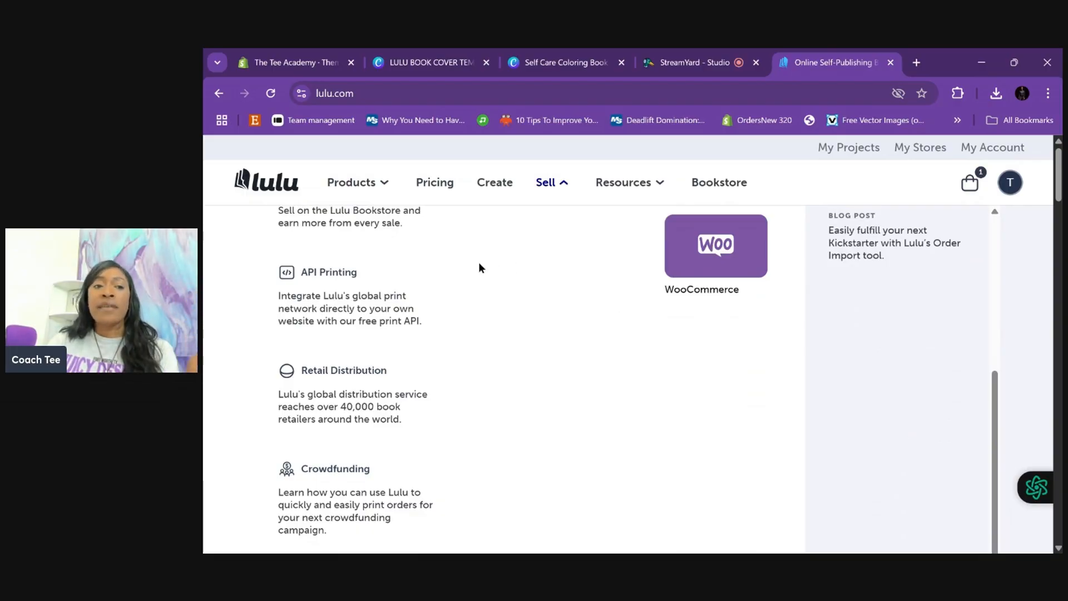
pyautogui.moveTo(523, 355)
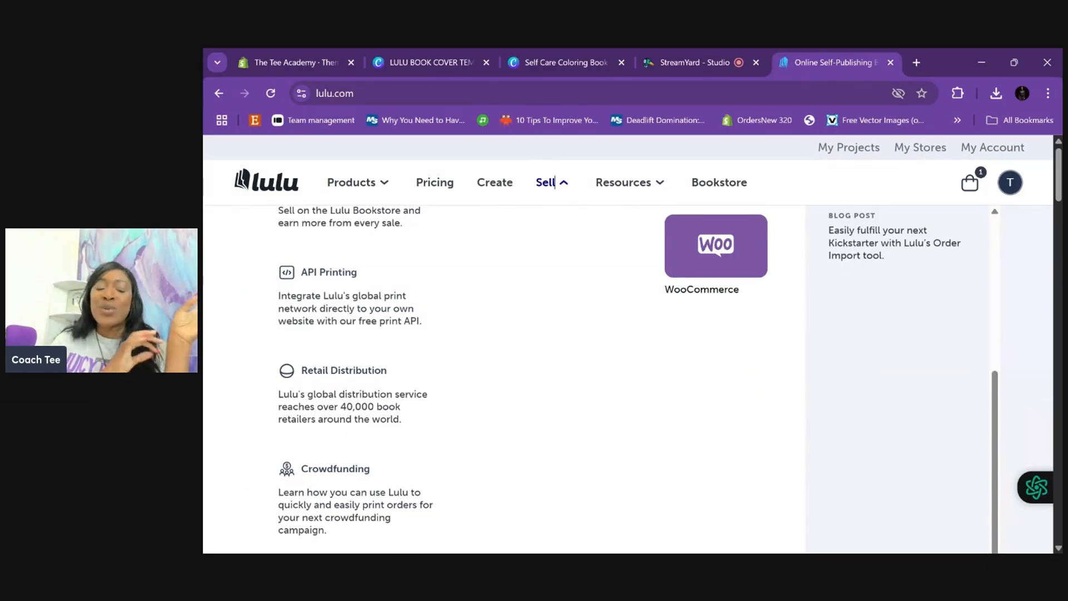
pyautogui.moveTo(386, 293)
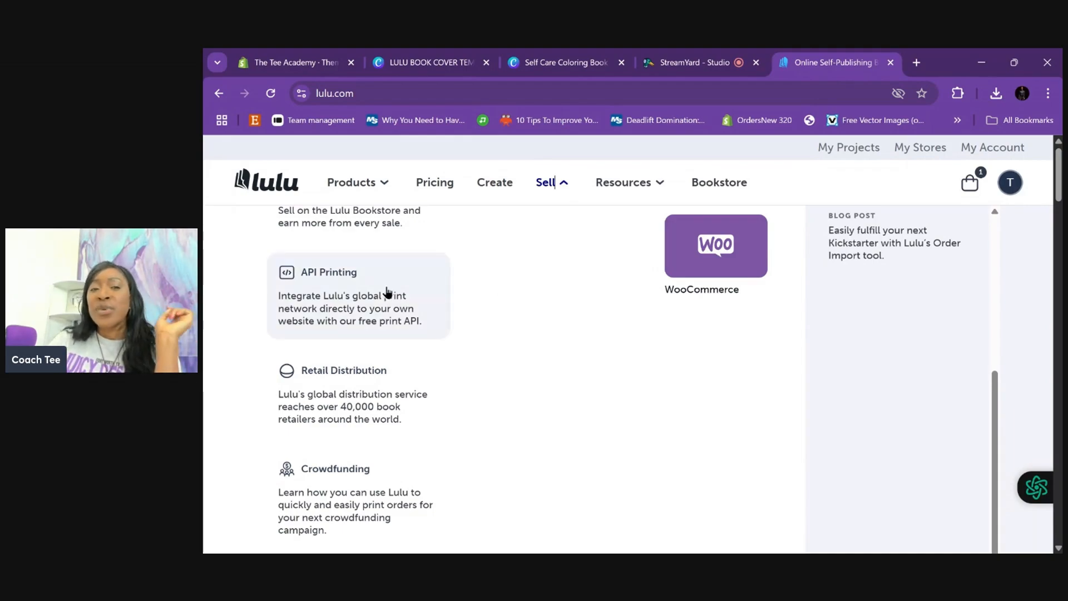
pyautogui.scroll(3)
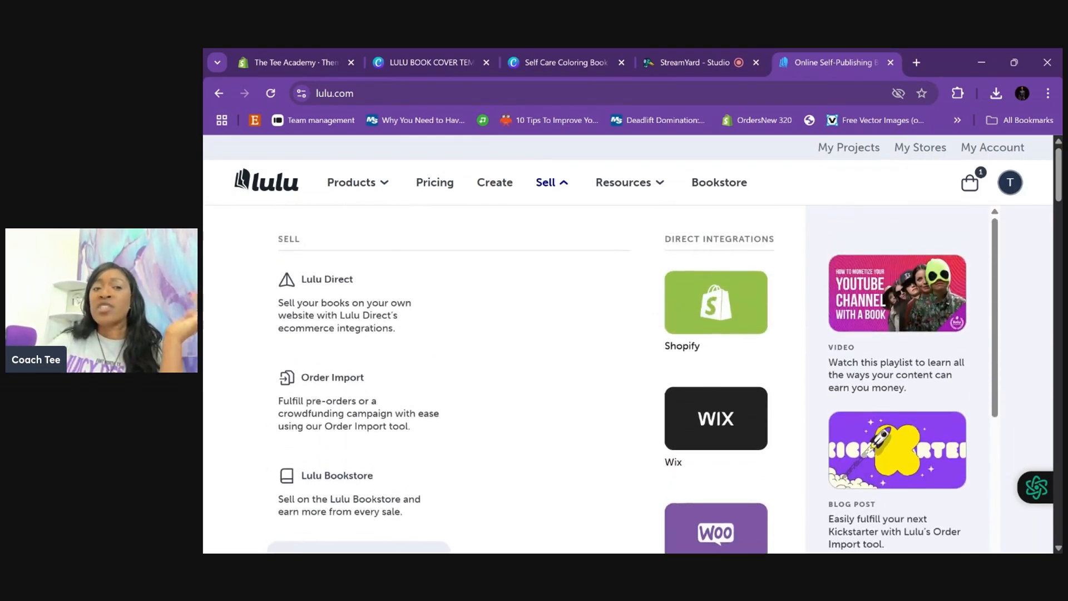
# Step: Go to the Shopify integration page and start connecting a Shopify store to Lulu Direct
pyautogui.click(715, 302)
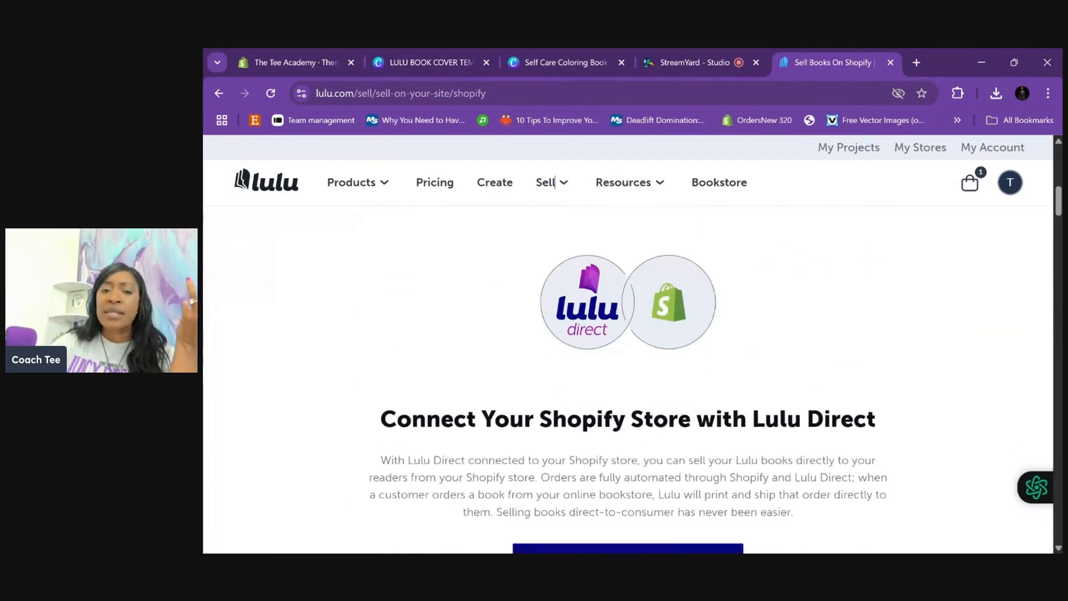
pyautogui.scroll(-3)
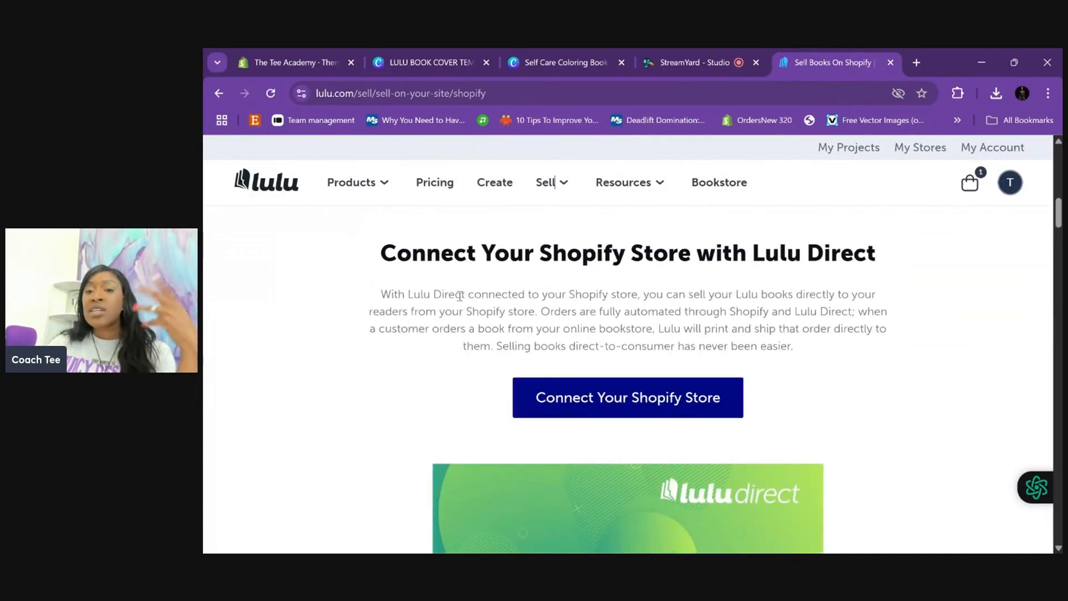
pyautogui.click(626, 397)
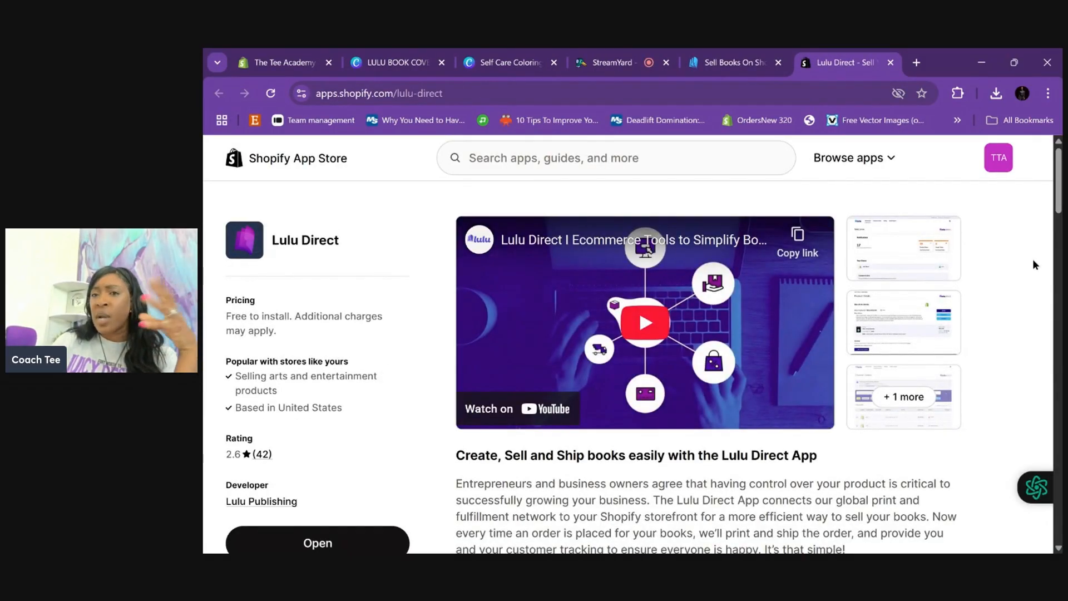
# Step: Review the Lulu Direct app listing in the Shopify App Store
pyautogui.scroll(-3)
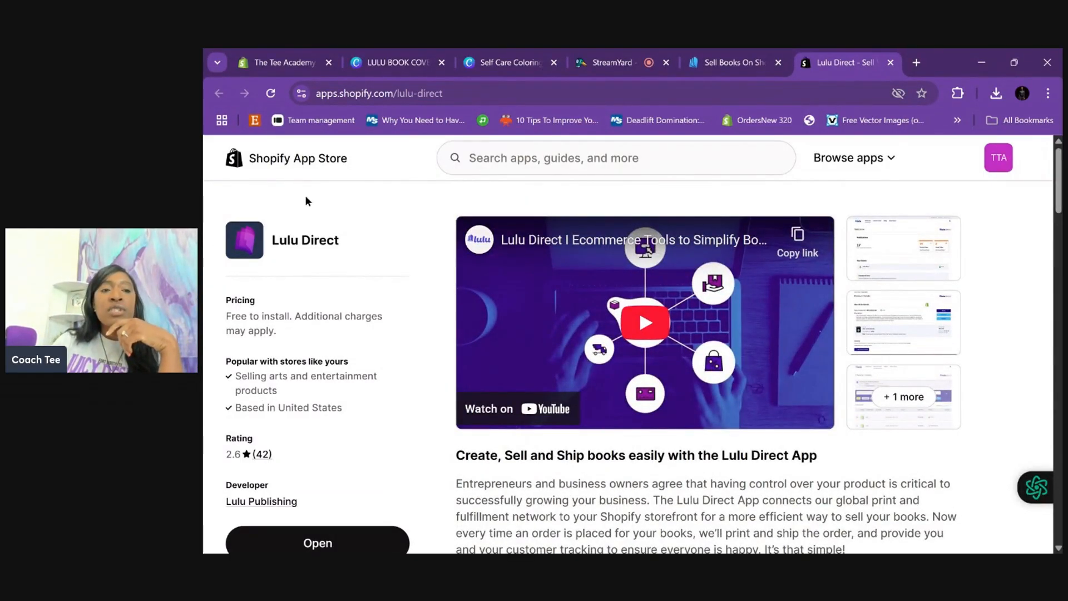
pyautogui.moveTo(266, 156)
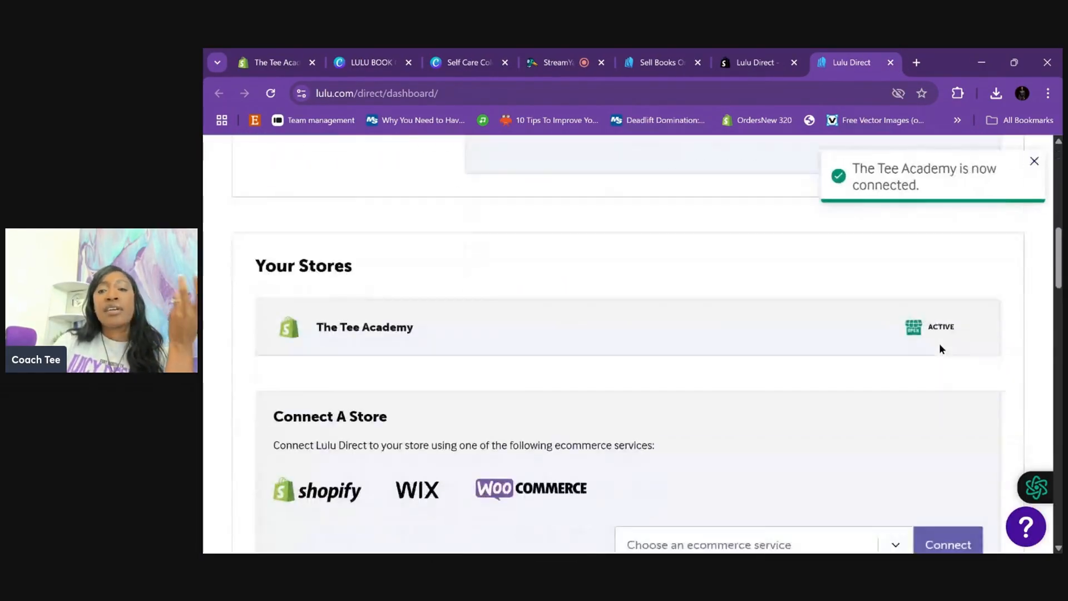
# Step: Check the Lulu Direct dashboard lists the Shopify store as connected and active
pyautogui.scroll(3)
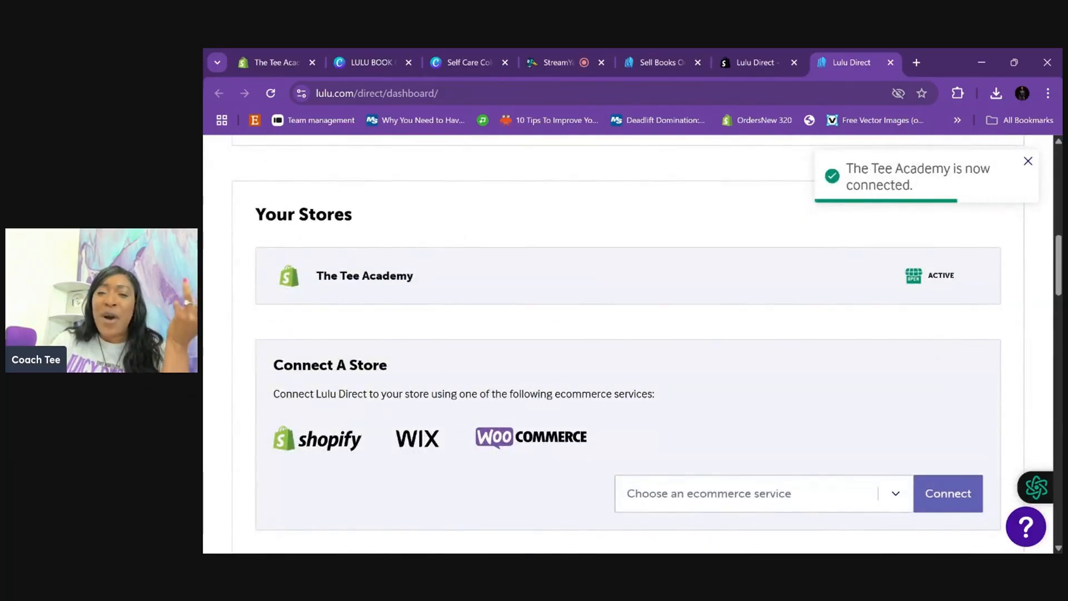
pyautogui.moveTo(297, 285)
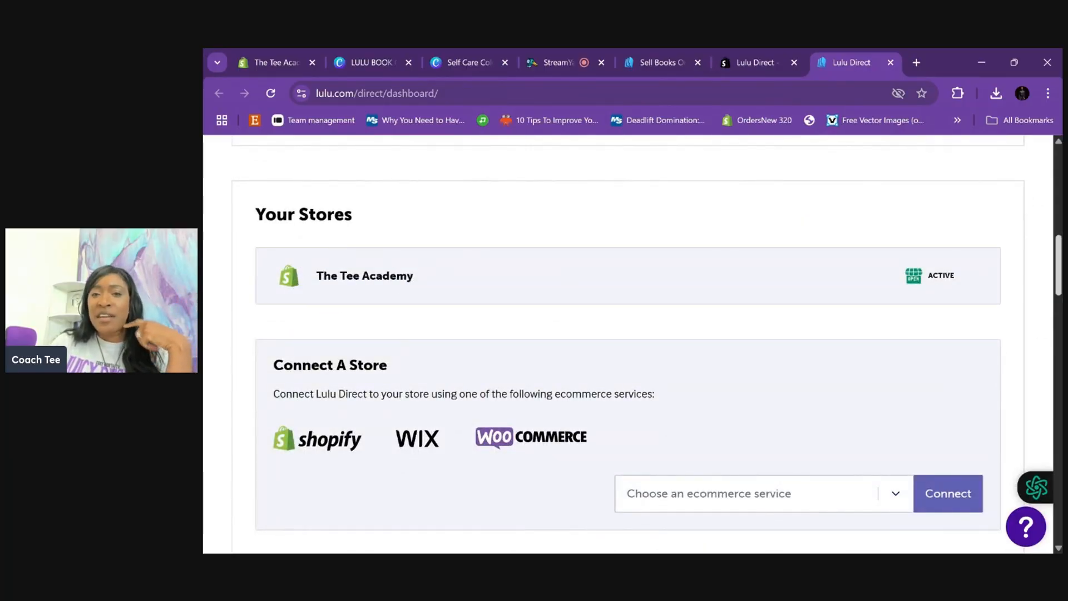
pyautogui.moveTo(1043, 325)
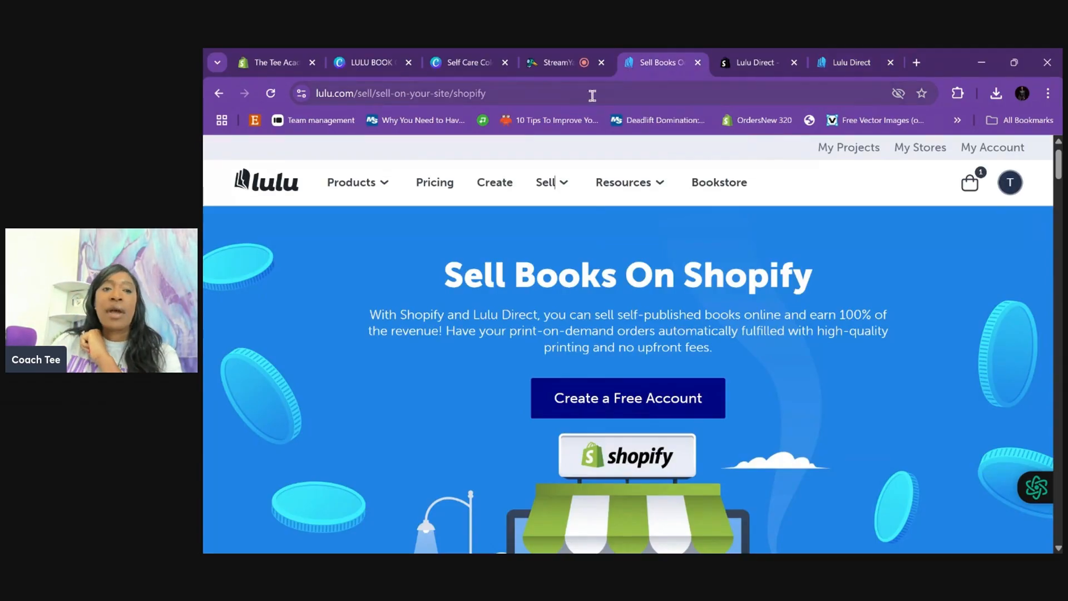
pyautogui.moveTo(494, 182)
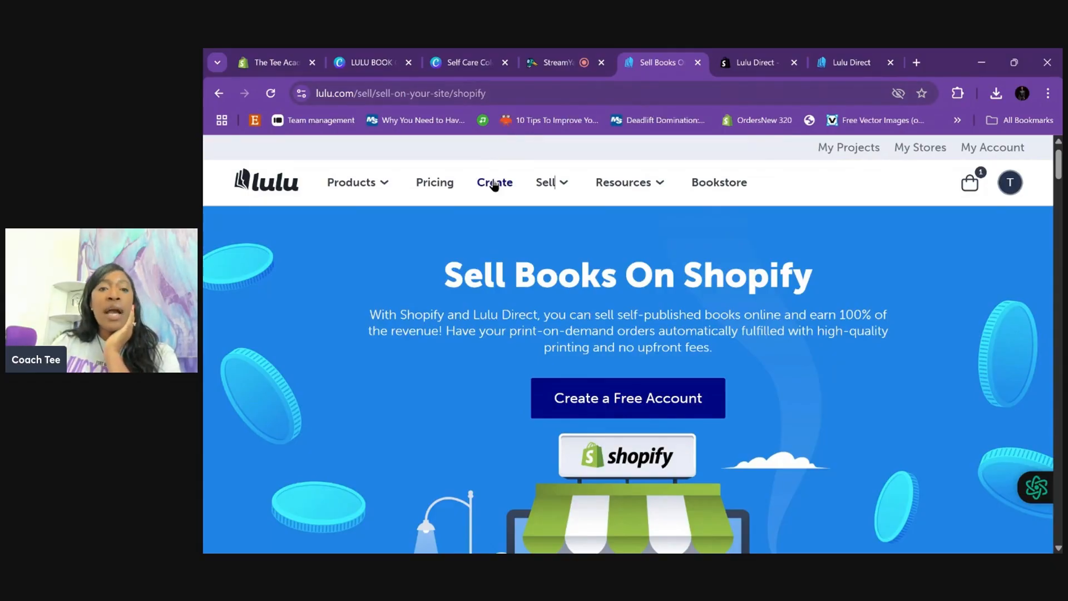
# Step: Start a new Lulu self-publishing project with Print Book as the product type
pyautogui.click(493, 181)
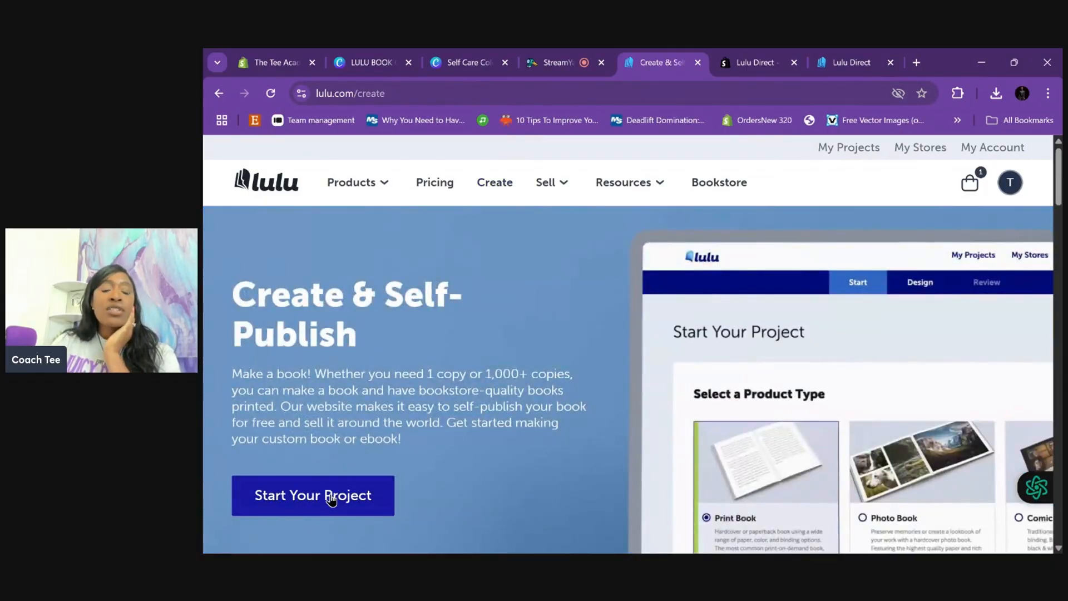
pyautogui.click(313, 495)
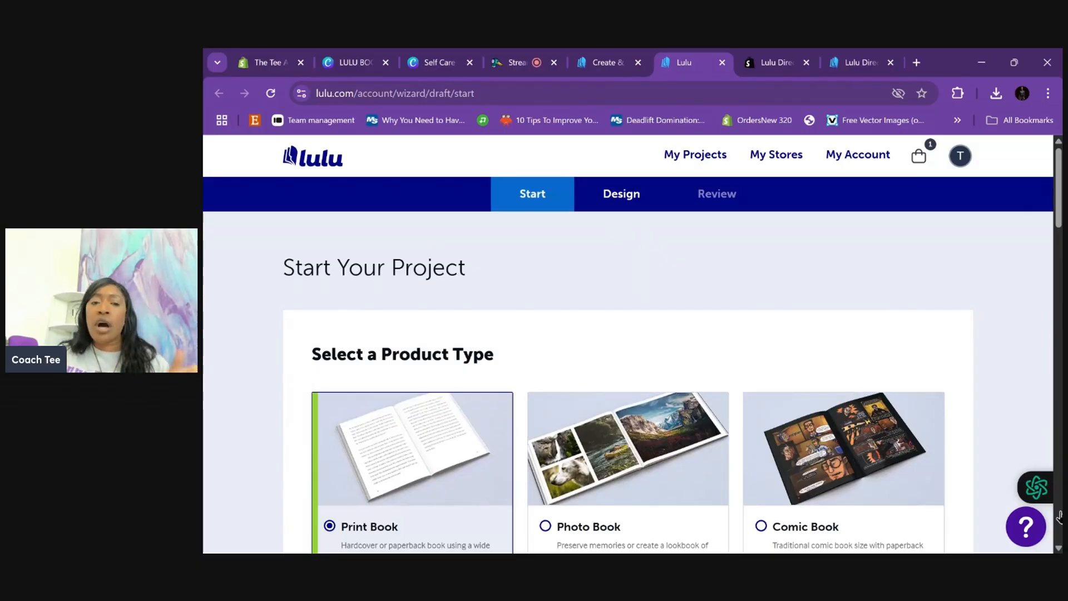
pyautogui.scroll(-3)
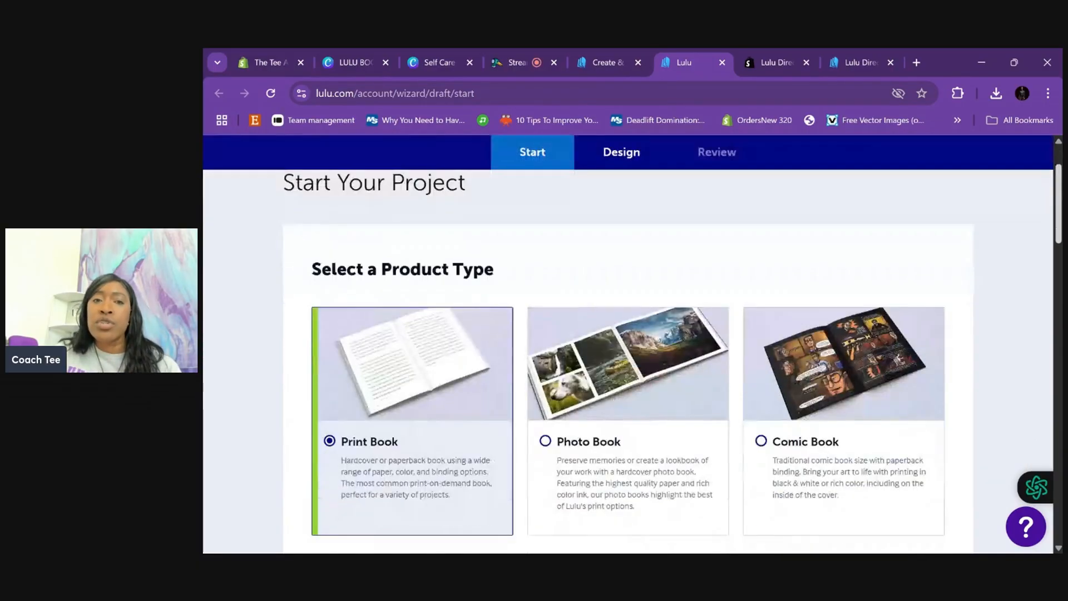
pyautogui.click(436, 61)
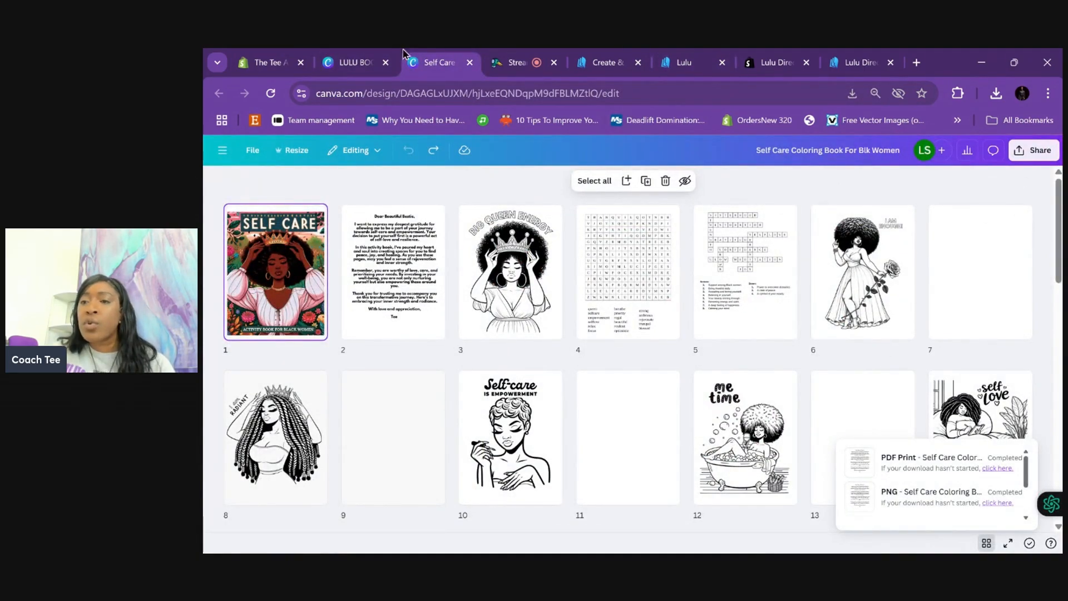
# Step: Set the Canva download of the coloring book to PDF Print with the CMYK profile
pyautogui.click(1038, 149)
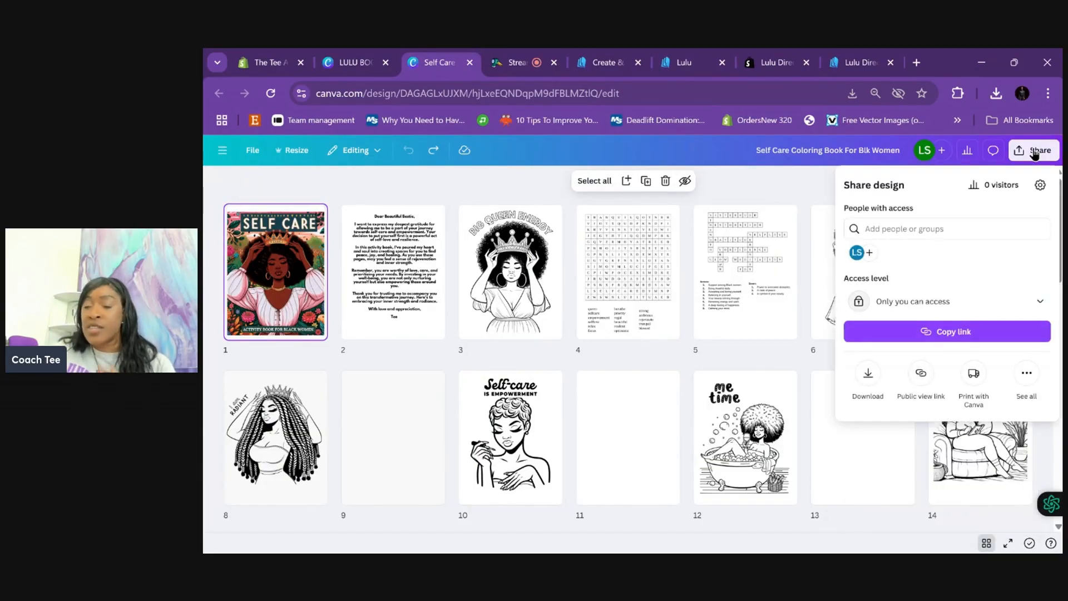
pyautogui.moveTo(1020, 191)
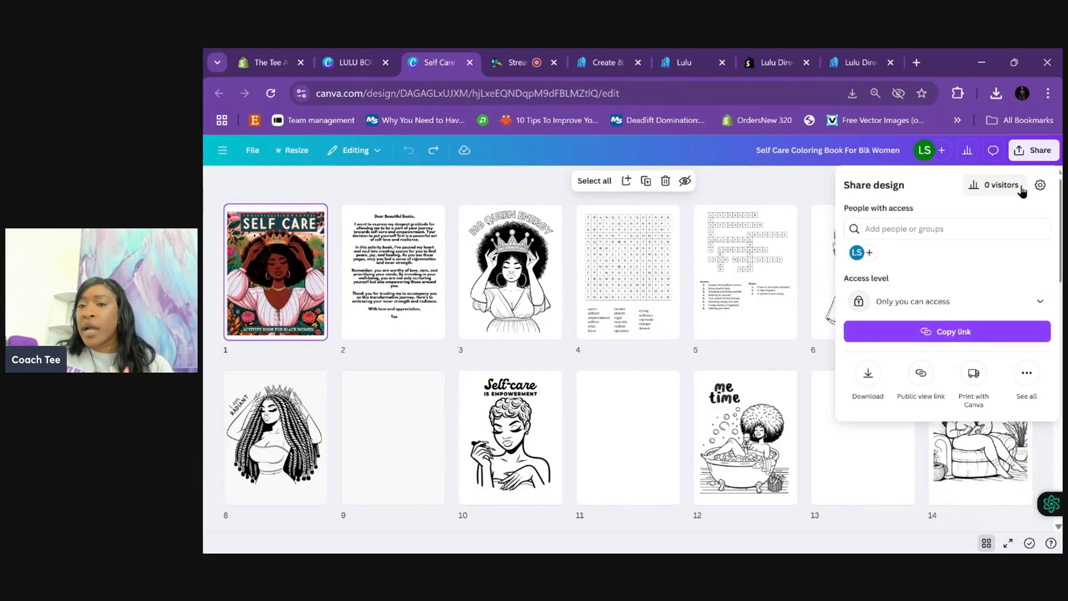
pyautogui.moveTo(982, 213)
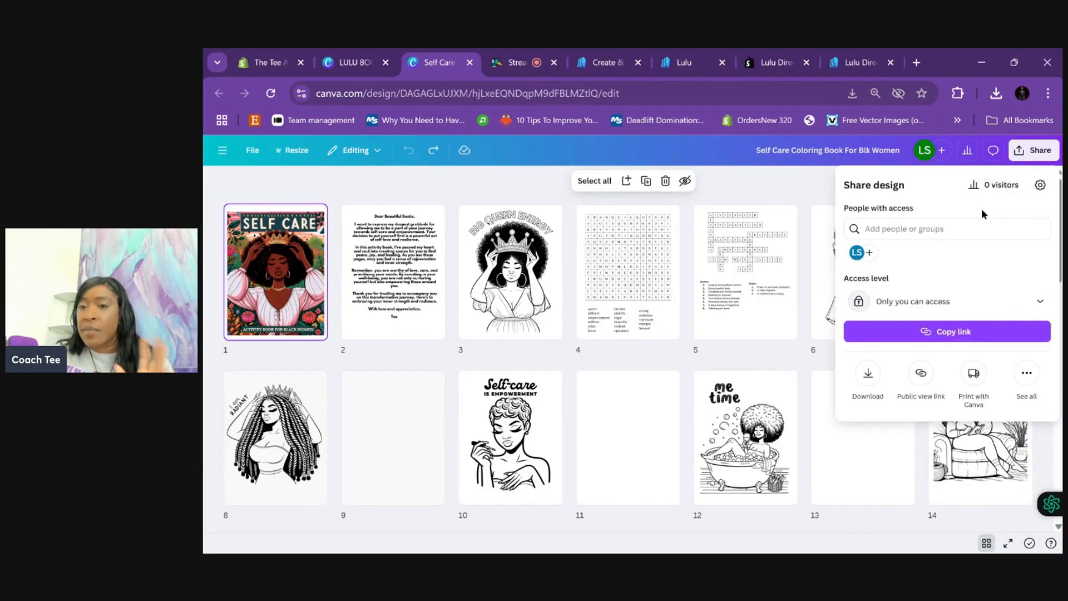
pyautogui.moveTo(867, 373)
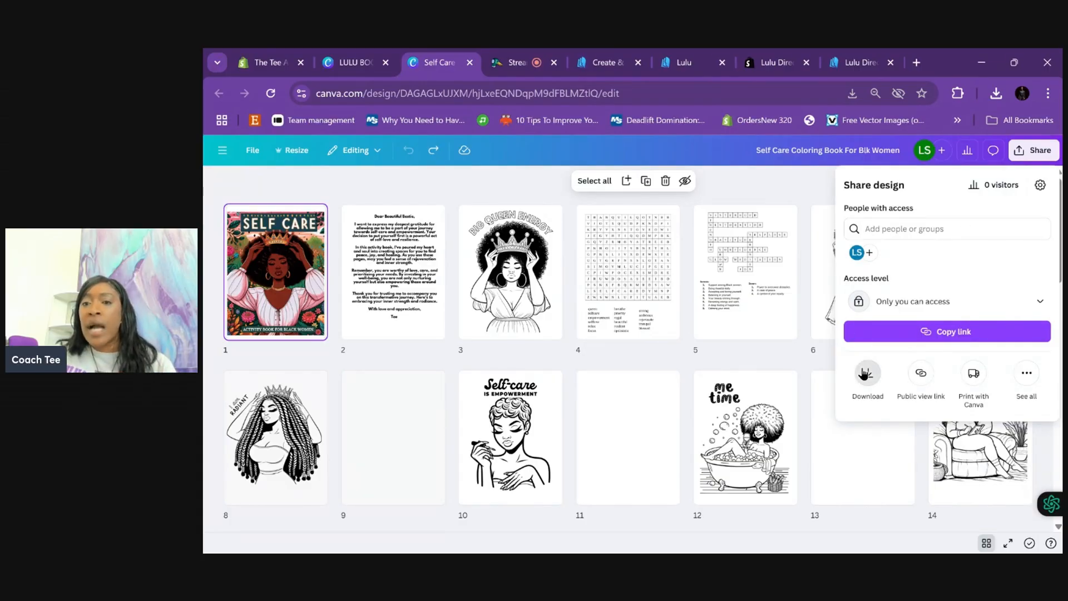
pyautogui.click(867, 378)
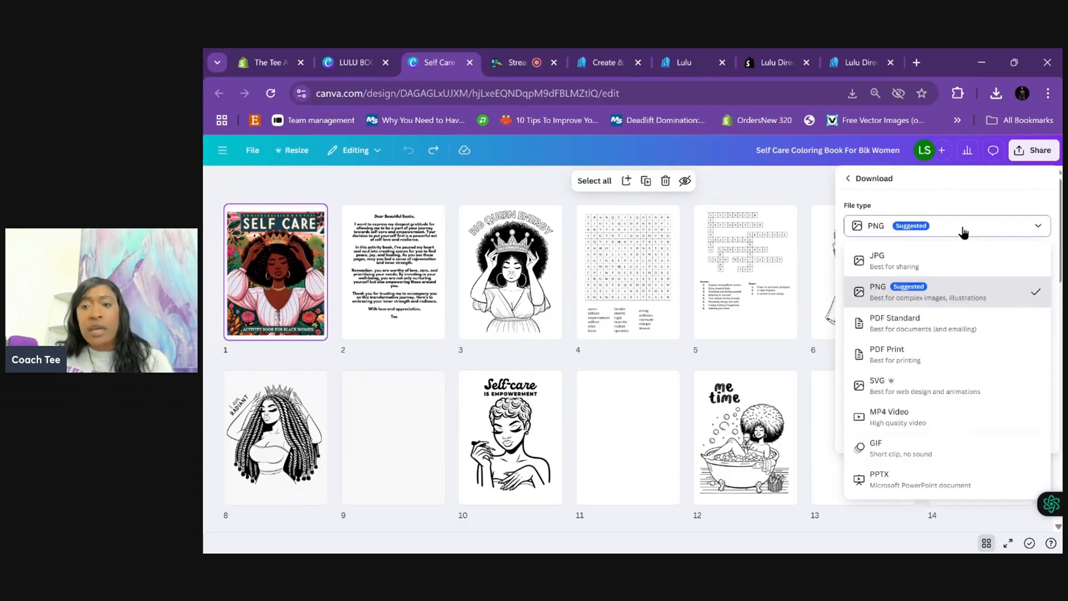
pyautogui.moveTo(885, 354)
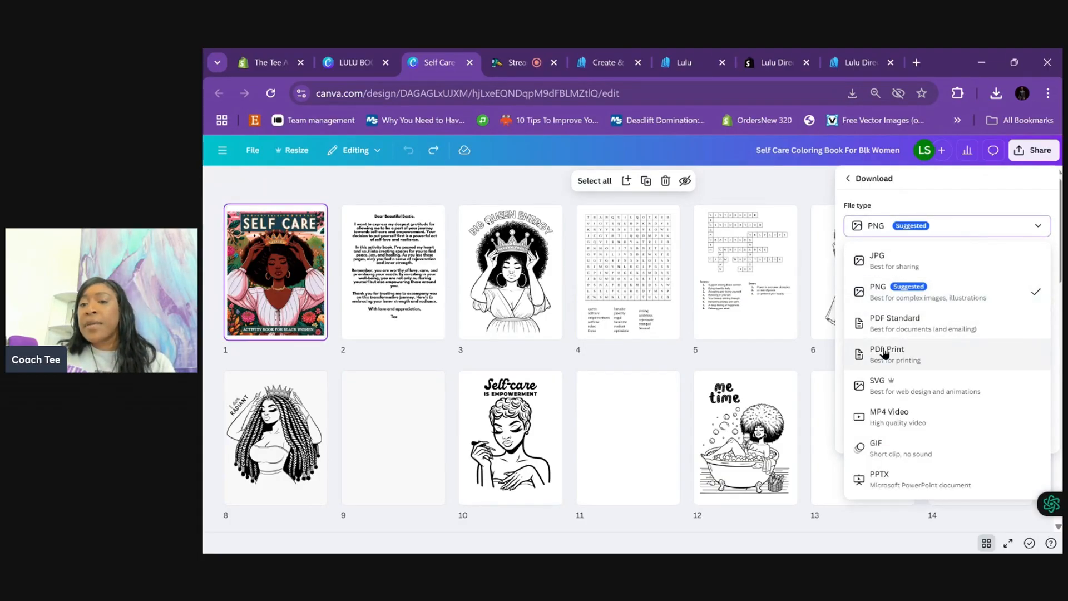
pyautogui.click(886, 349)
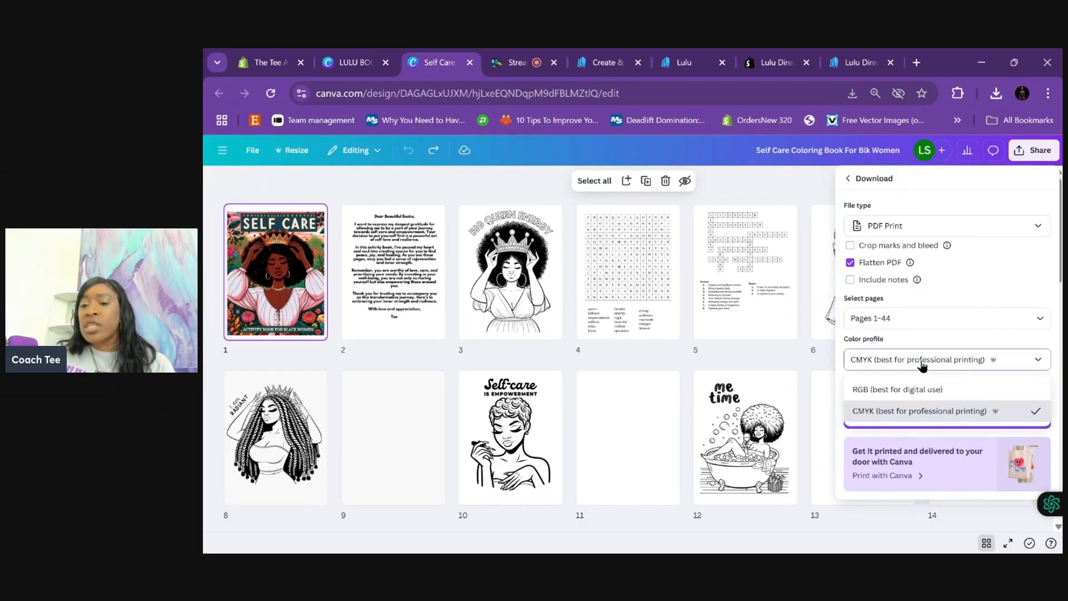
pyautogui.moveTo(940, 421)
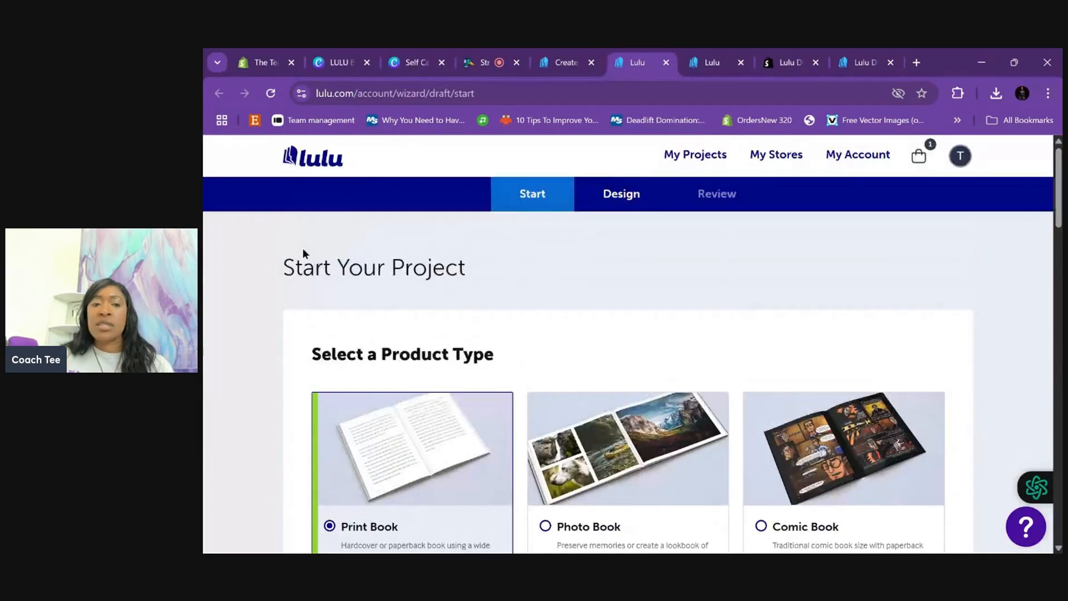
# Step: Turn off Global Distribution and Lulu Bookstore, publishing through Lulu Direct only
pyautogui.scroll(-3)
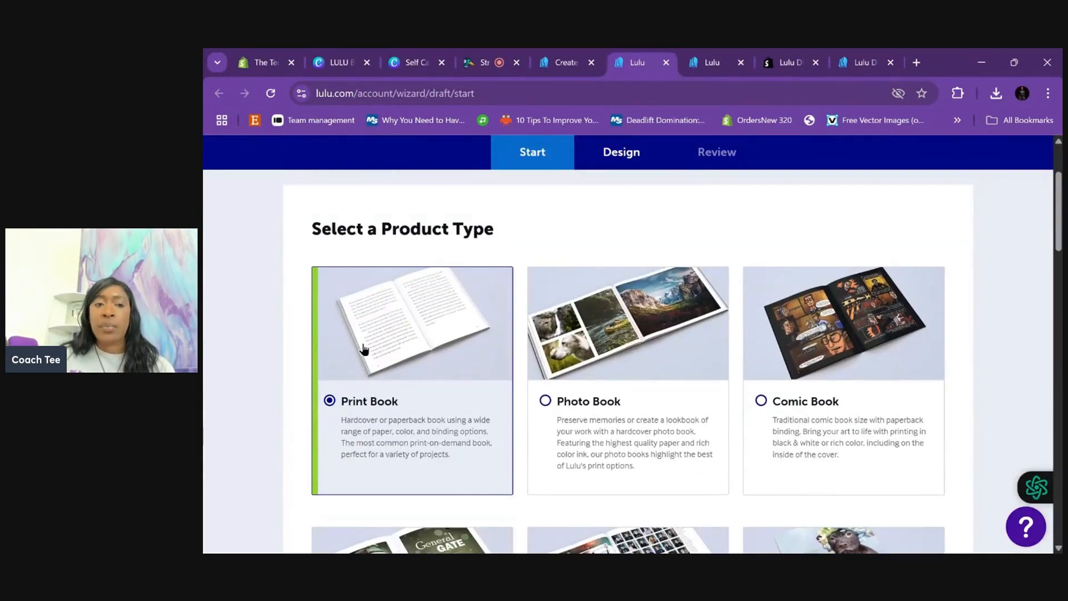
pyautogui.scroll(-3)
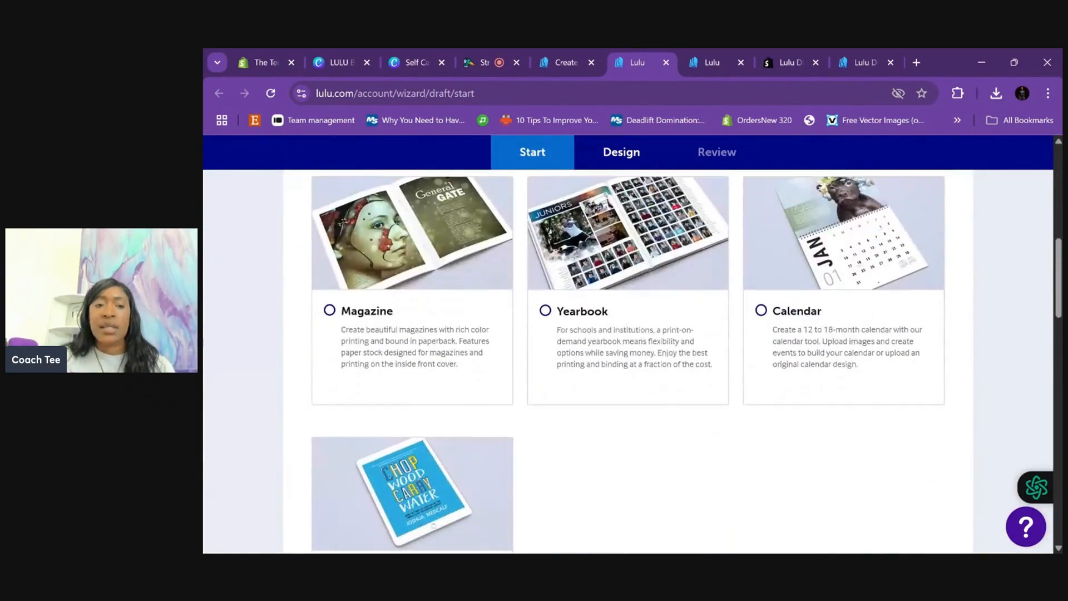
pyautogui.scroll(3)
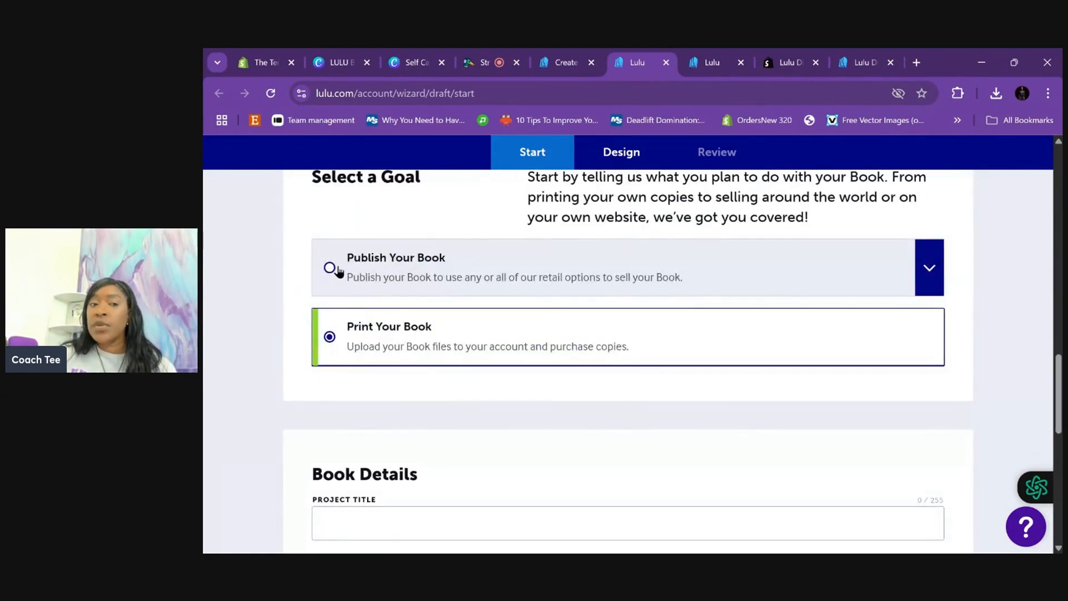
pyautogui.moveTo(501, 367)
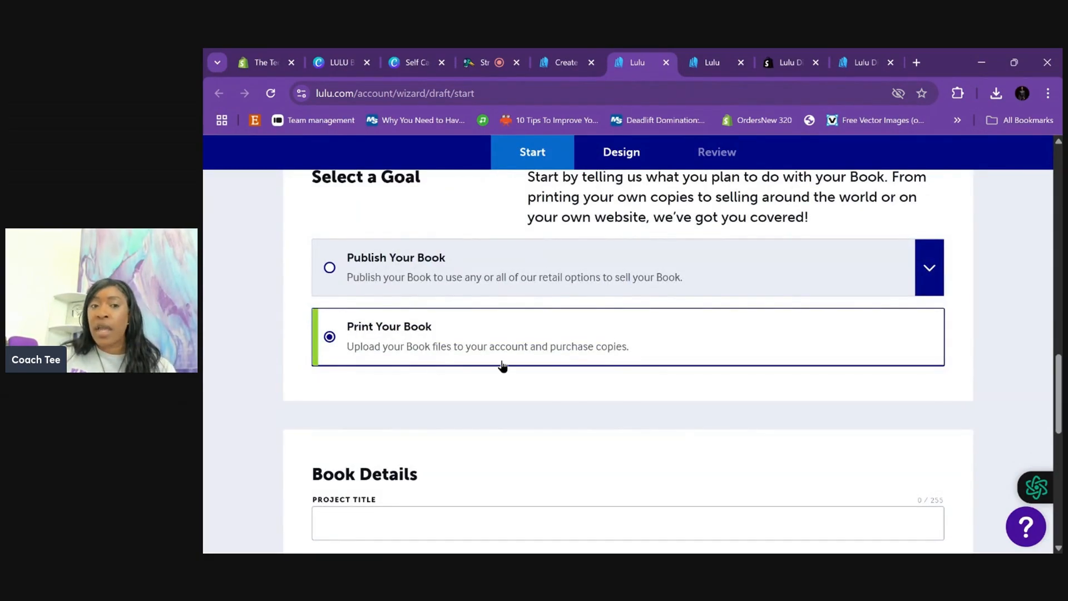
pyautogui.moveTo(489, 377)
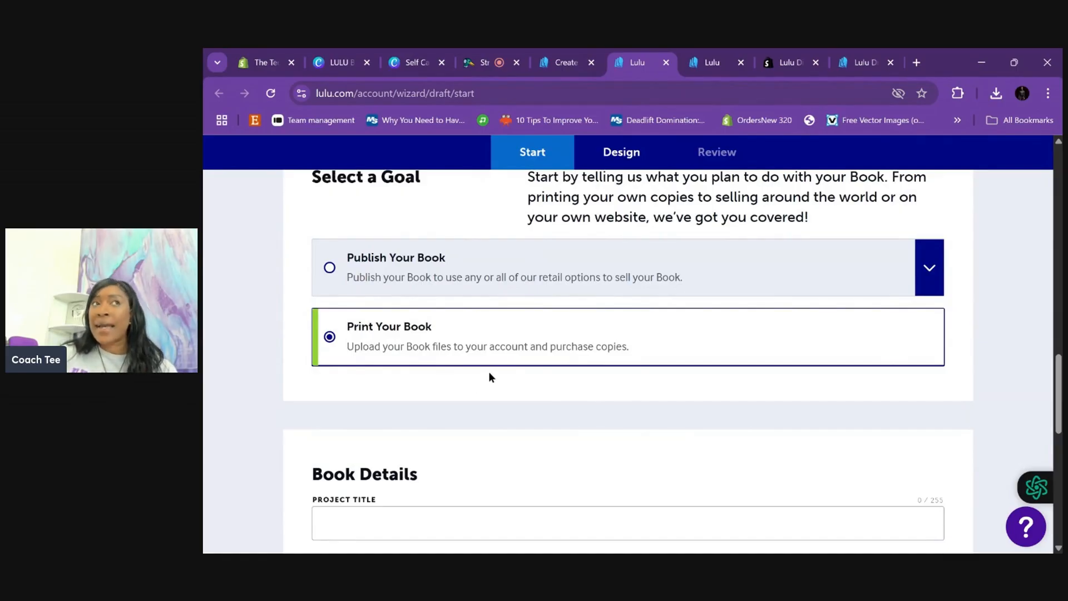
pyautogui.moveTo(327, 278)
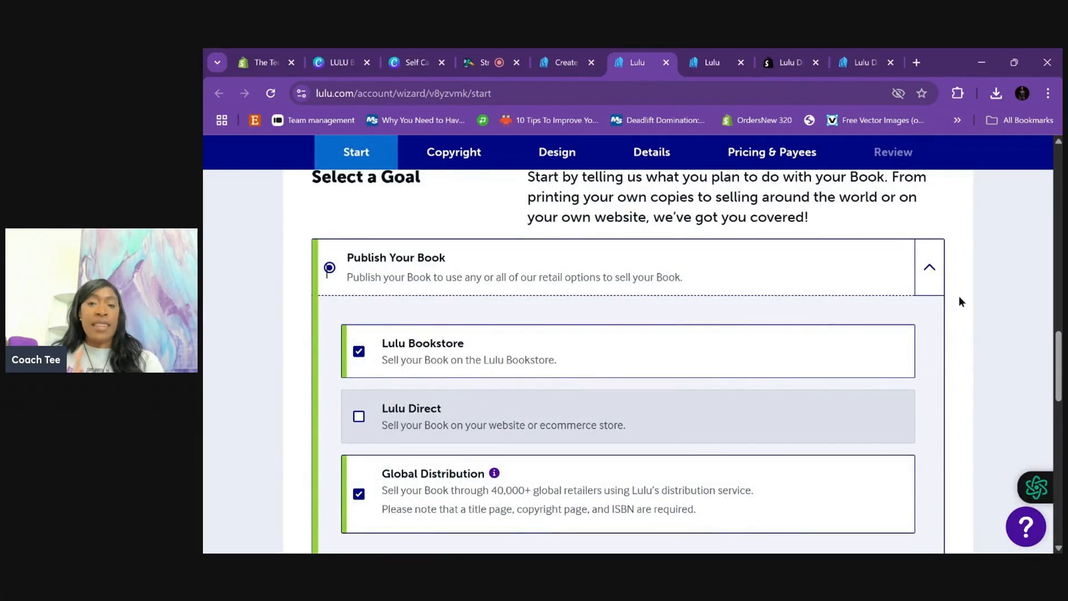
pyautogui.moveTo(391, 353)
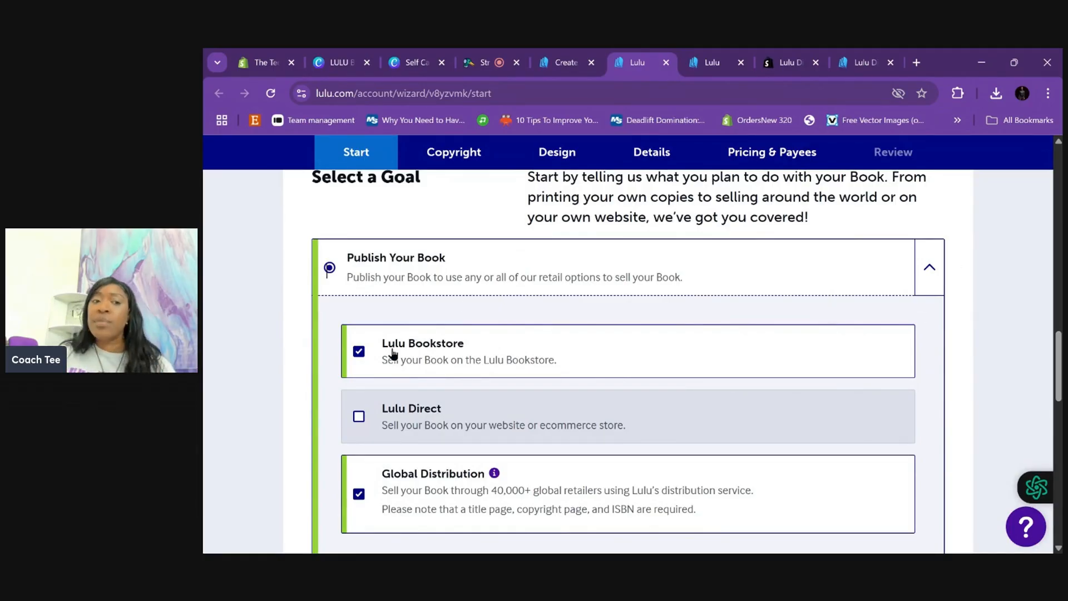
pyautogui.click(358, 351)
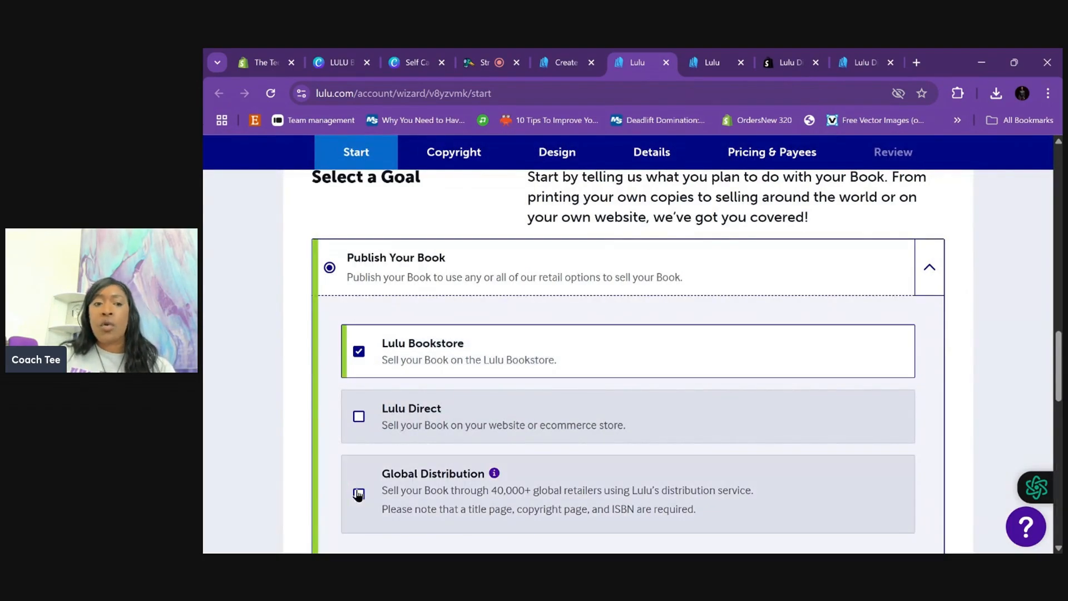
pyautogui.click(359, 416)
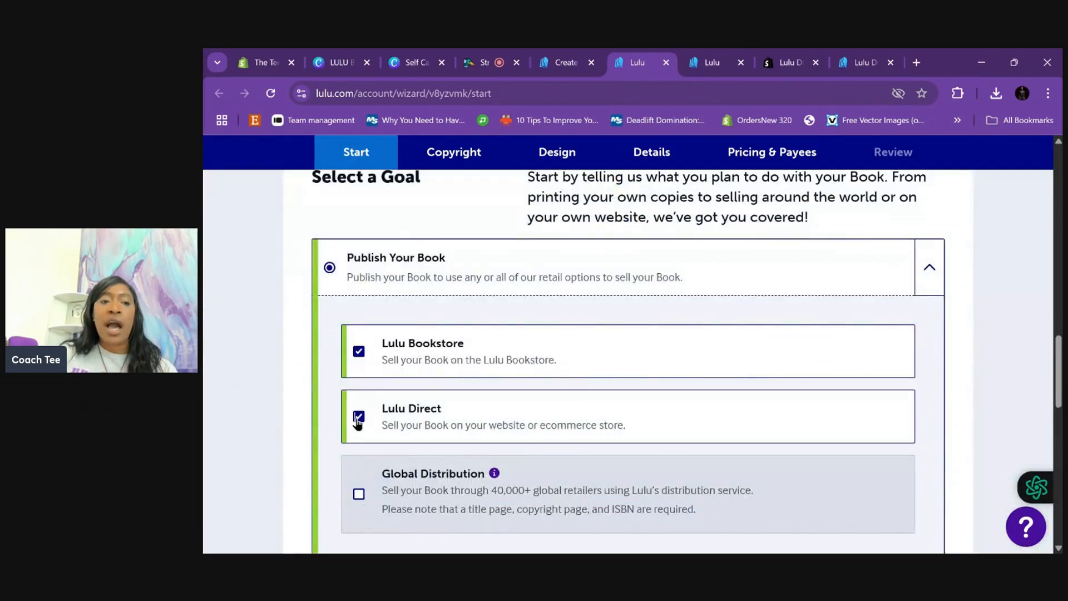
pyautogui.click(359, 352)
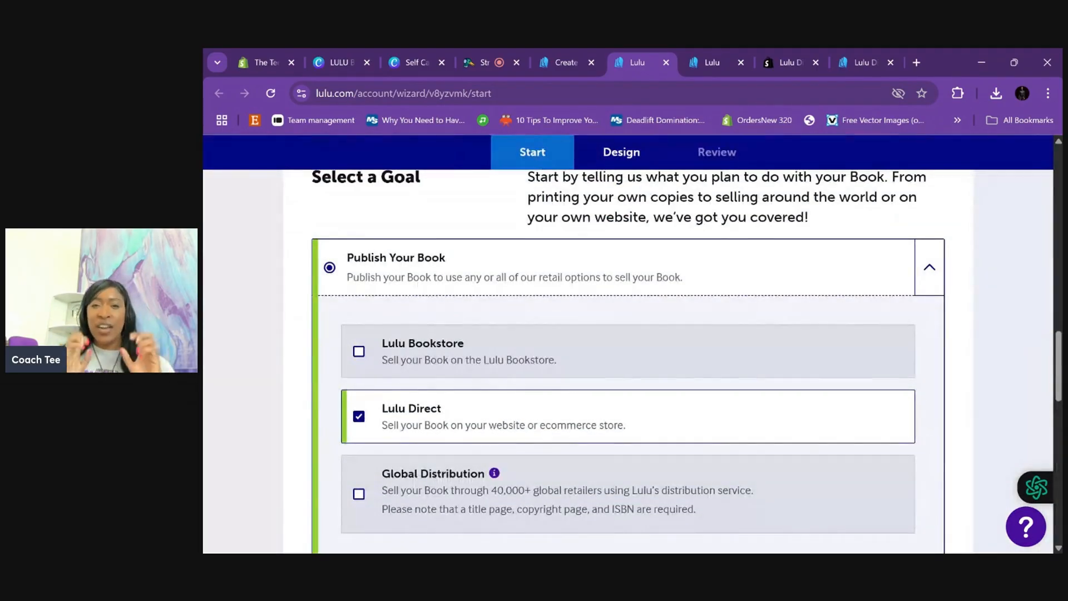
pyautogui.scroll(-3)
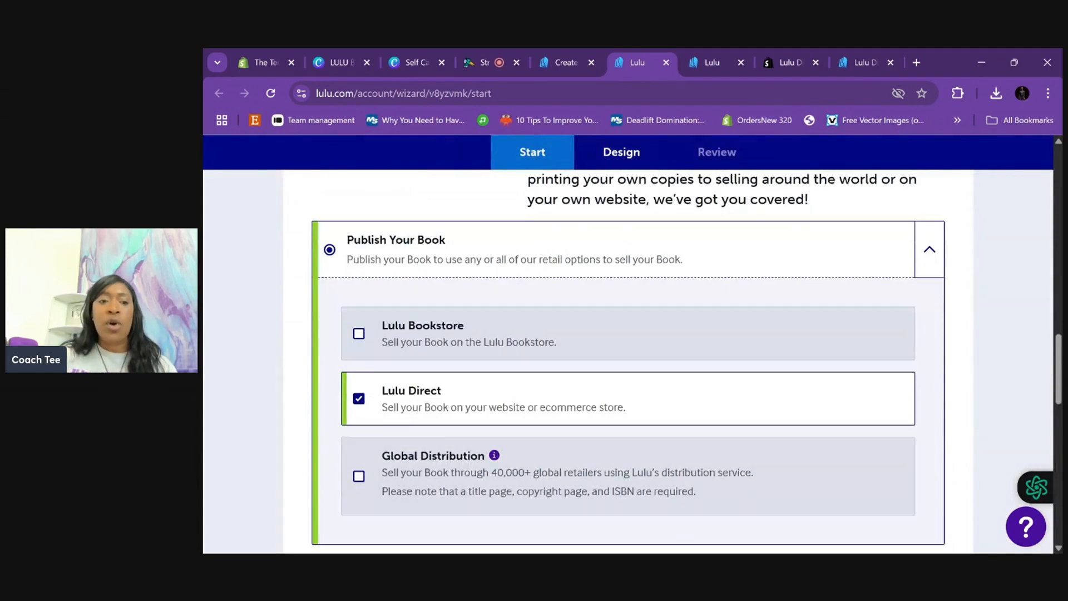
pyautogui.scroll(-3)
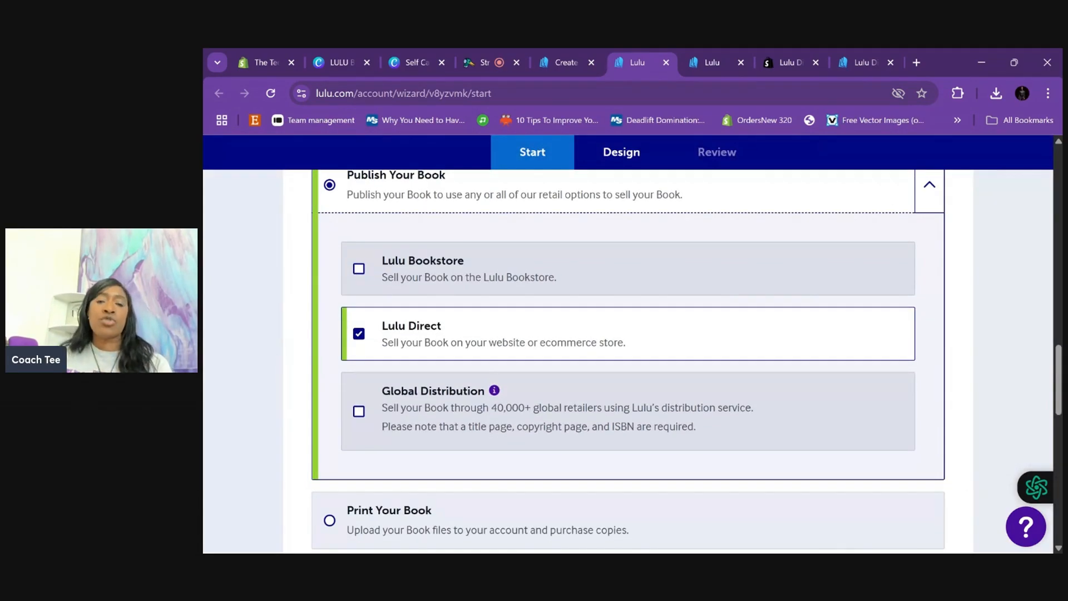
pyautogui.scroll(-3)
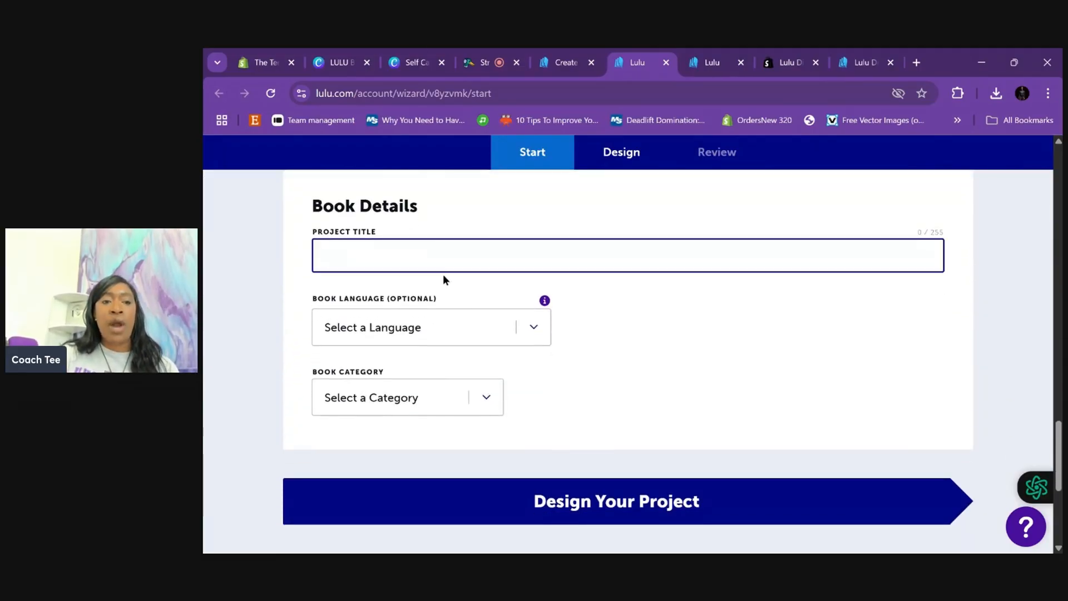
# Step: Title the project 'Self Care Coloring Book', English, Crafts & Hobbies, and continue to design
pyautogui.write('Self Care Coloring Book')
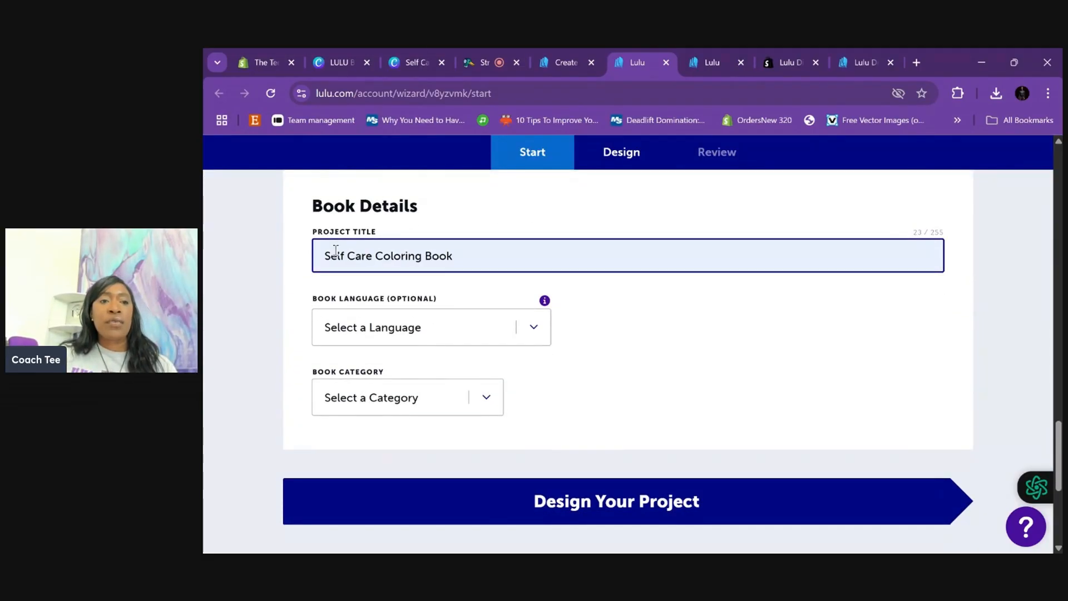
pyautogui.moveTo(327, 292)
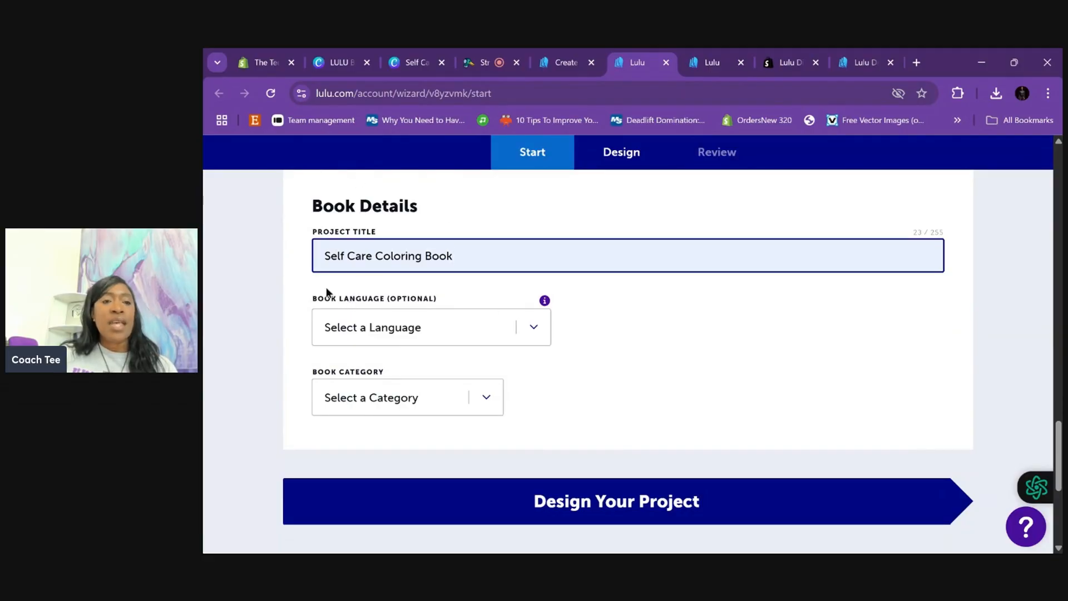
pyautogui.click(430, 327)
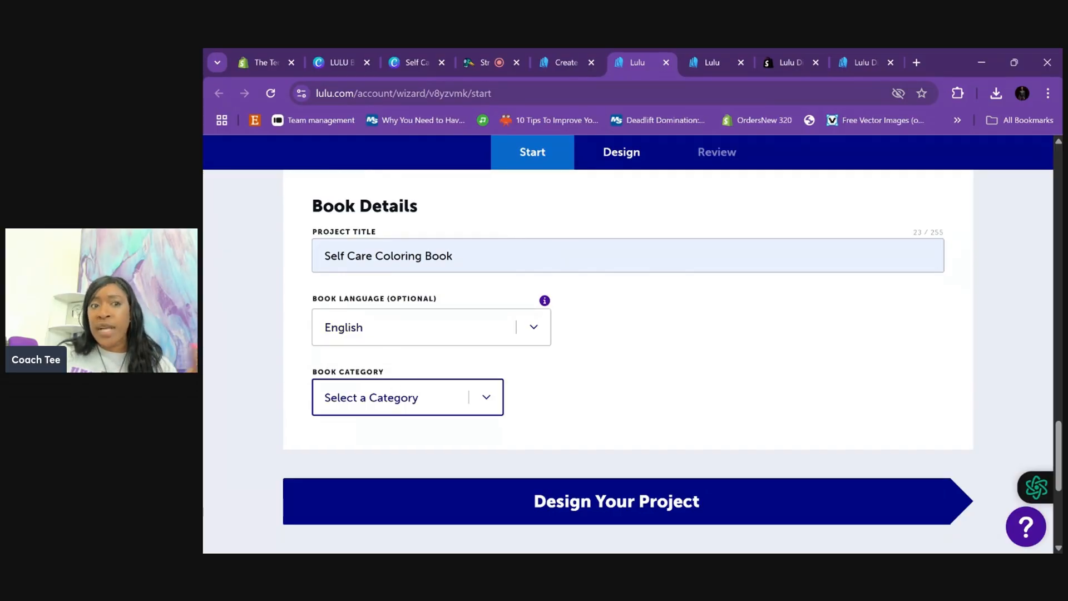
pyautogui.click(407, 397)
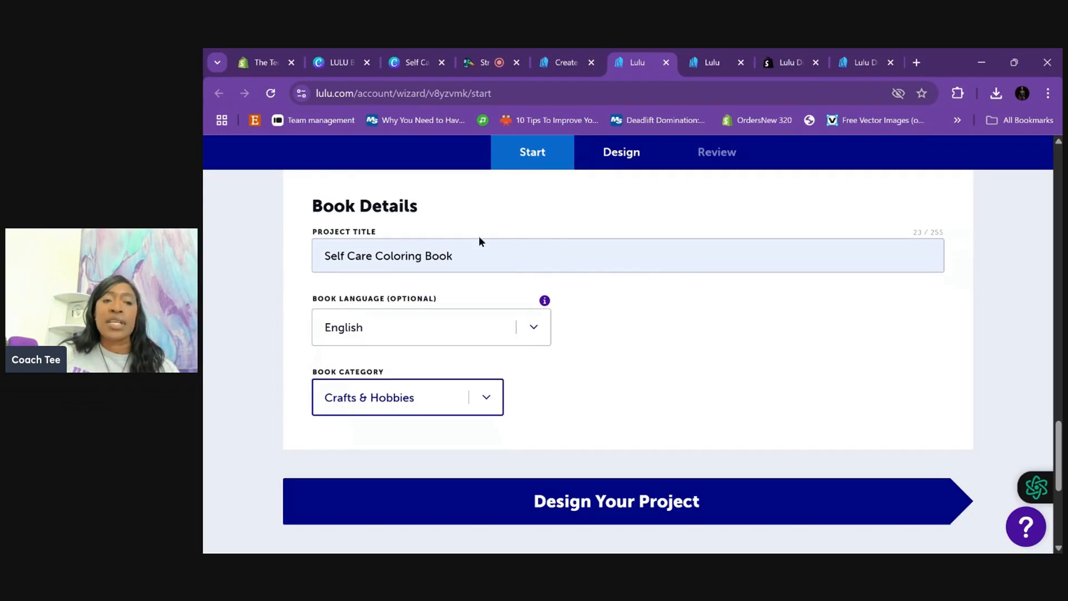
pyautogui.click(616, 501)
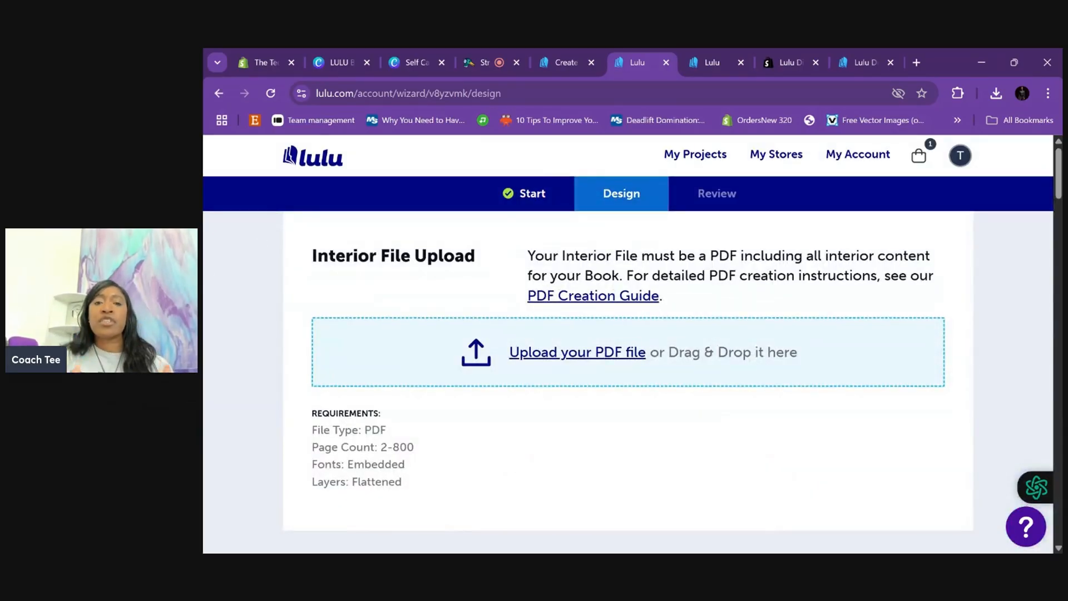
pyautogui.moveTo(745, 402)
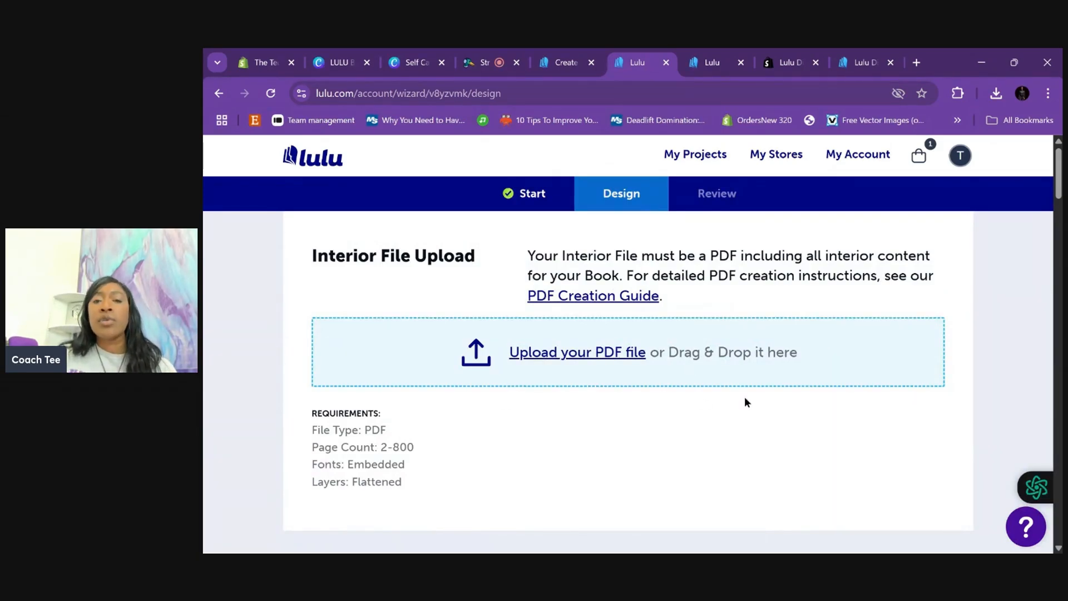
pyautogui.moveTo(781, 364)
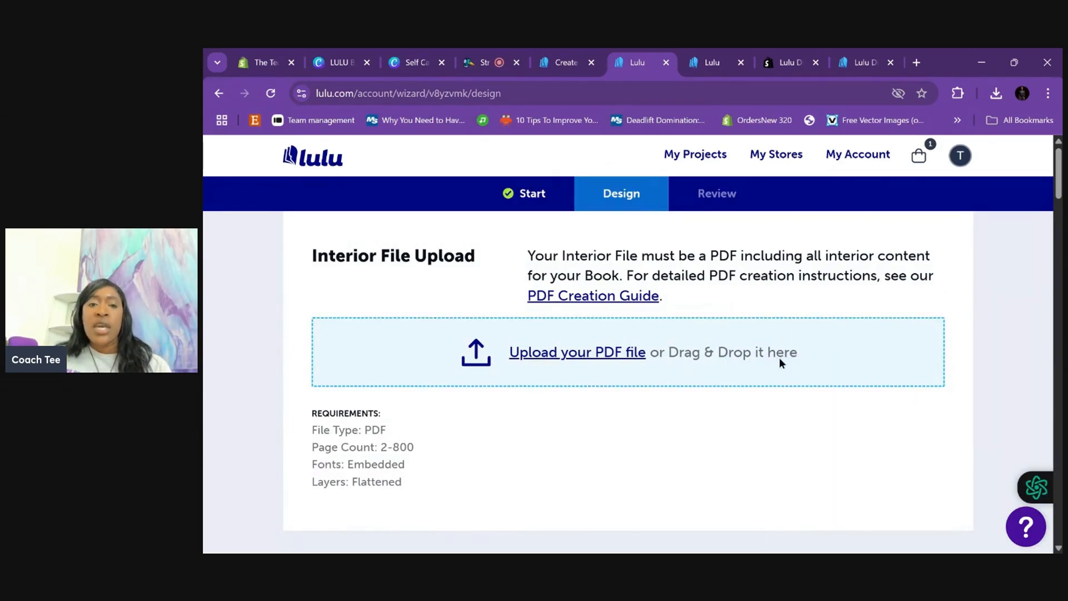
pyautogui.moveTo(565, 360)
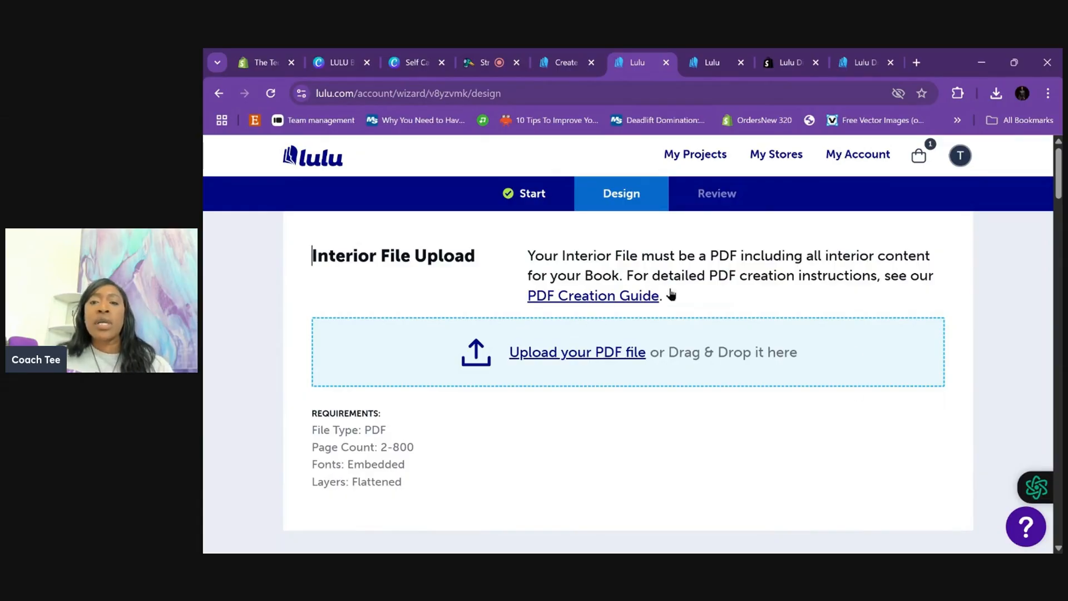
pyautogui.moveTo(864, 316)
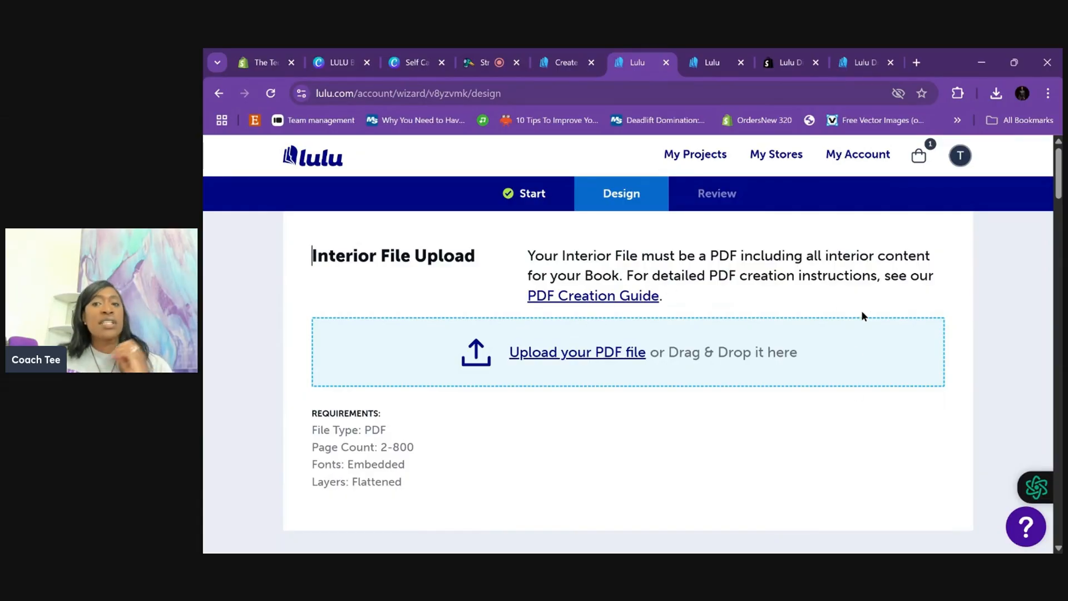
pyautogui.moveTo(852, 315)
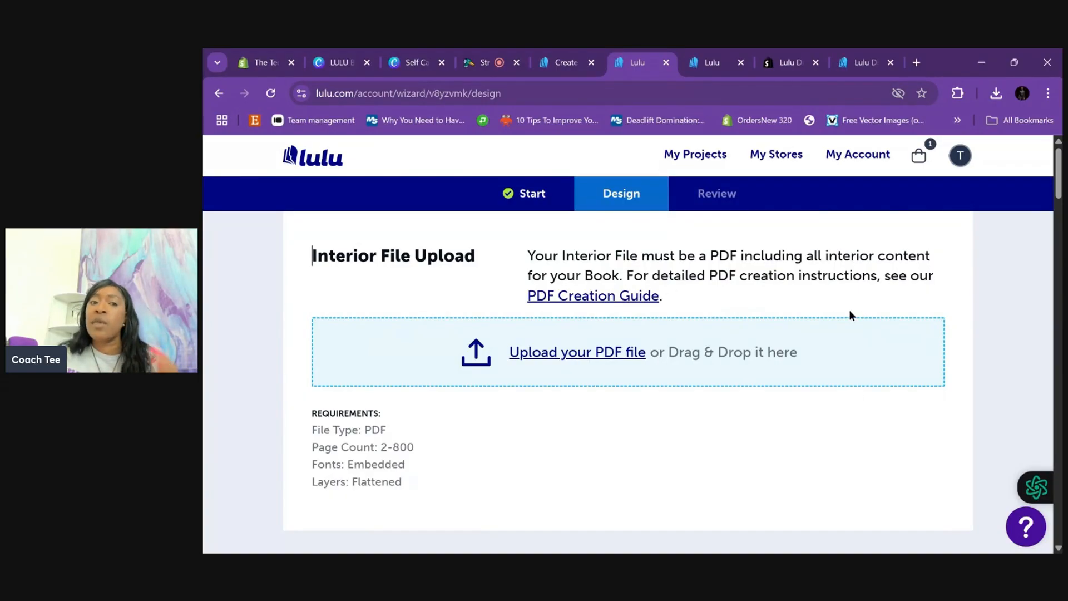
pyautogui.moveTo(647, 302)
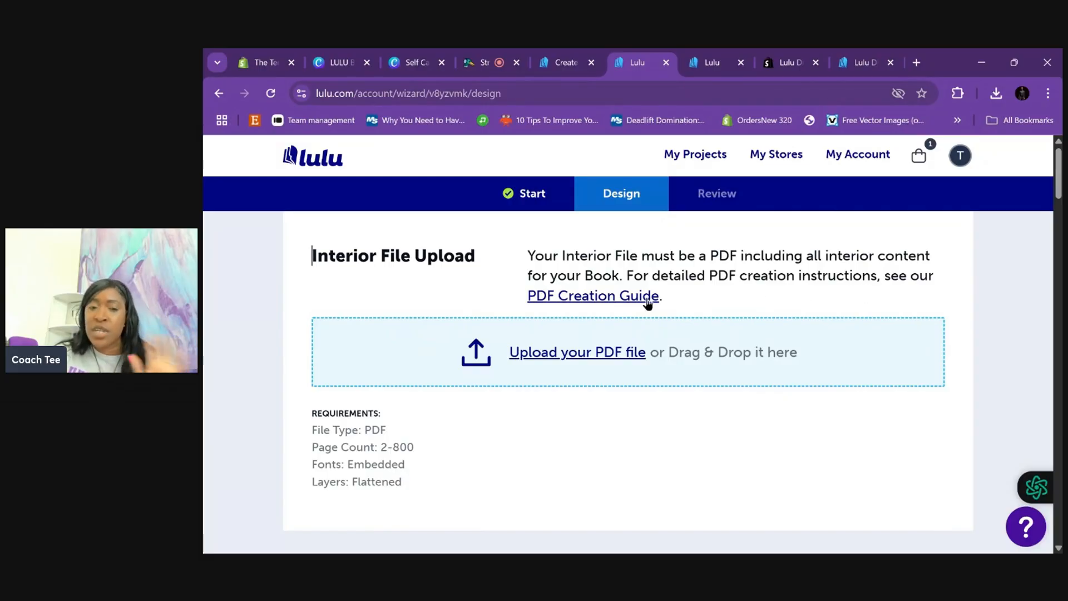
pyautogui.moveTo(585, 354)
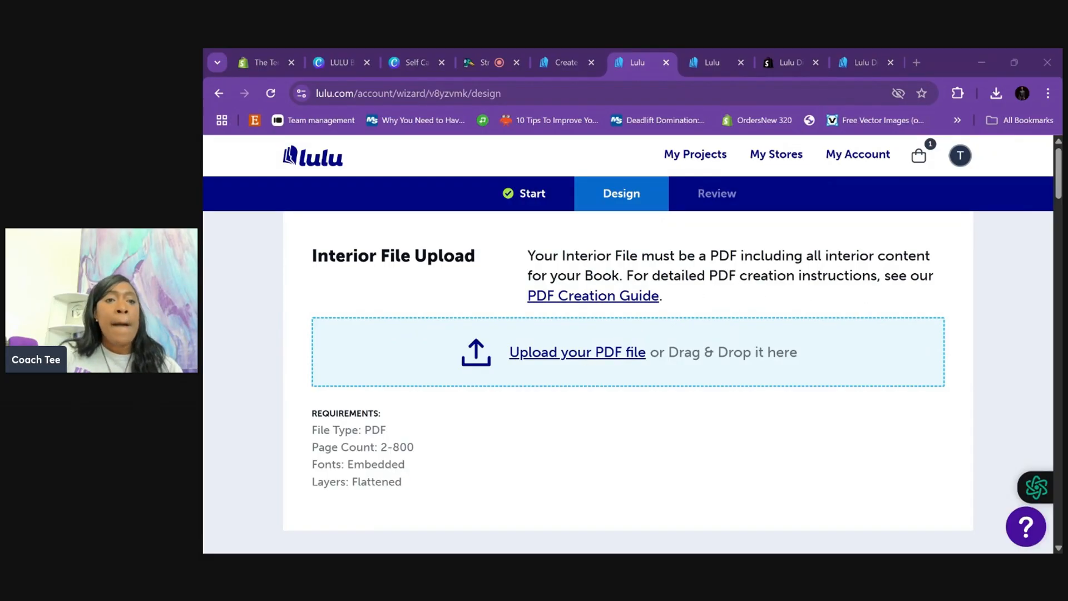
# Step: Upload the exported 42-page interior PDF to the Lulu project
pyautogui.click(577, 352)
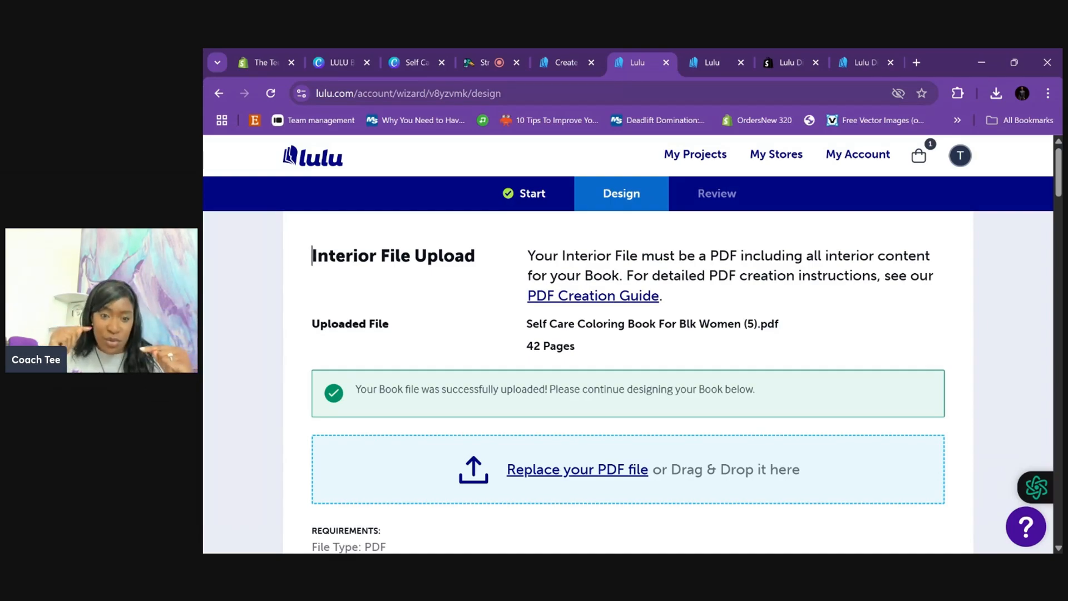
# Step: Choose Standard Black & White as the interior colour under Book Specifications
pyautogui.scroll(-3)
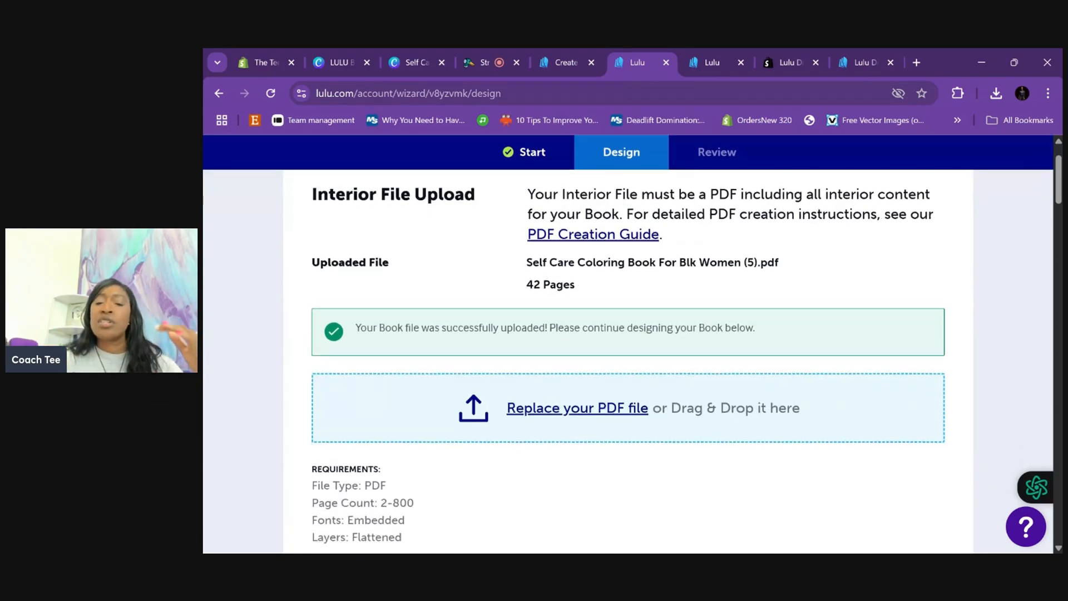
pyautogui.scroll(-3)
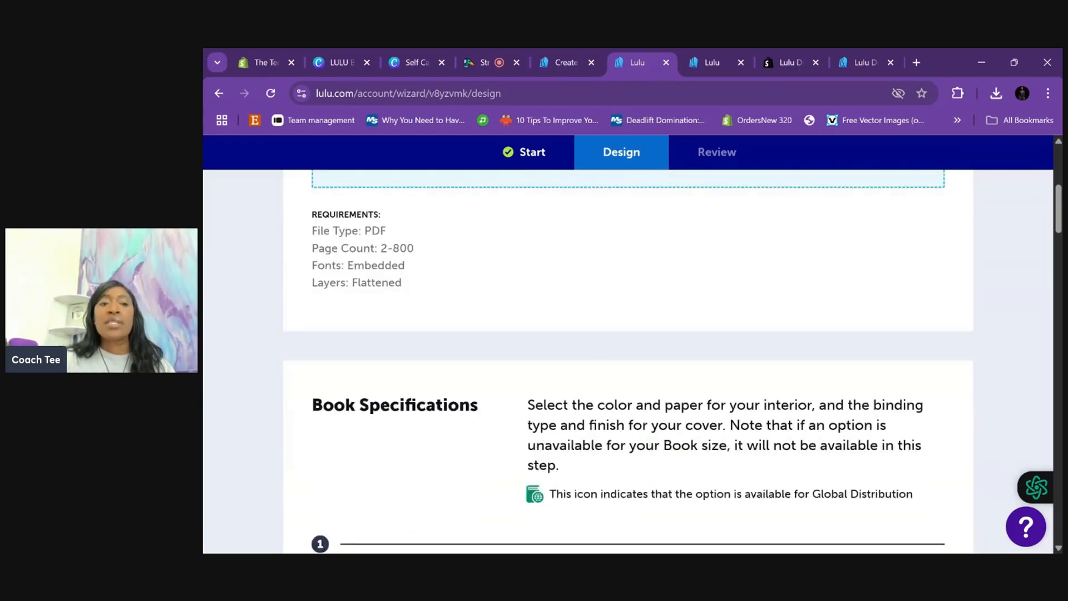
pyautogui.scroll(-3)
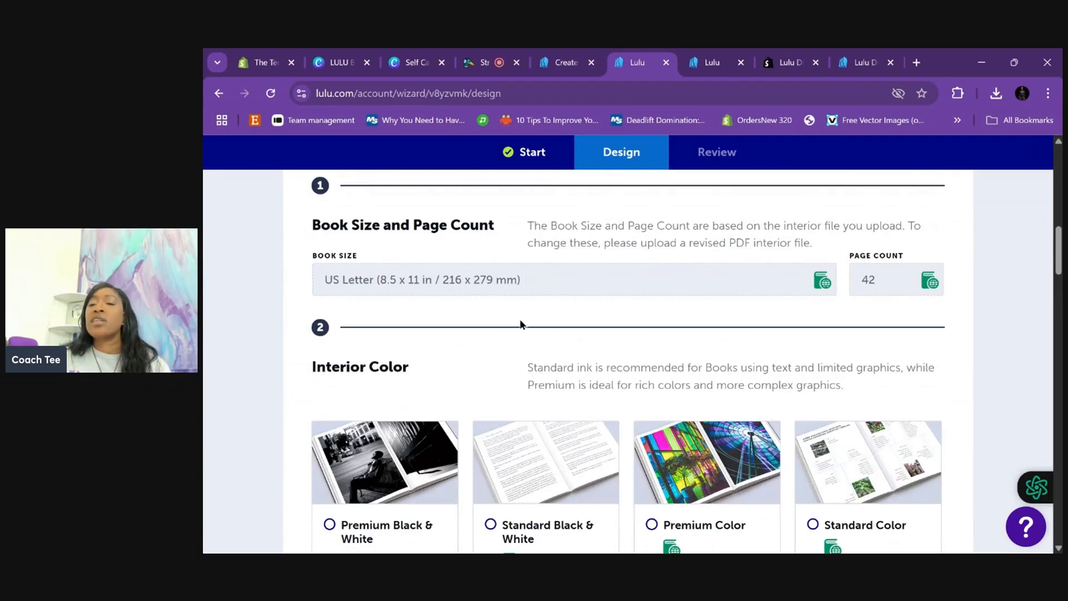
pyautogui.moveTo(925, 289)
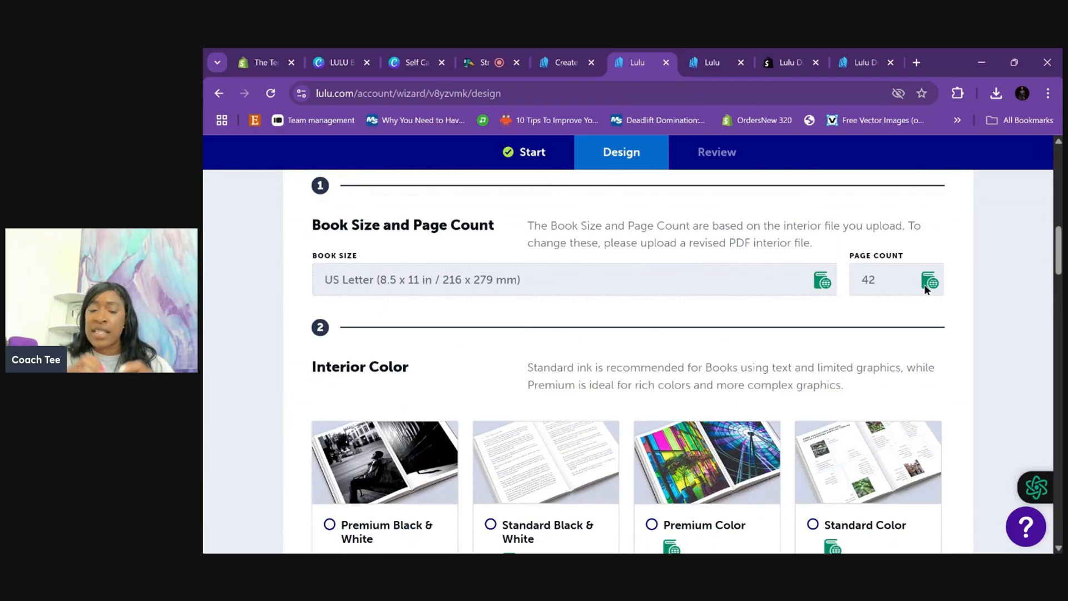
pyautogui.moveTo(249, 463)
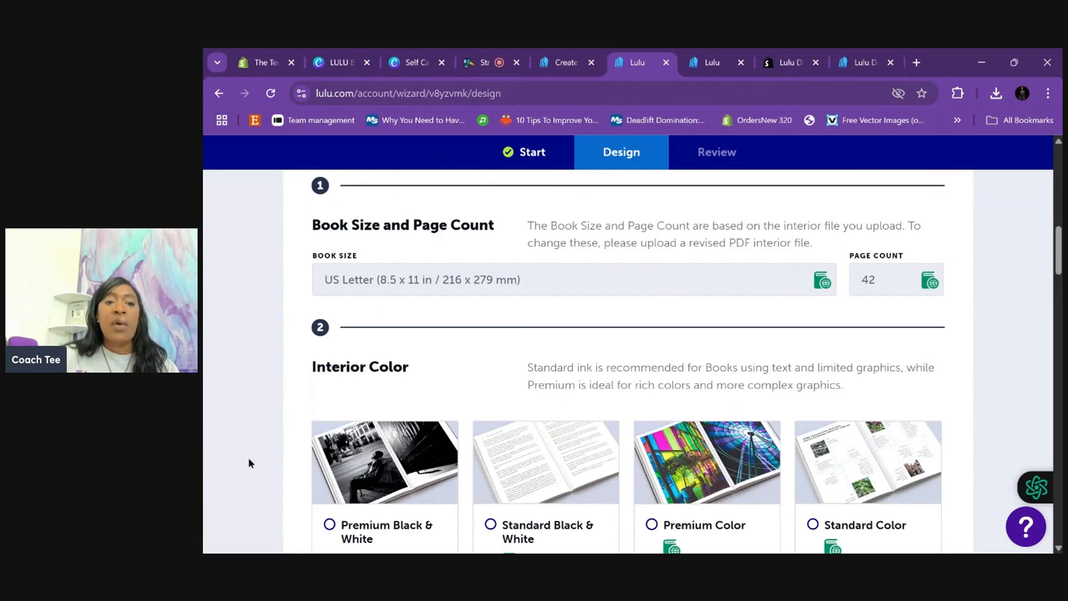
pyautogui.scroll(-3)
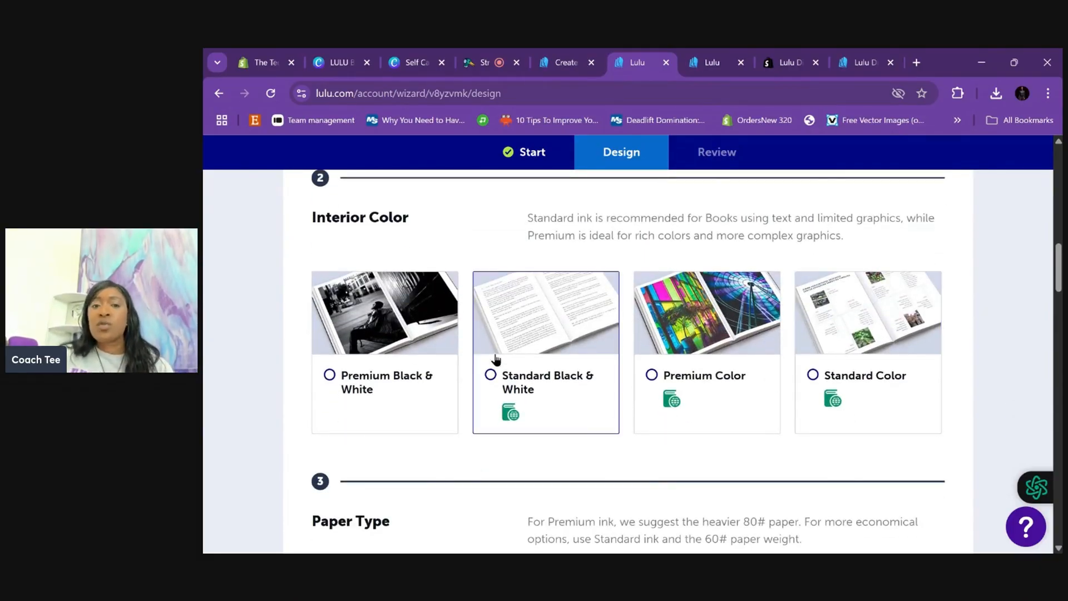
pyautogui.click(491, 375)
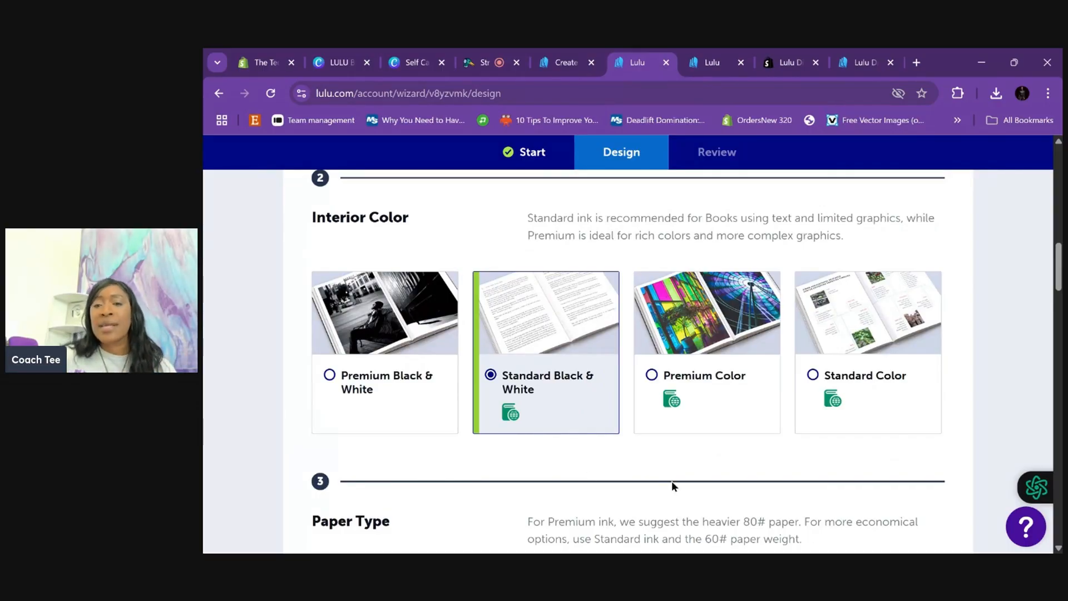
# Step: Choose Paperback Saddle Stitch as the binding type
pyautogui.scroll(-3)
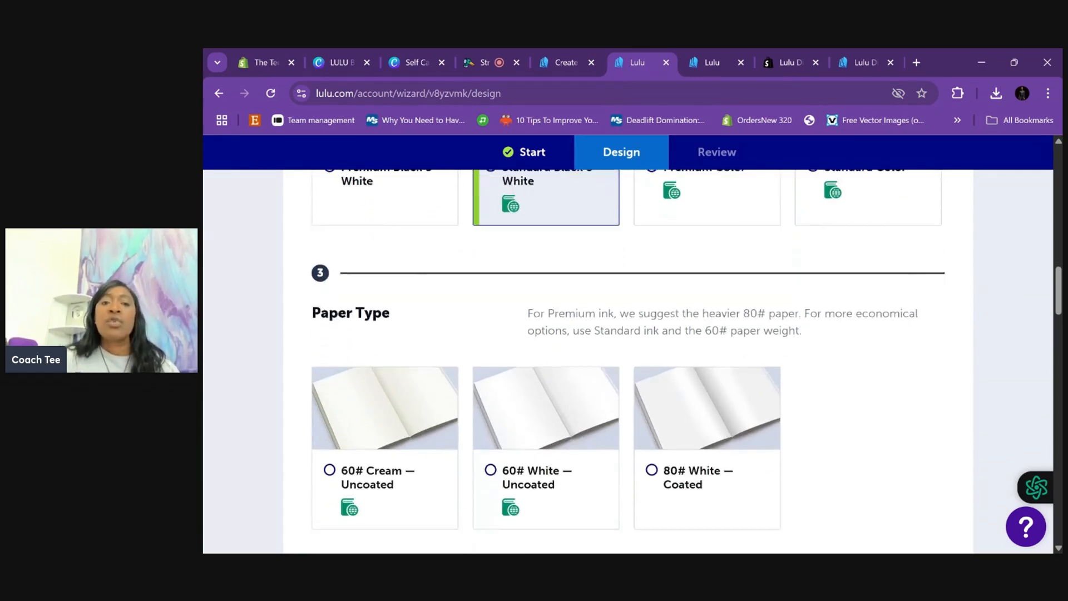
pyautogui.scroll(-3)
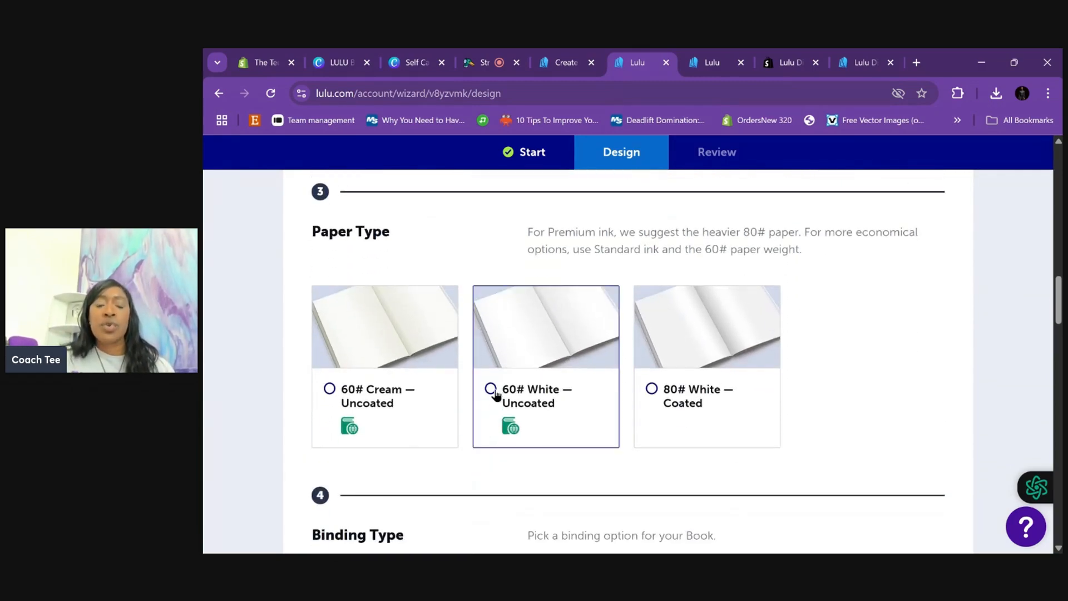
pyautogui.scroll(-3)
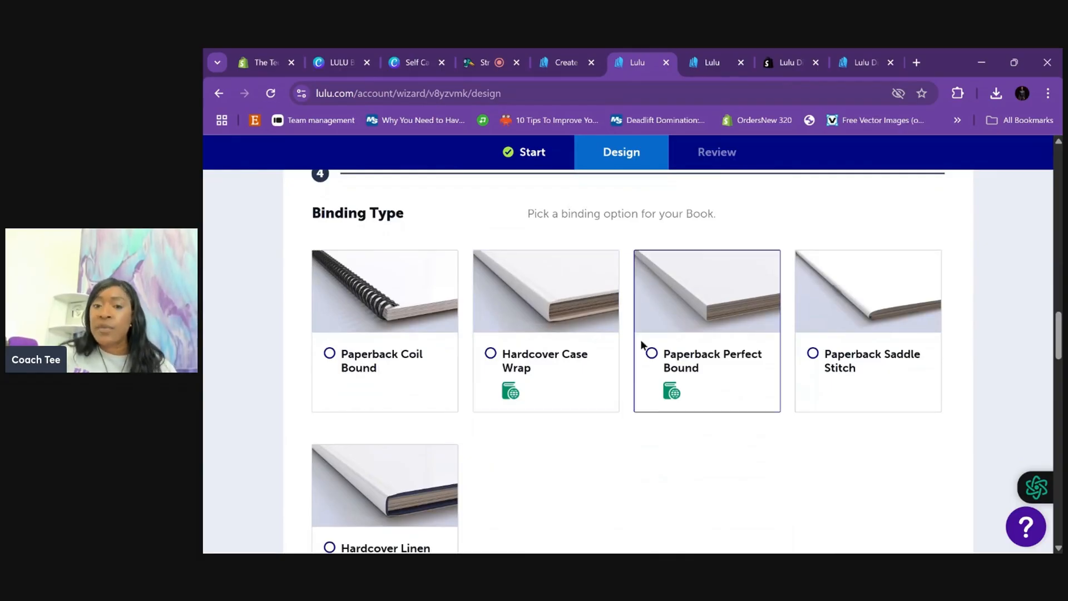
pyautogui.click(813, 354)
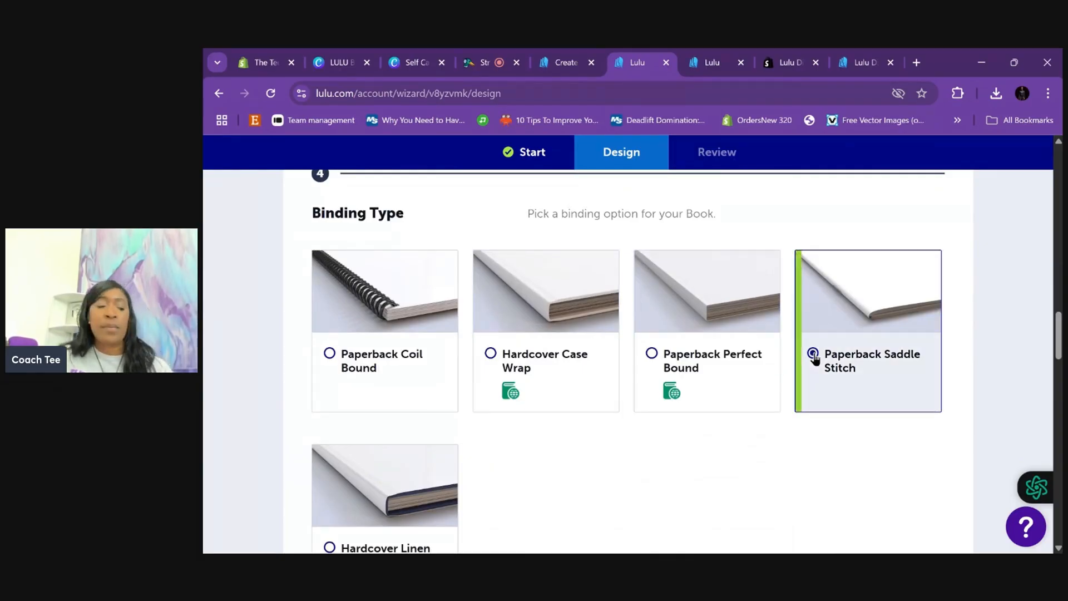
pyautogui.click(813, 354)
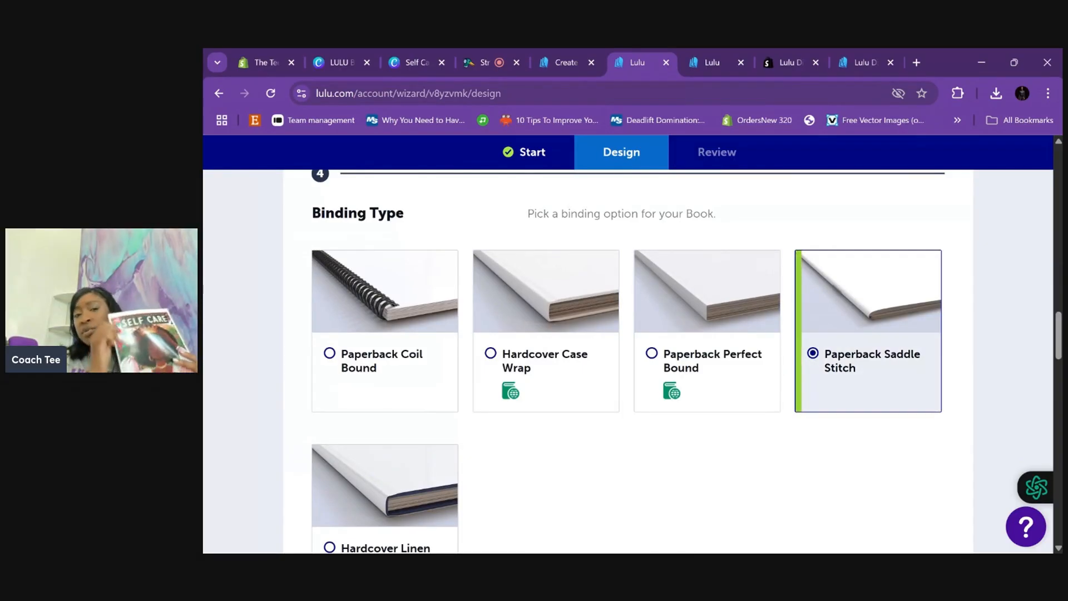
pyautogui.scroll(-3)
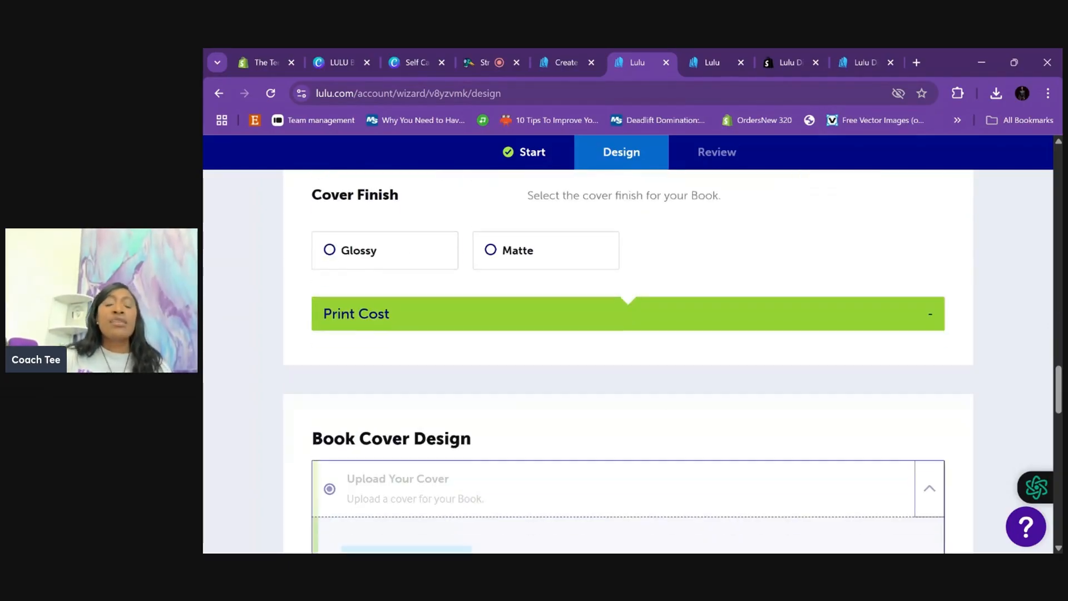
# Step: Set a Glossy cover finish after comparing Matte, with print cost at 5.47 USD
pyautogui.click(328, 249)
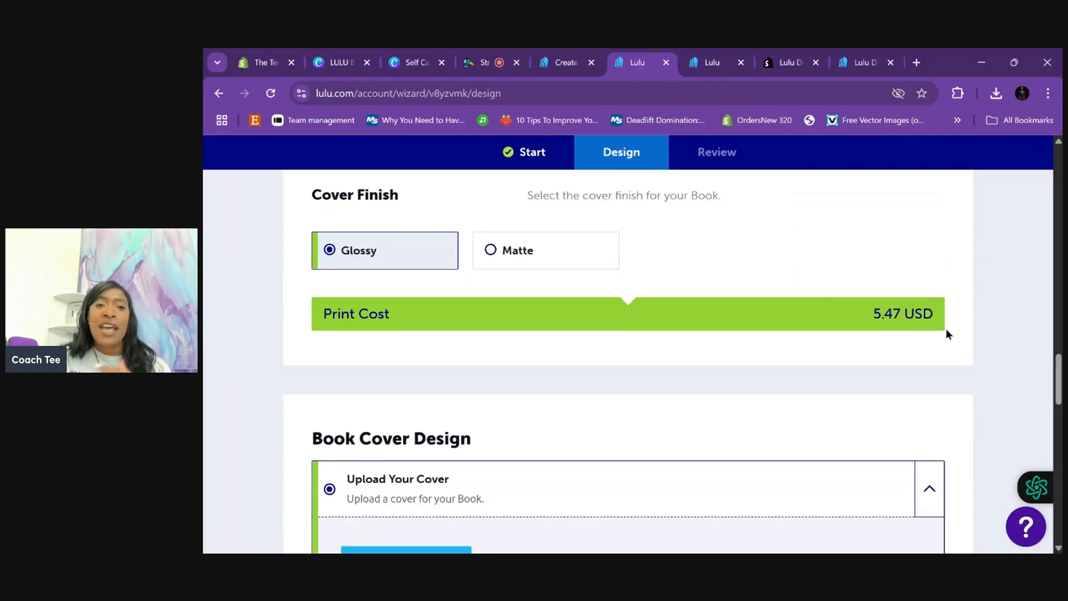
pyautogui.click(545, 250)
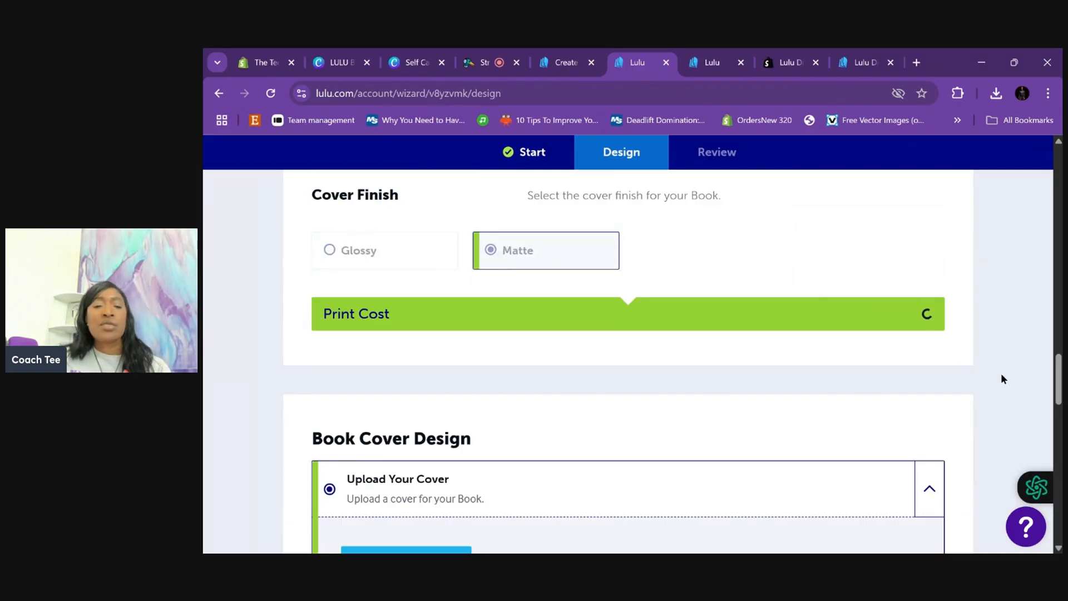
pyautogui.click(357, 250)
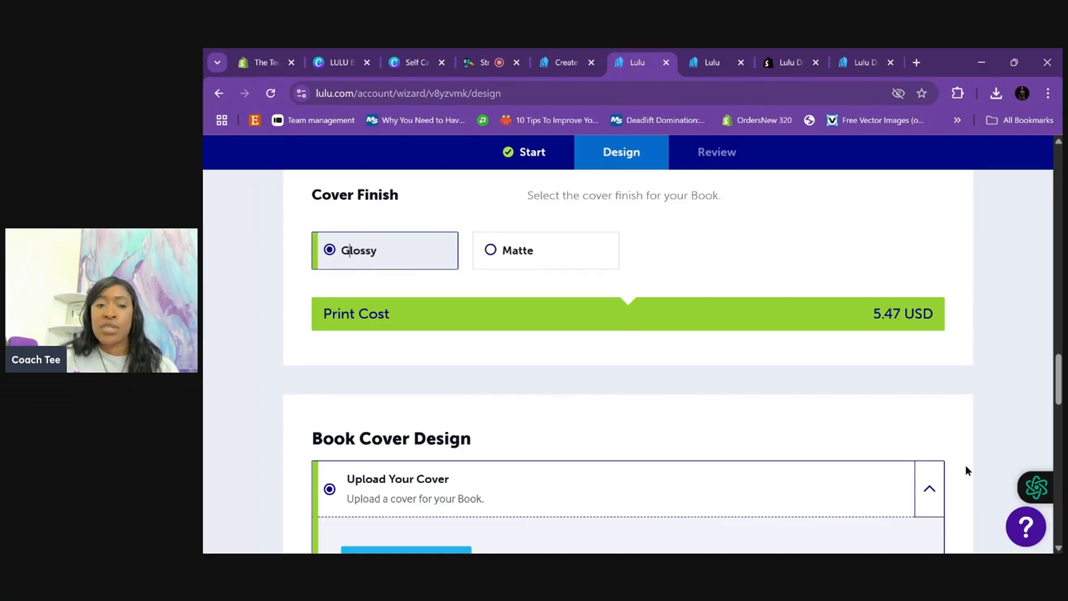
pyautogui.scroll(-3)
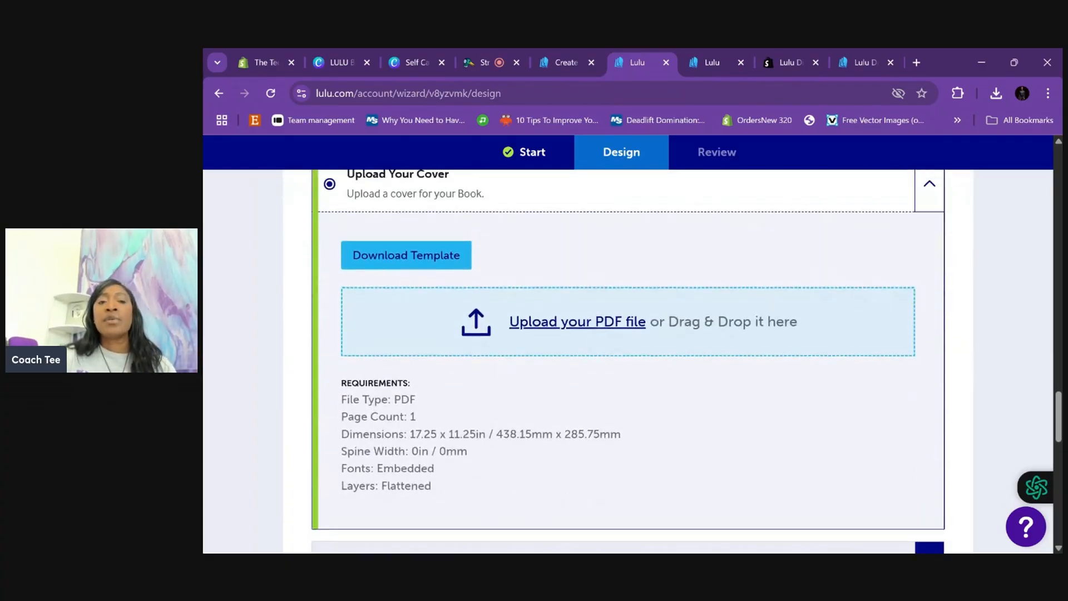
pyautogui.scroll(3)
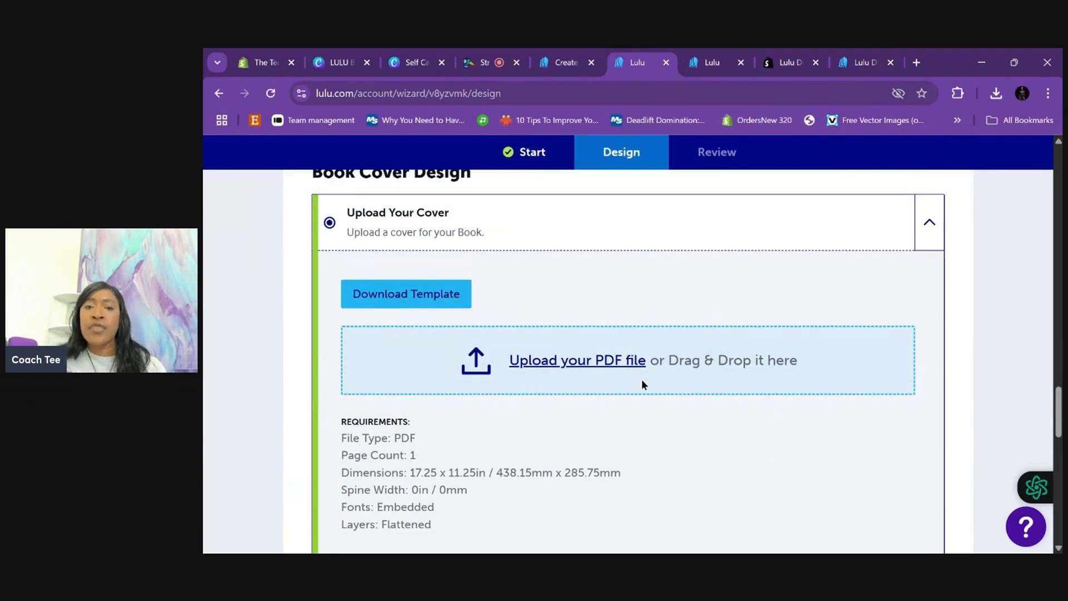
pyautogui.moveTo(780, 440)
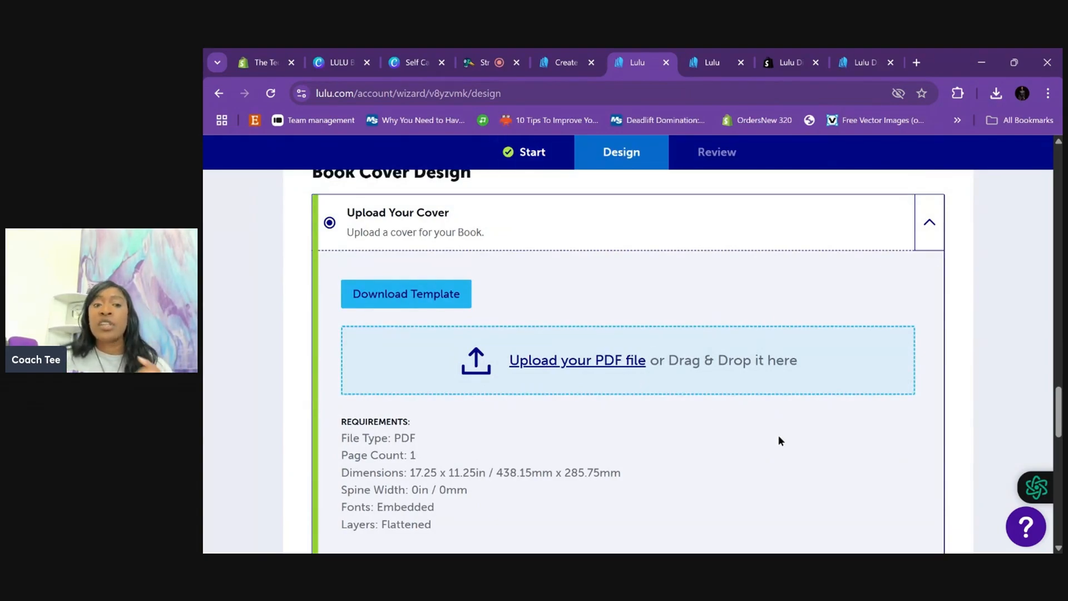
pyautogui.scroll(-3)
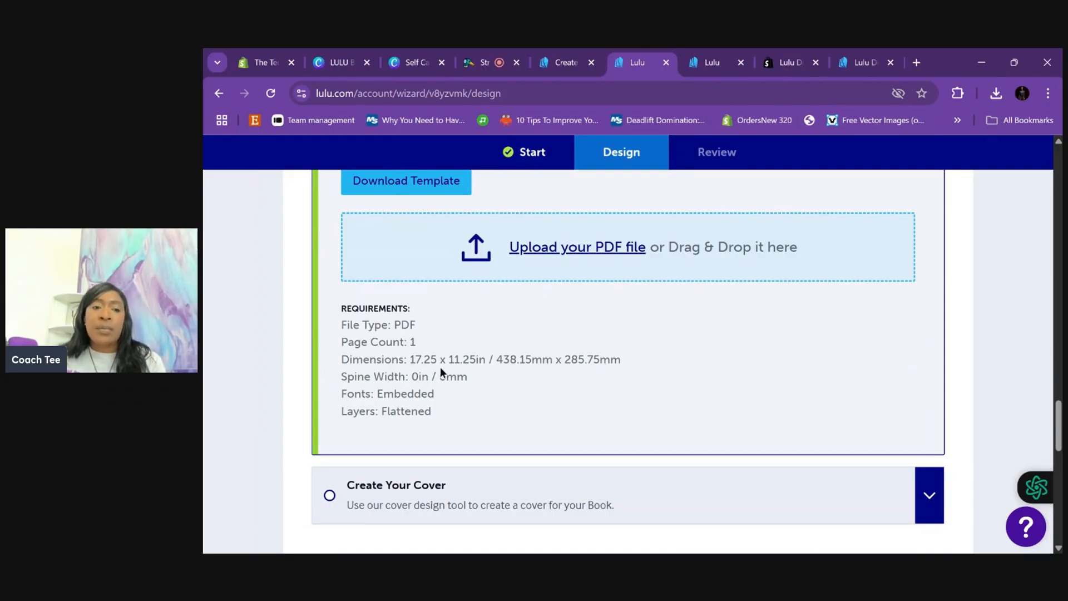
pyautogui.click(409, 61)
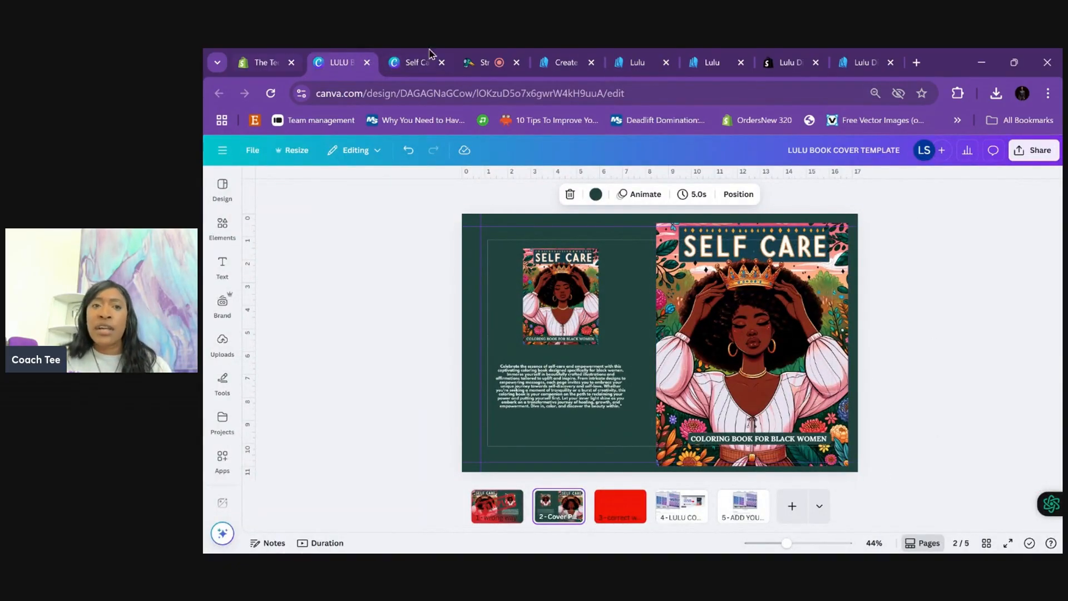
pyautogui.click(637, 62)
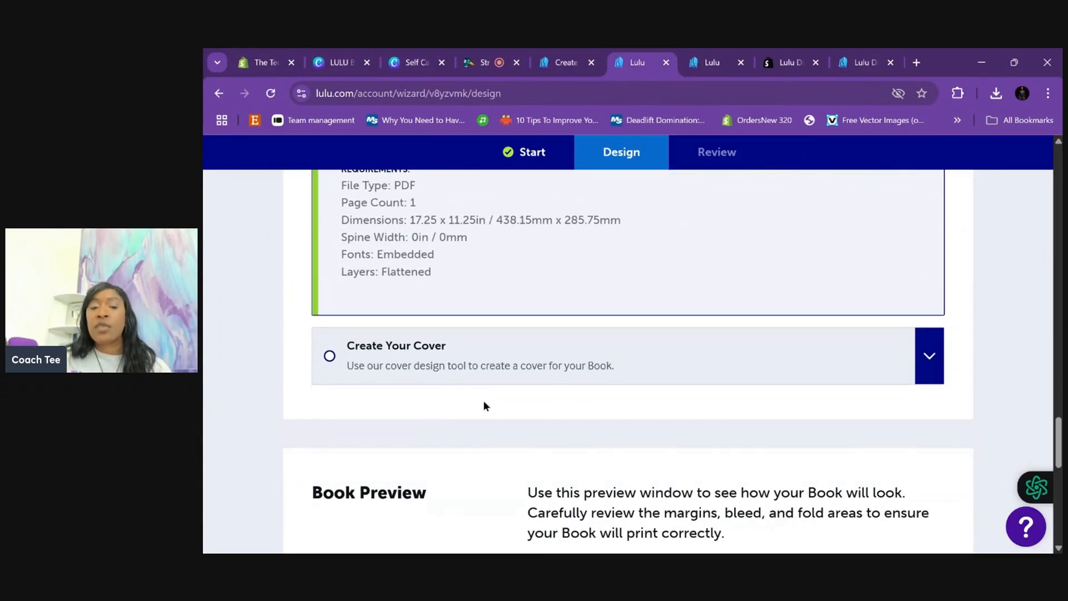
pyautogui.scroll(-3)
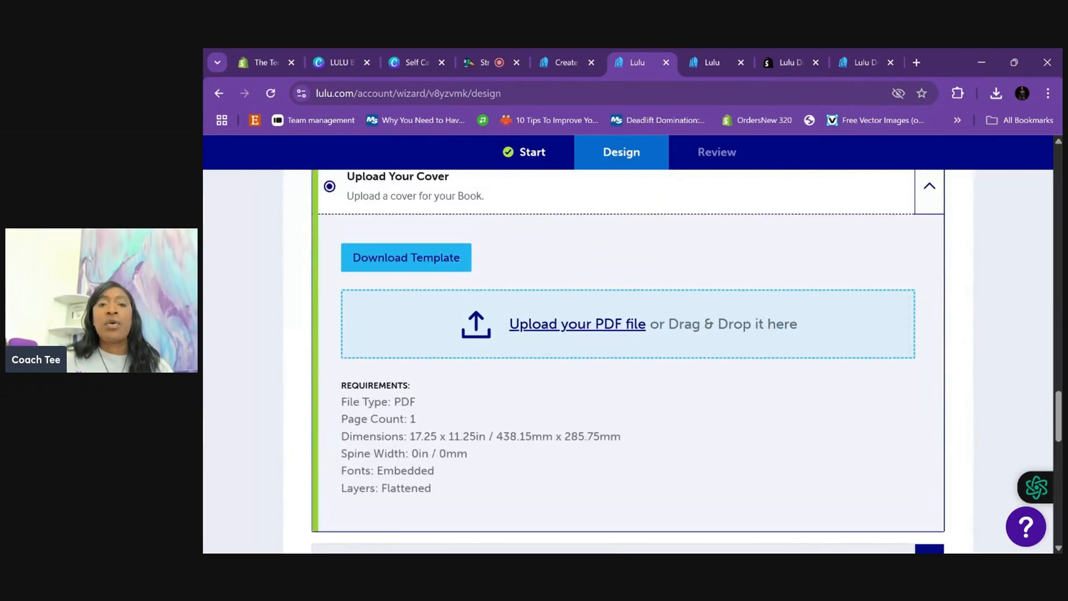
pyautogui.moveTo(606, 324)
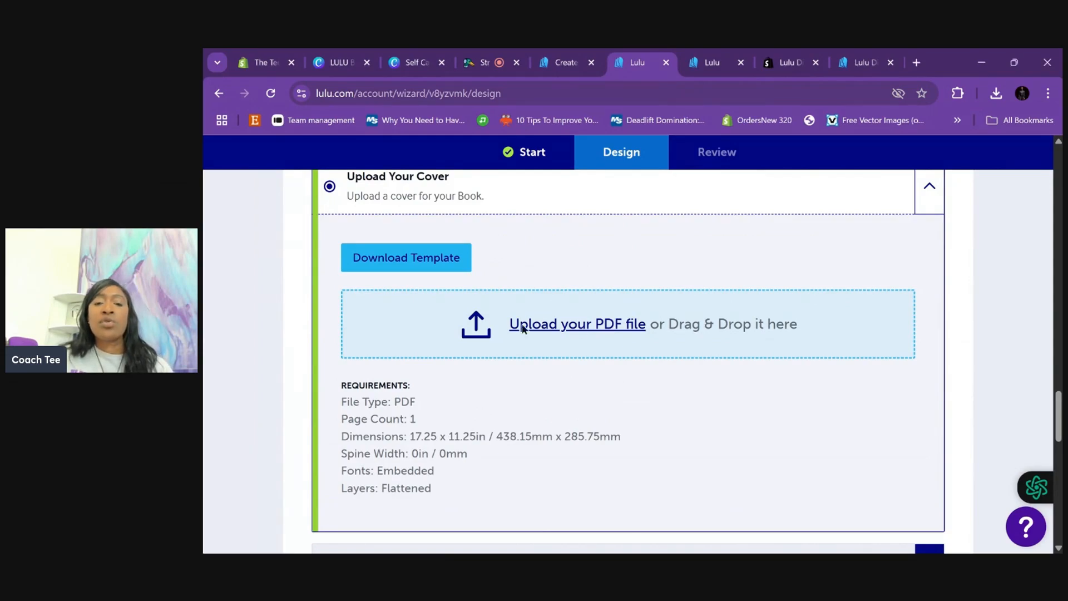
# Step: Upload the Self Care cover PDF so the front and back cover appear in the book preview
pyautogui.click(577, 323)
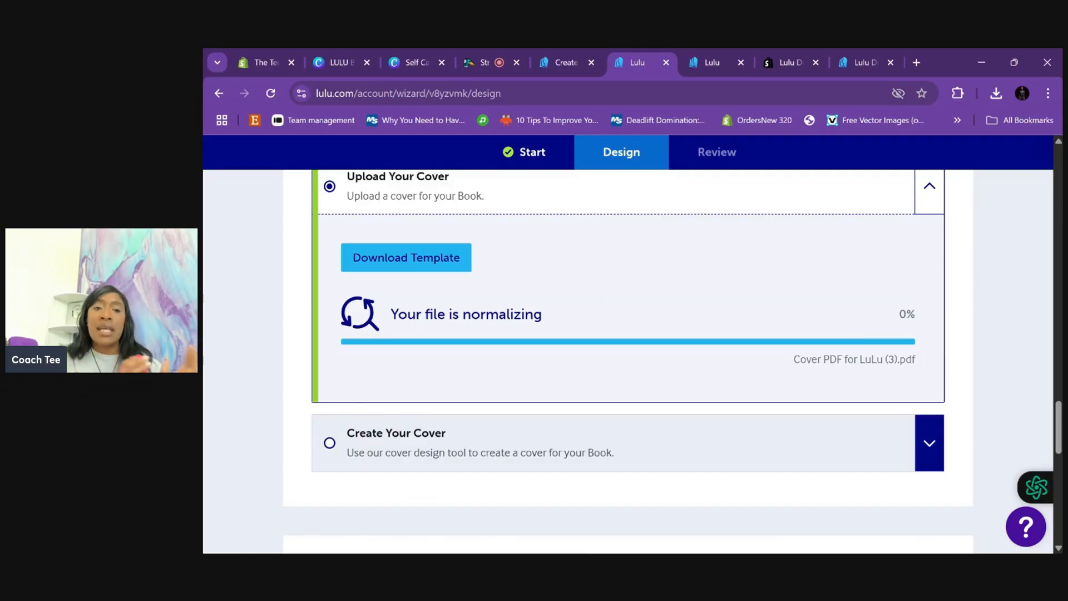
pyautogui.scroll(-3)
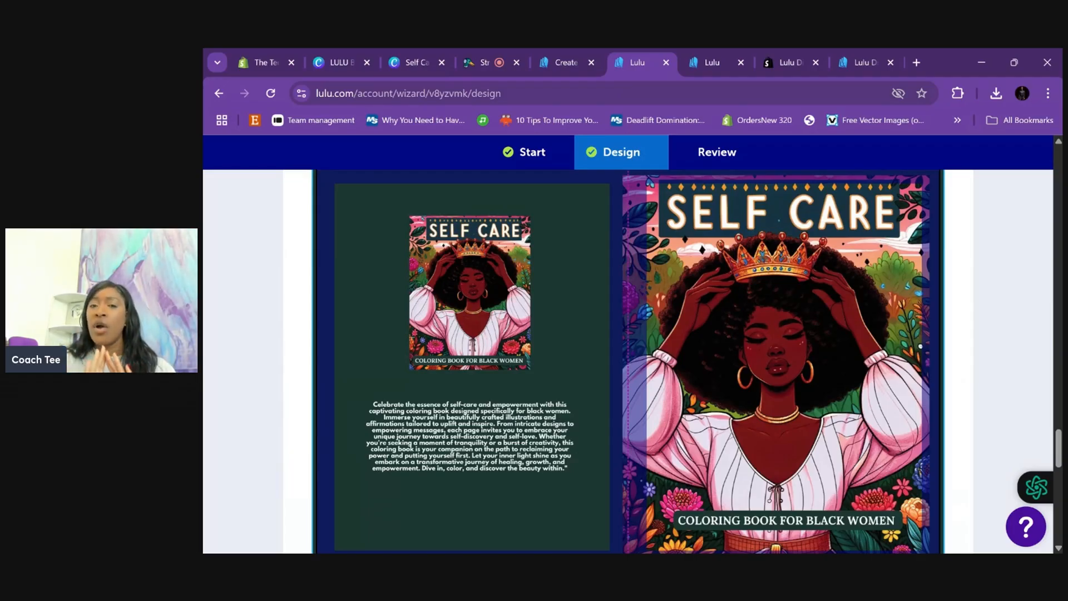
pyautogui.scroll(-3)
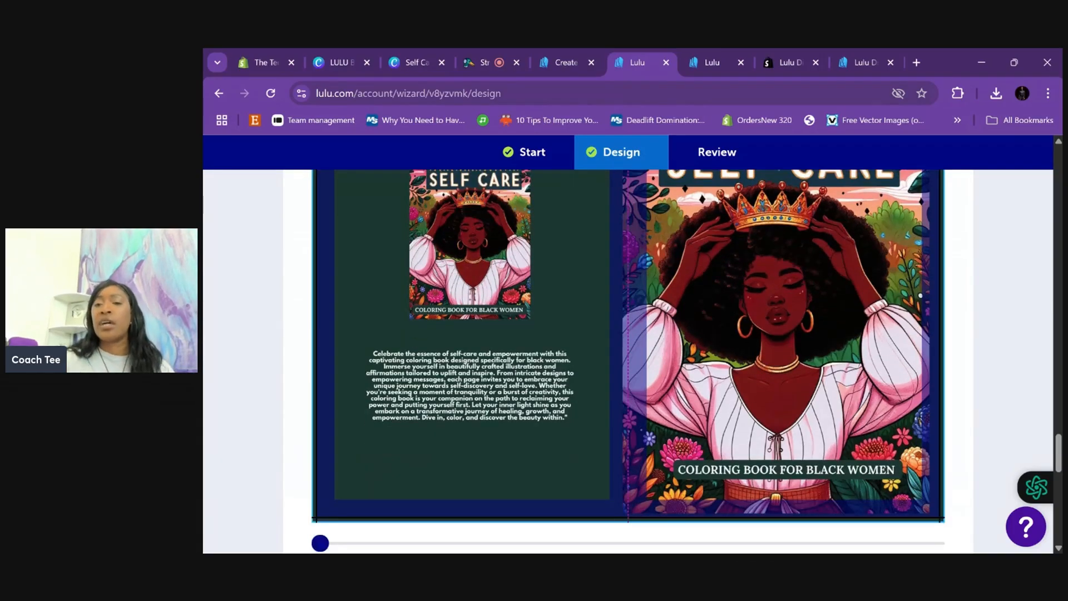
pyautogui.scroll(-3)
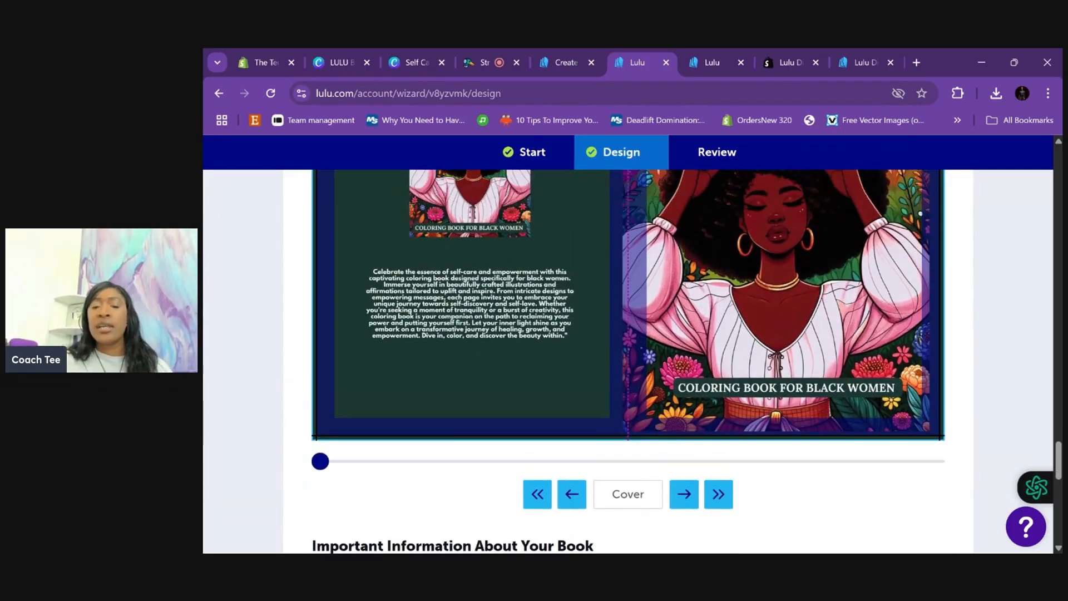
pyautogui.scroll(-3)
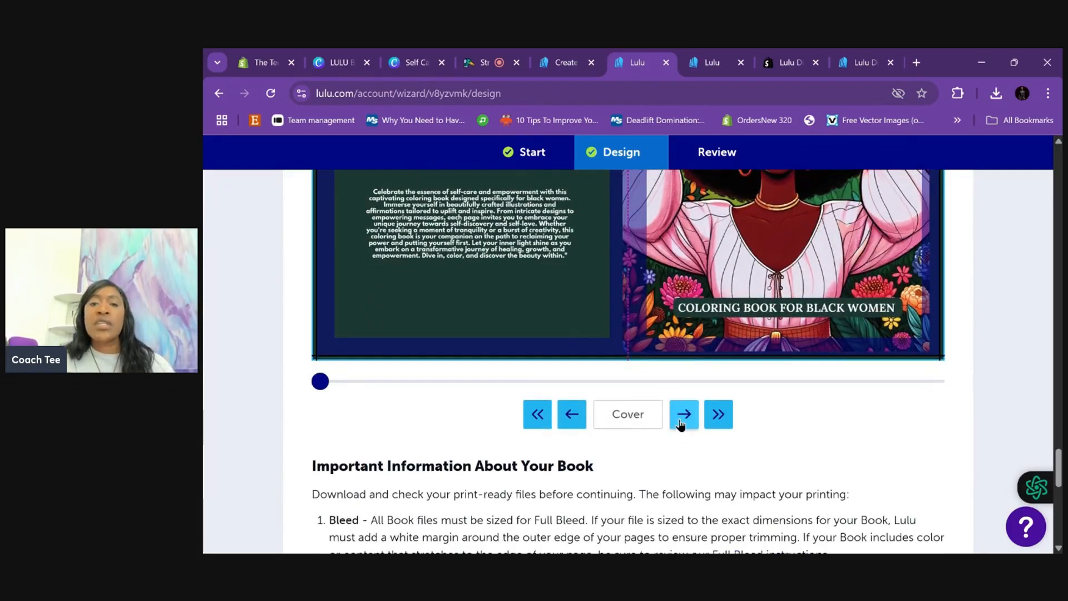
pyautogui.click(683, 413)
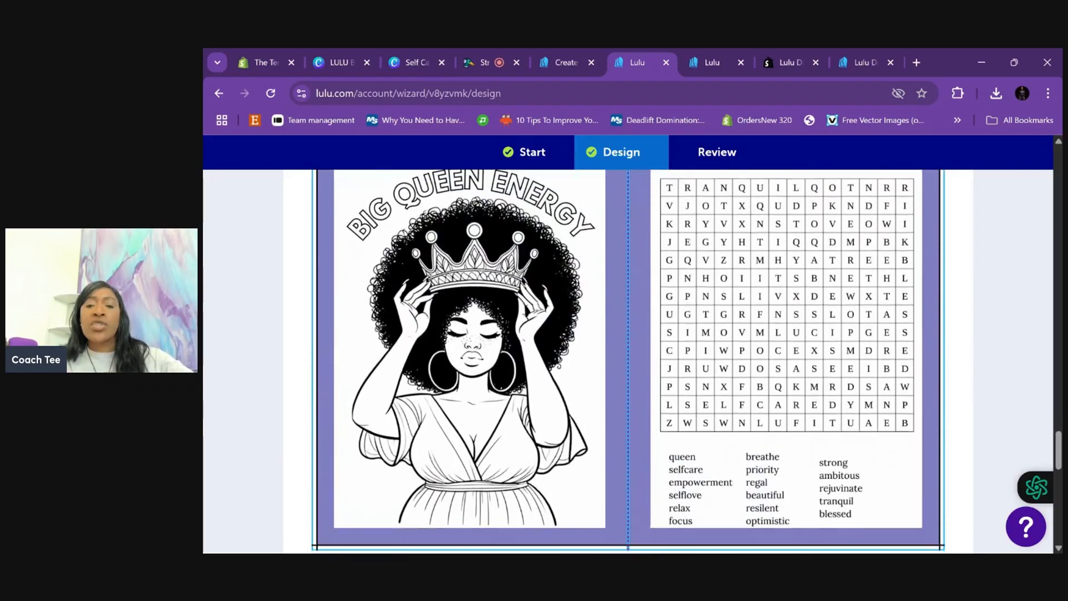
pyautogui.scroll(-3)
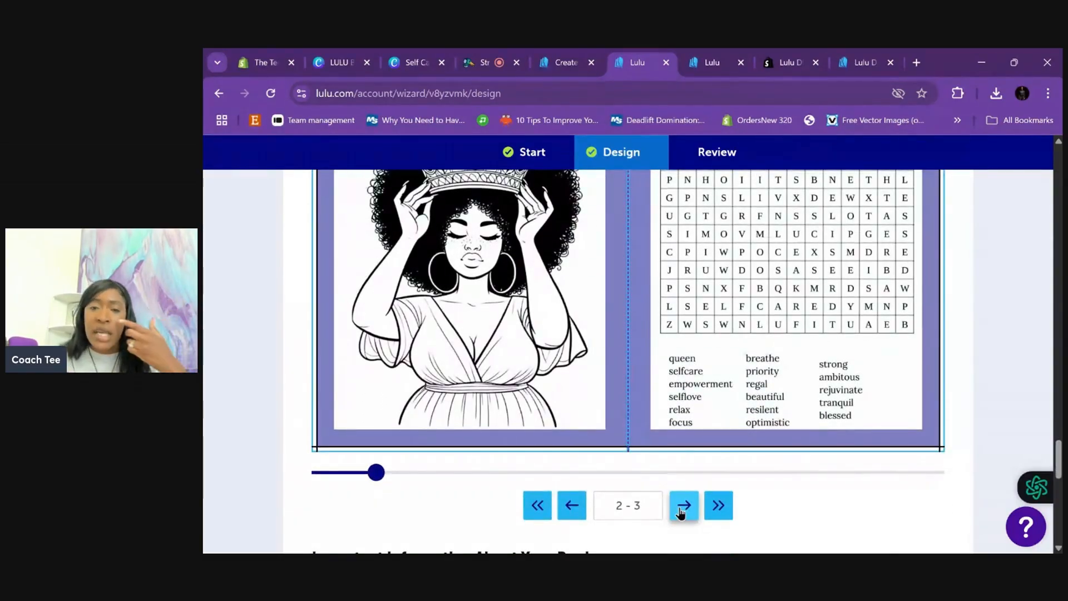
pyautogui.click(683, 504)
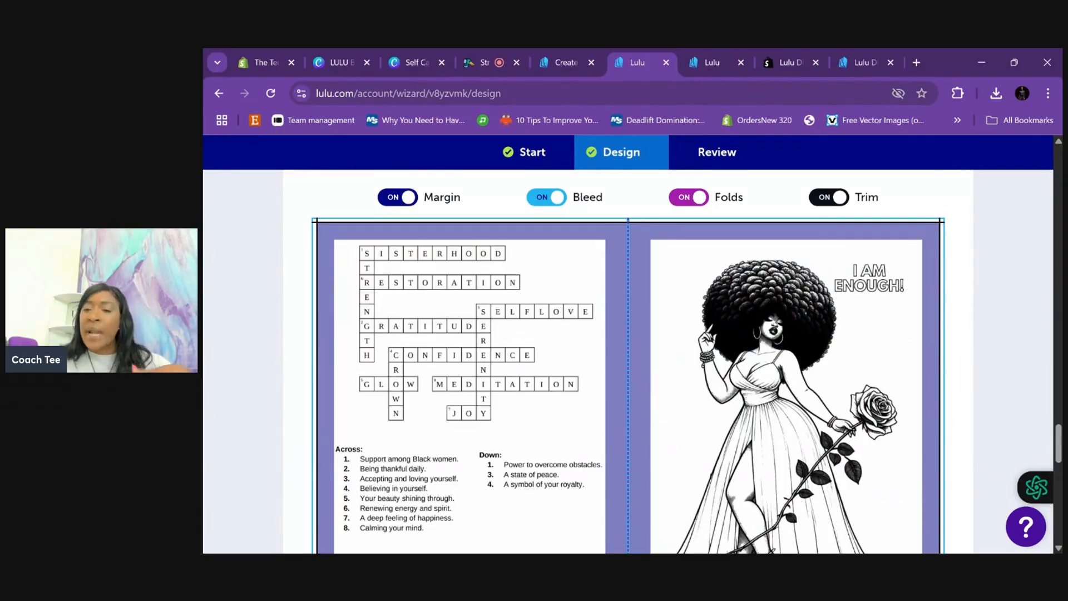
pyautogui.scroll(-3)
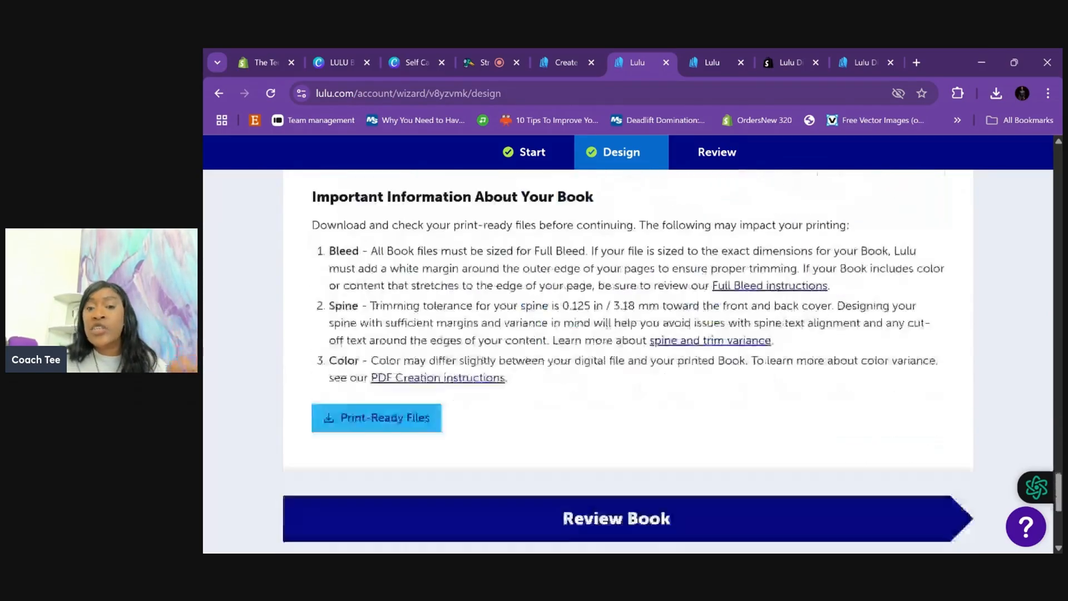
# Step: Proceed to Review Your Book and scroll to the Confirm and Publish button at 5.47 USD
pyautogui.click(615, 517)
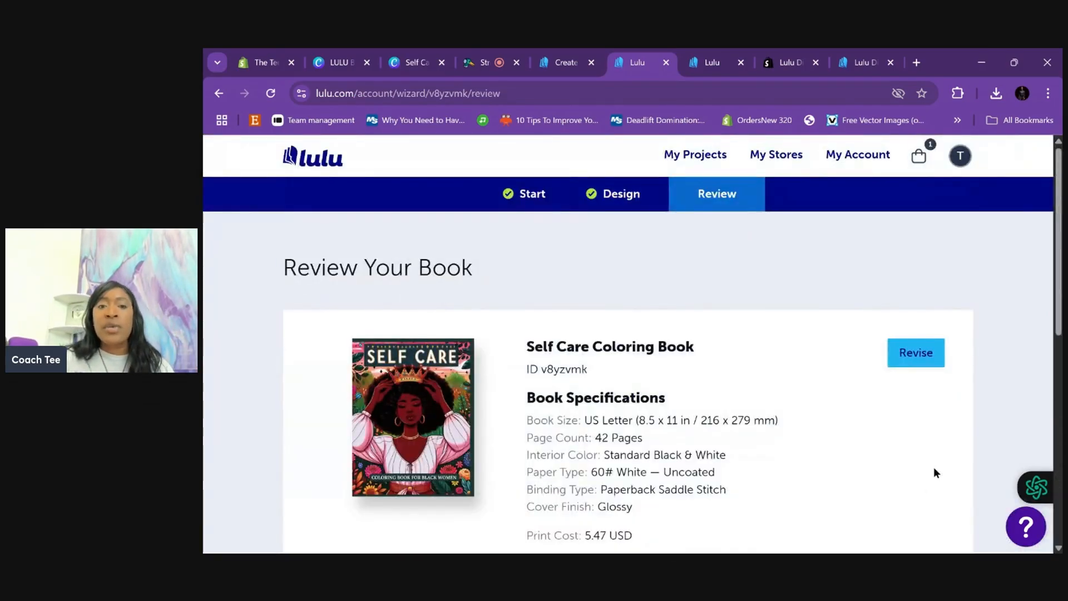
pyautogui.scroll(-3)
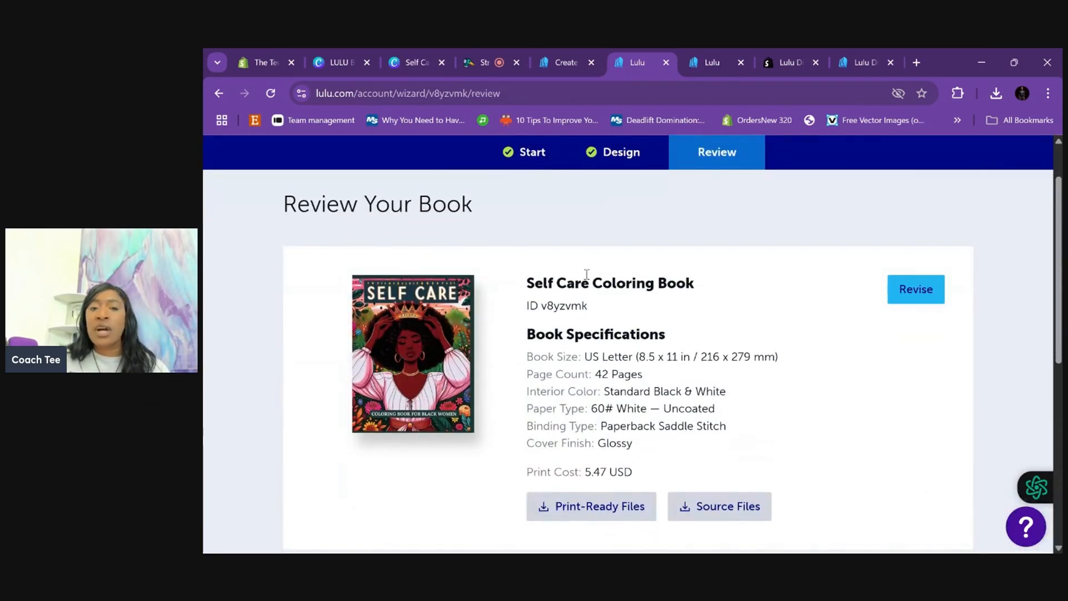
pyautogui.moveTo(786, 410)
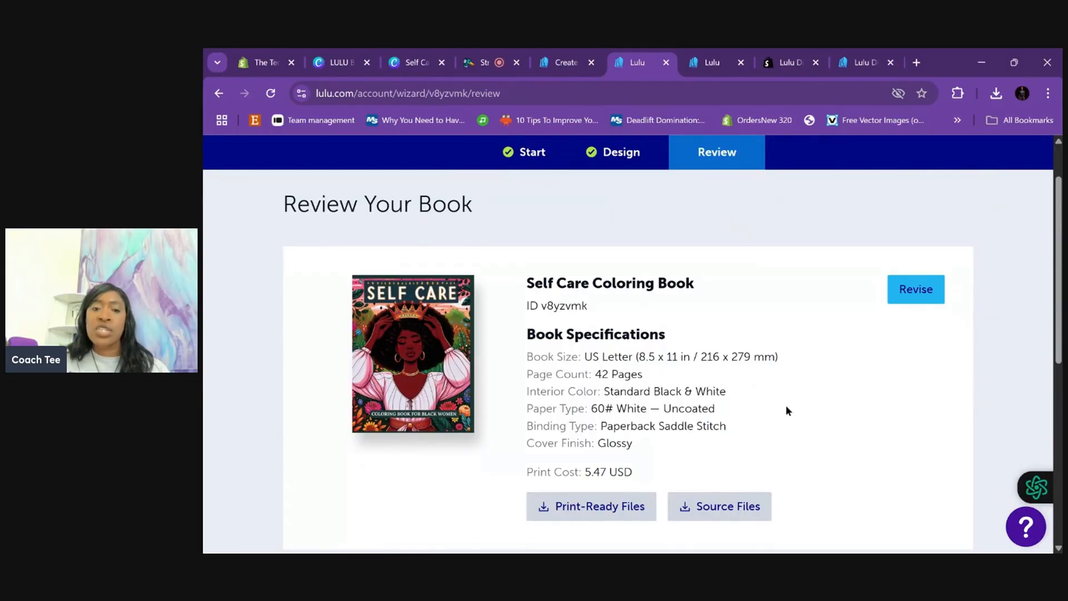
pyautogui.moveTo(663, 455)
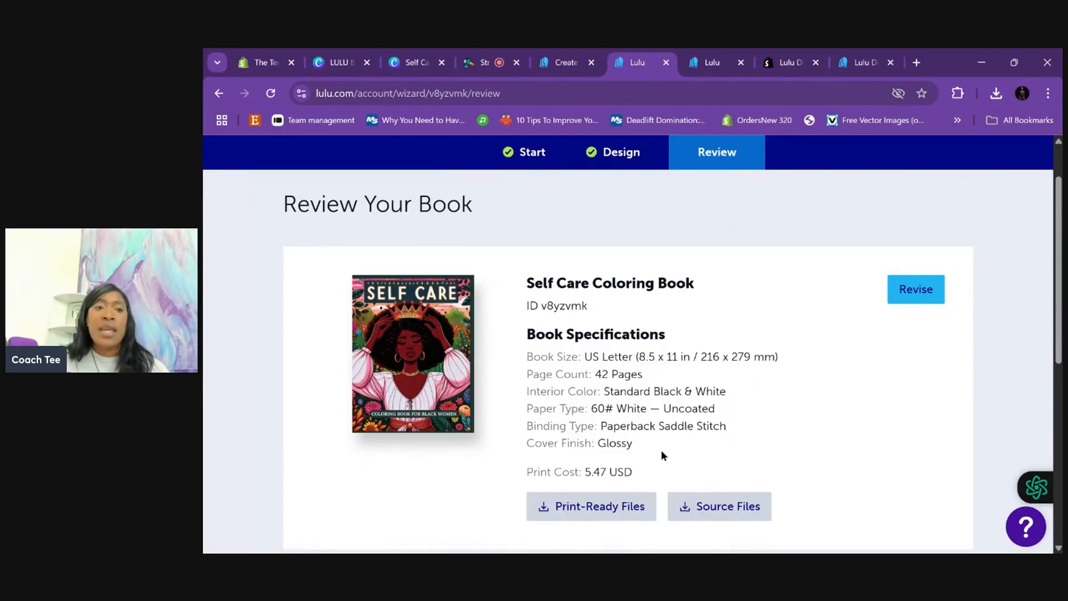
pyautogui.moveTo(492, 397)
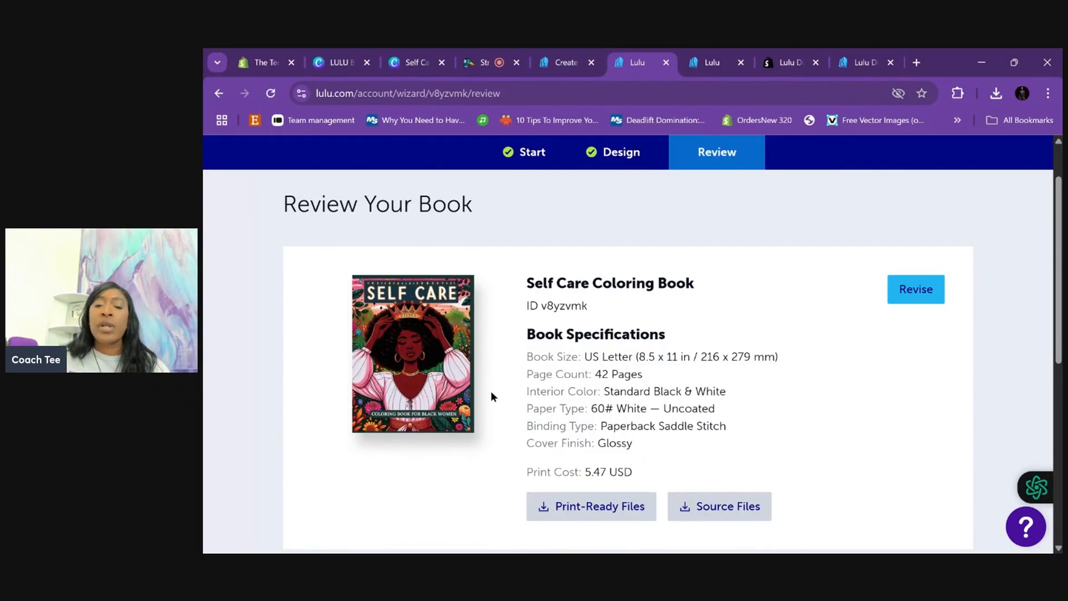
pyautogui.scroll(-3)
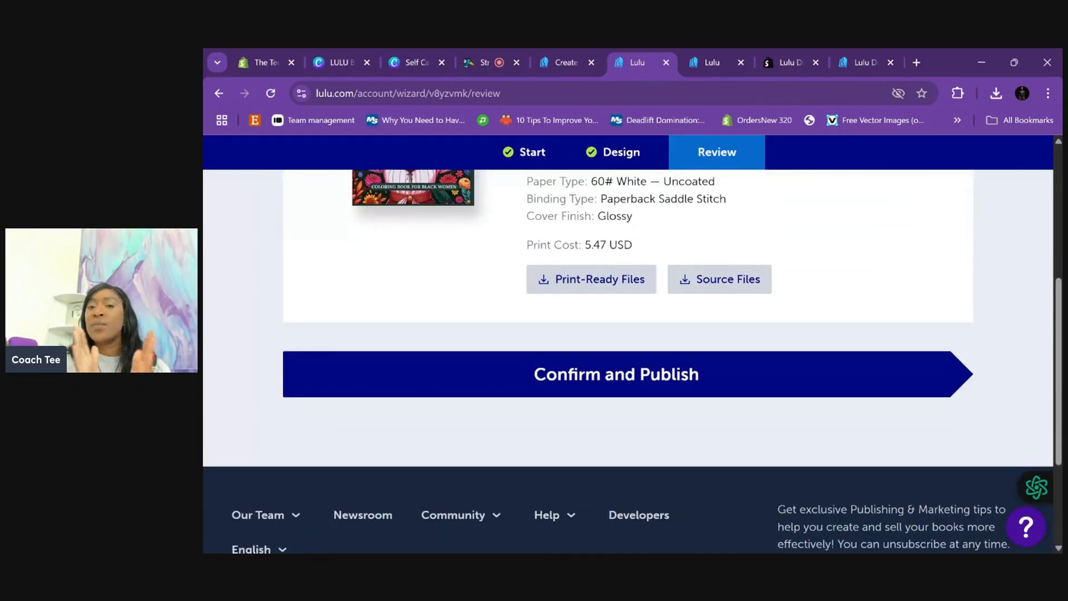
pyautogui.moveTo(477, 376)
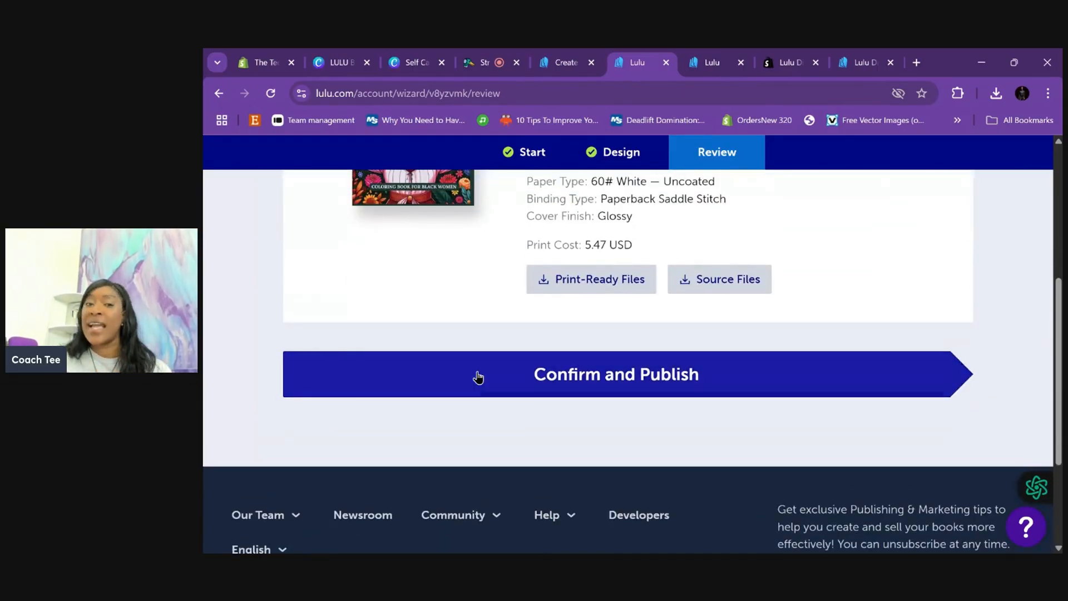
# Step: Confirm and publish the Self Care Coloring Book, reaching the Success page
pyautogui.click(616, 374)
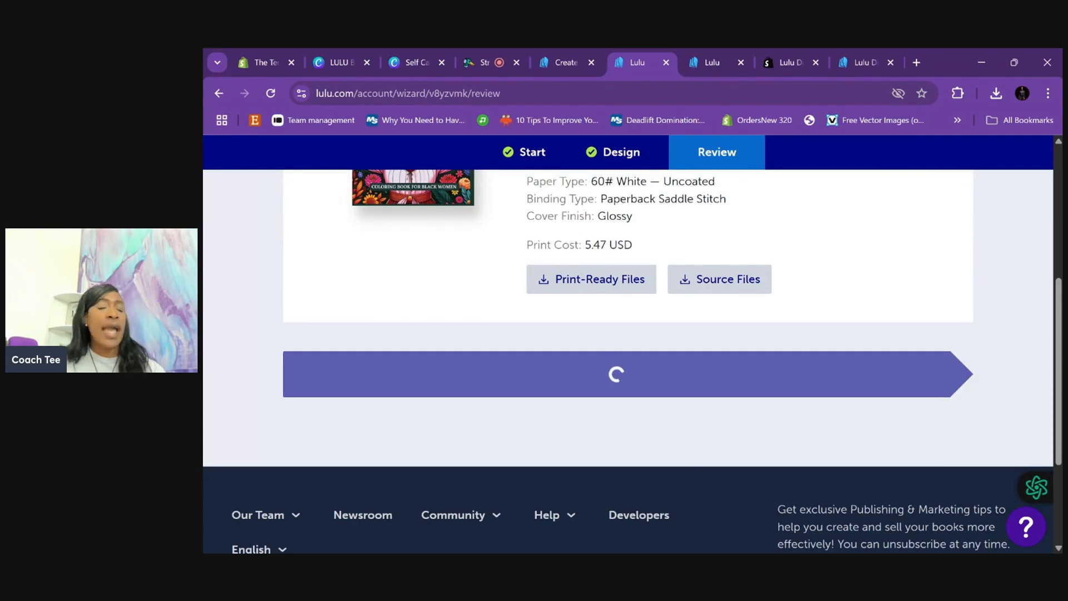
pyautogui.click(616, 374)
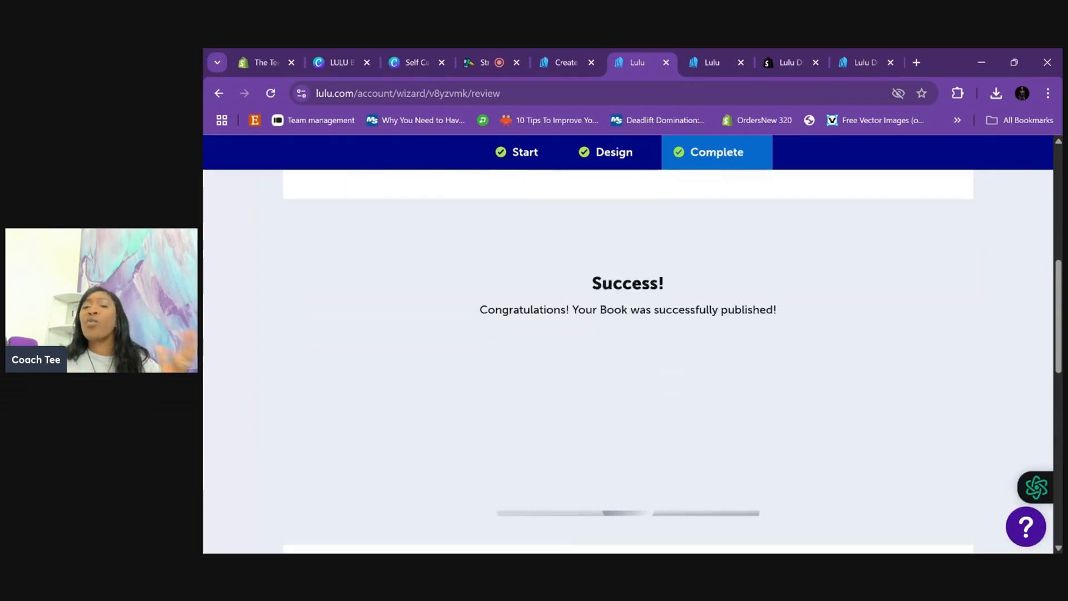
pyautogui.scroll(3)
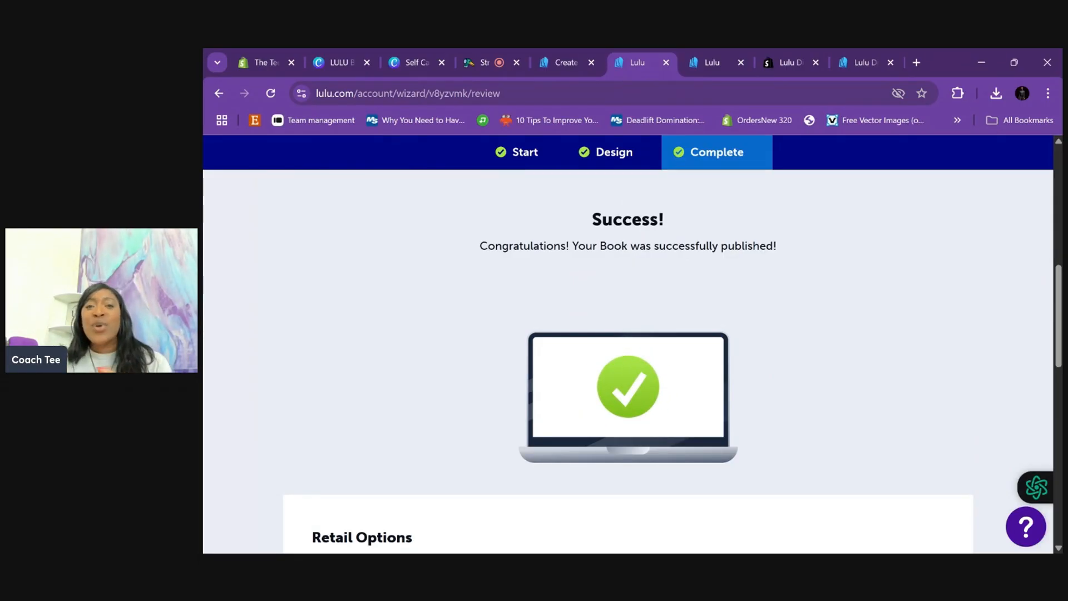
# Step: Under Retail Options > Lulu Direct, add the published book to the connected Shopify store
pyautogui.scroll(-3)
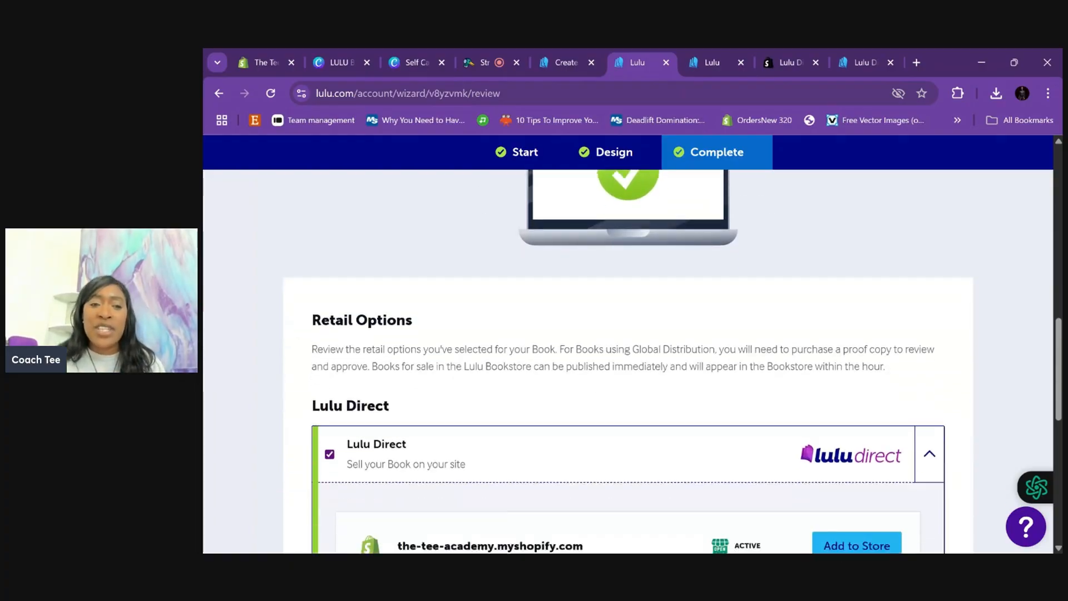
pyautogui.scroll(-3)
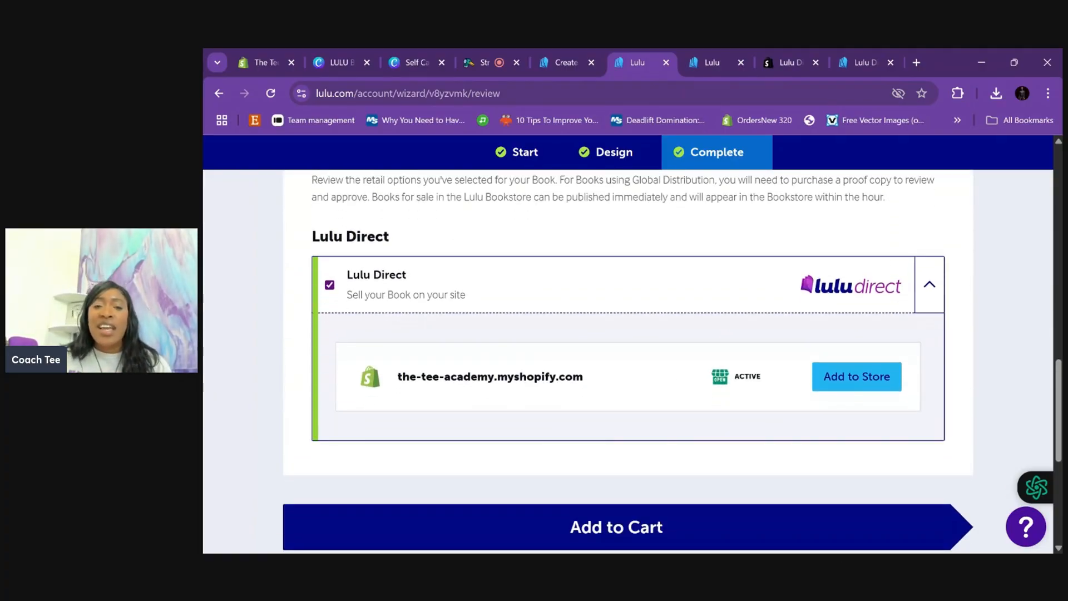
pyautogui.moveTo(568, 488)
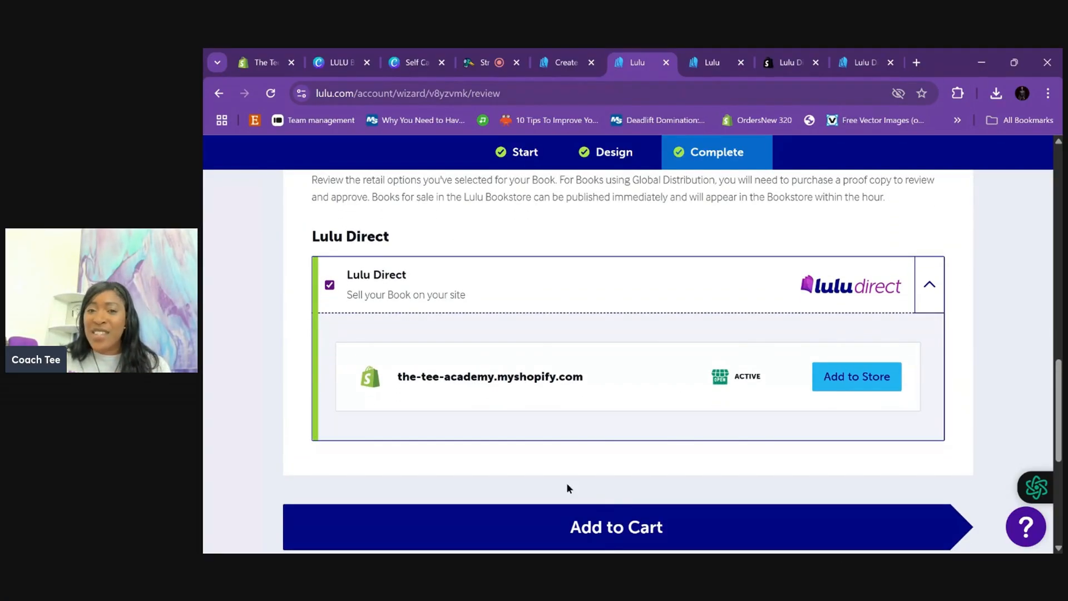
pyautogui.moveTo(645, 488)
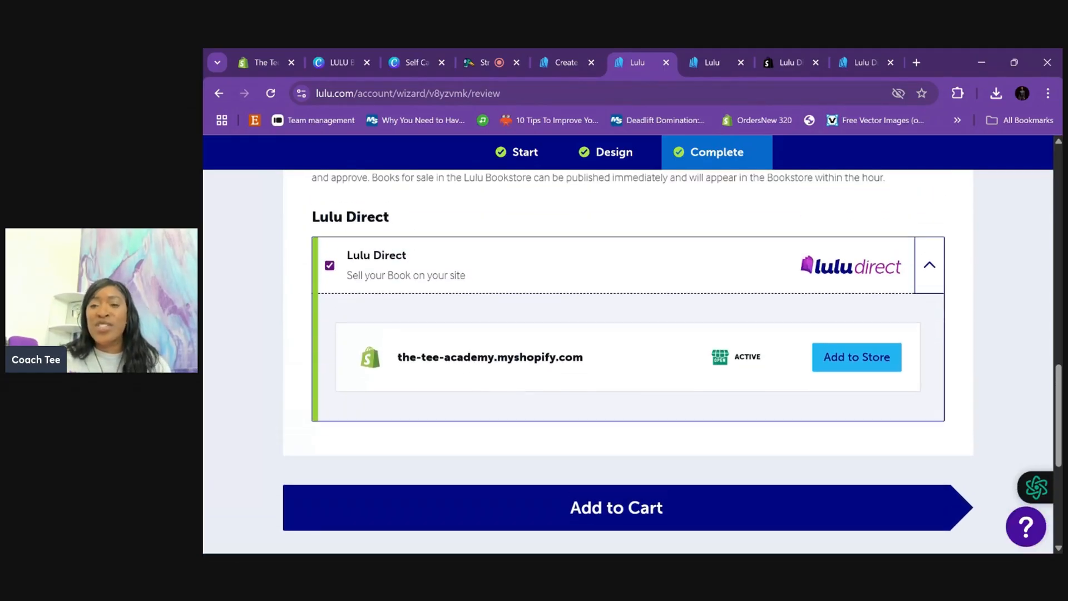
pyautogui.scroll(-3)
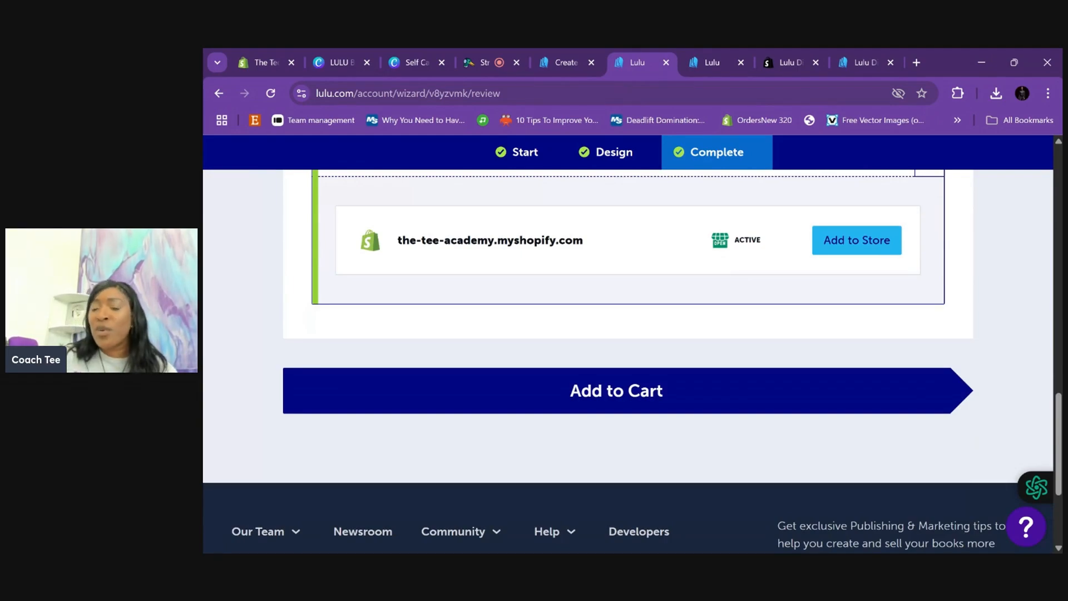
pyautogui.click(856, 240)
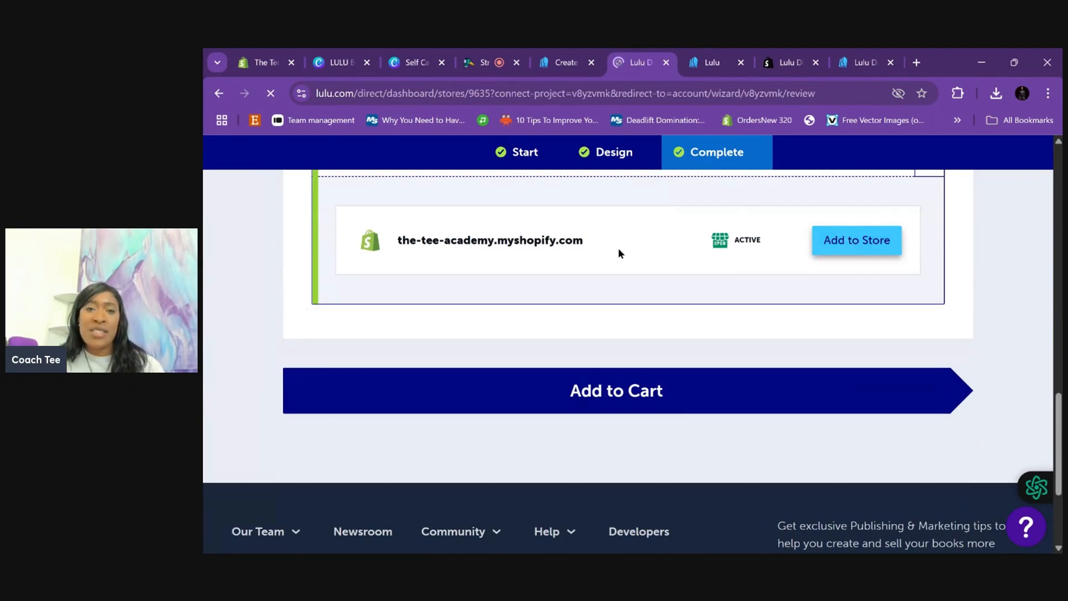
# Step: Create a new store product described as 'test' with a 12.99 USD list price and add it
pyautogui.click(856, 239)
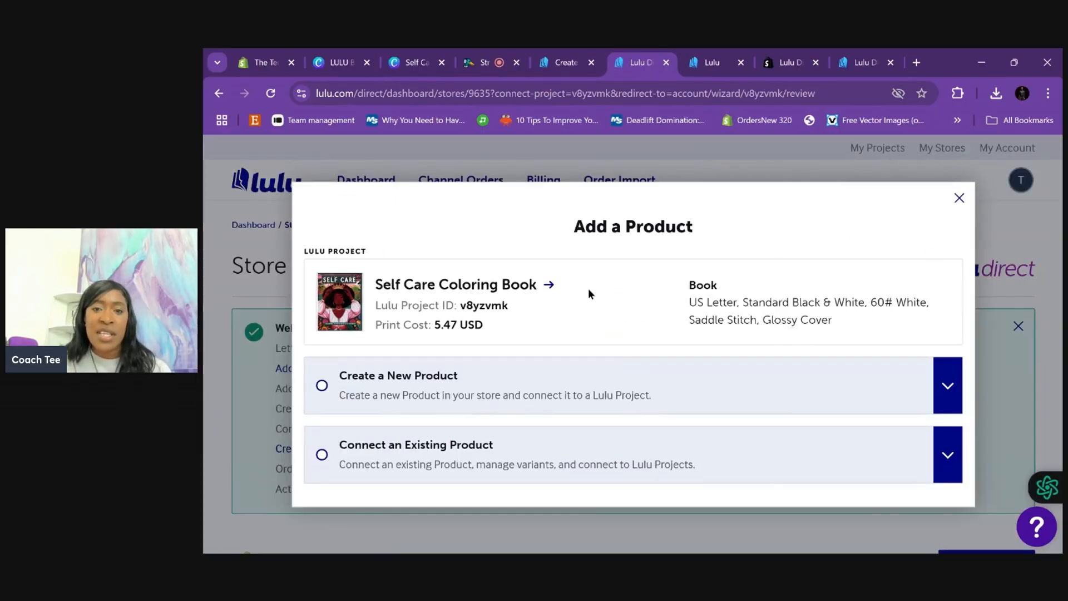
pyautogui.moveTo(645, 351)
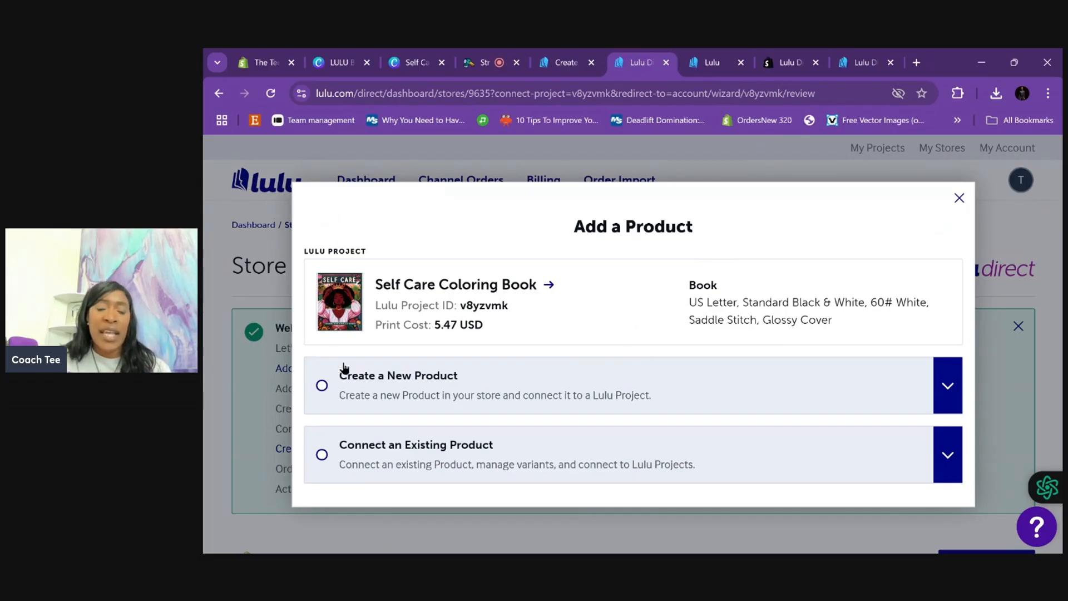
pyautogui.moveTo(506, 350)
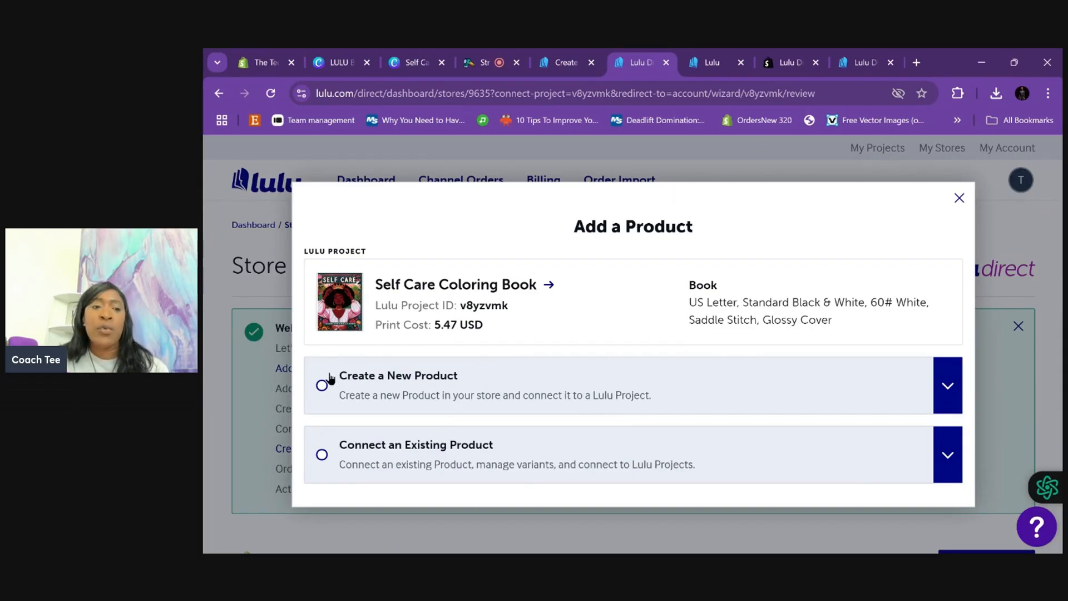
pyautogui.click(322, 385)
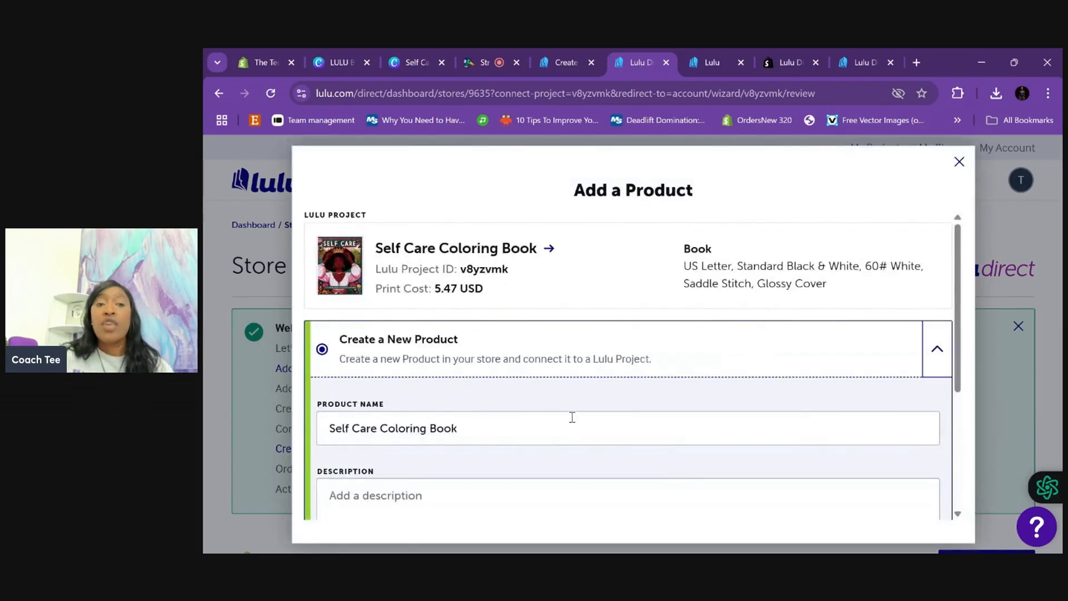
pyautogui.scroll(-3)
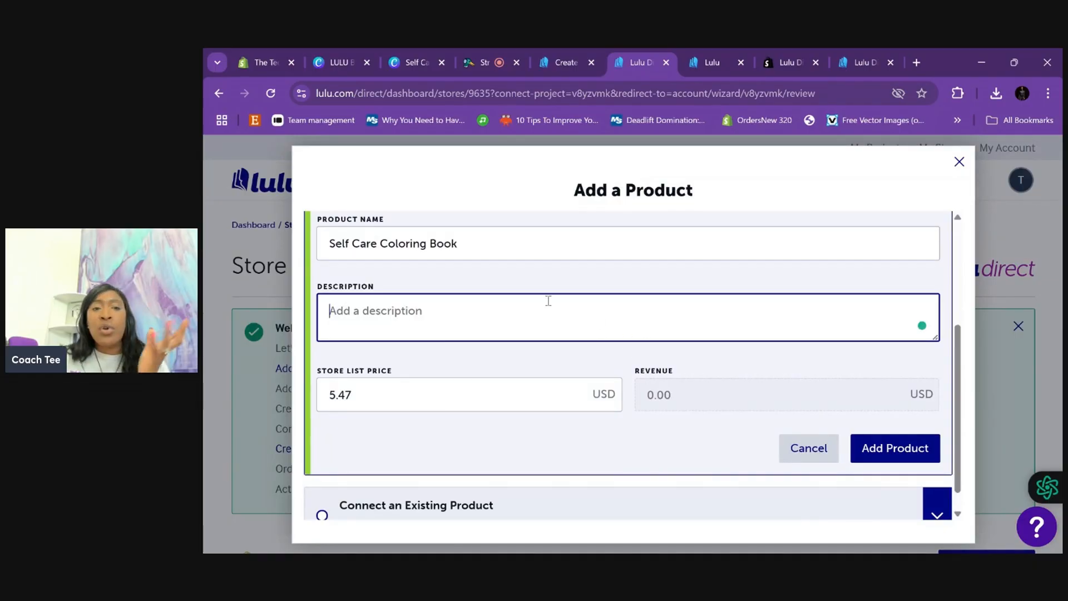
pyautogui.write('te')
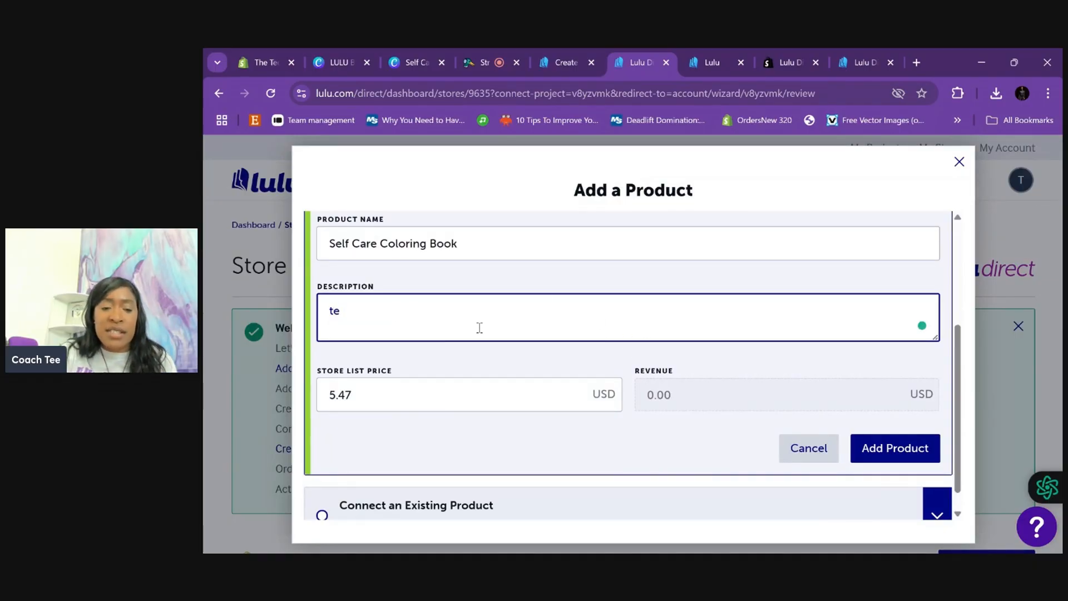
pyautogui.write('st')
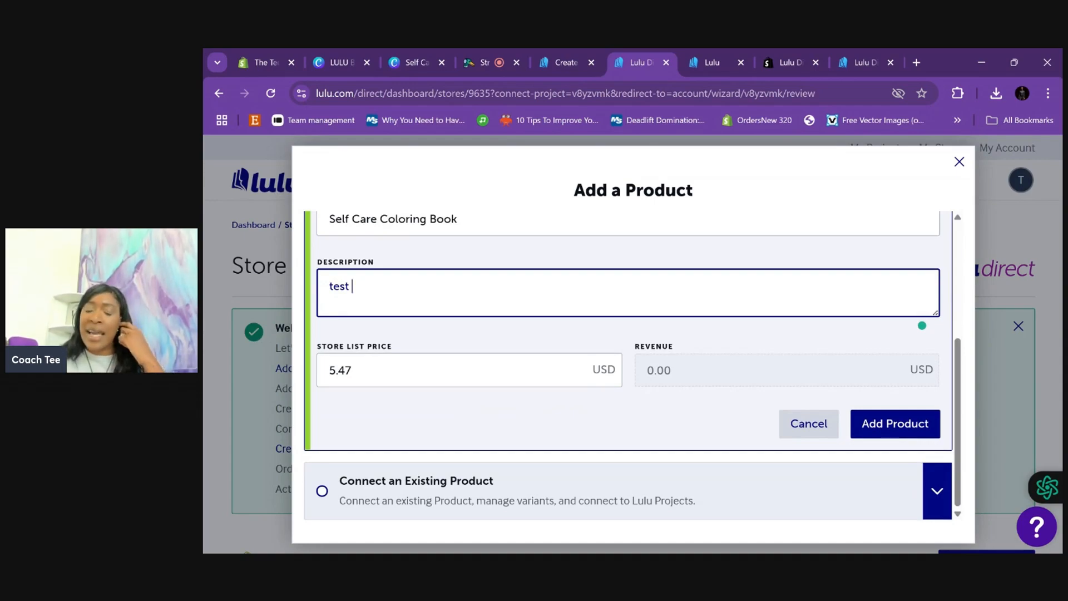
pyautogui.moveTo(478, 356)
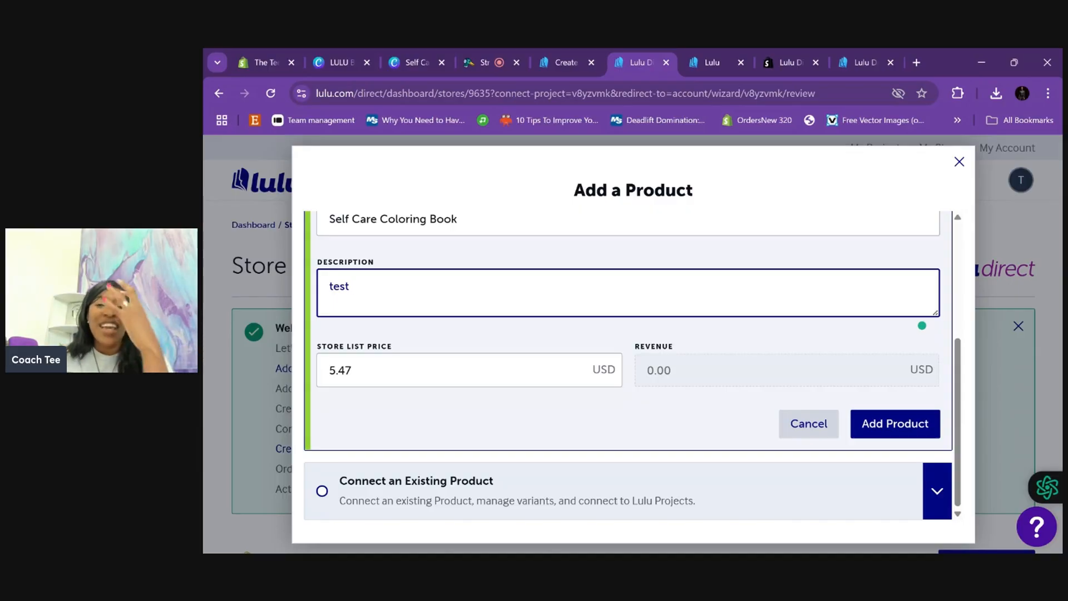
pyautogui.write('" "')
pyautogui.click(469, 369)
pyautogui.write('12.99')
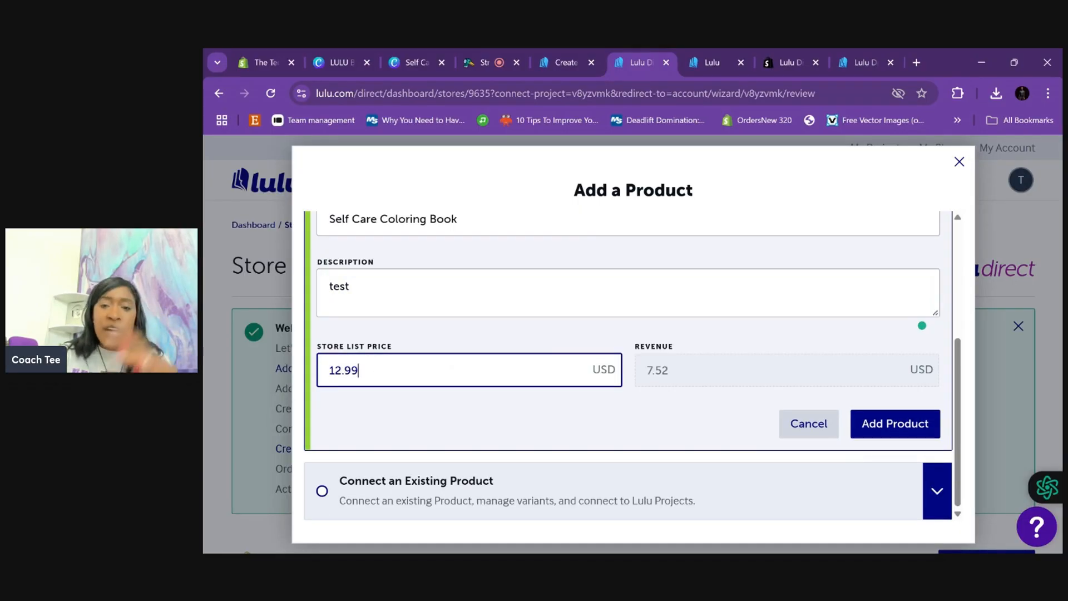
pyautogui.moveTo(799, 352)
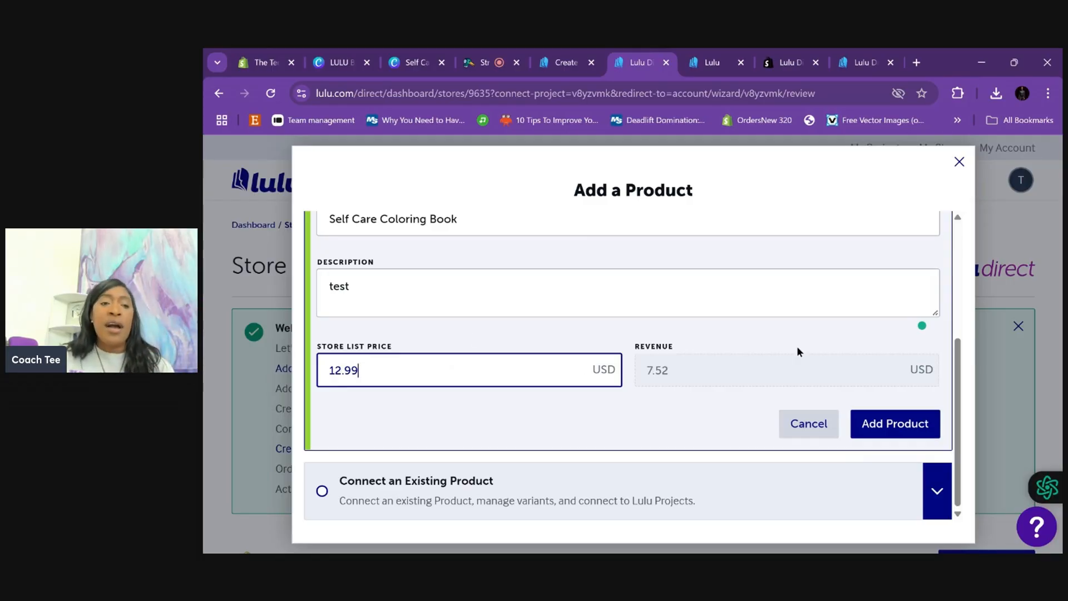
pyautogui.moveTo(798, 351)
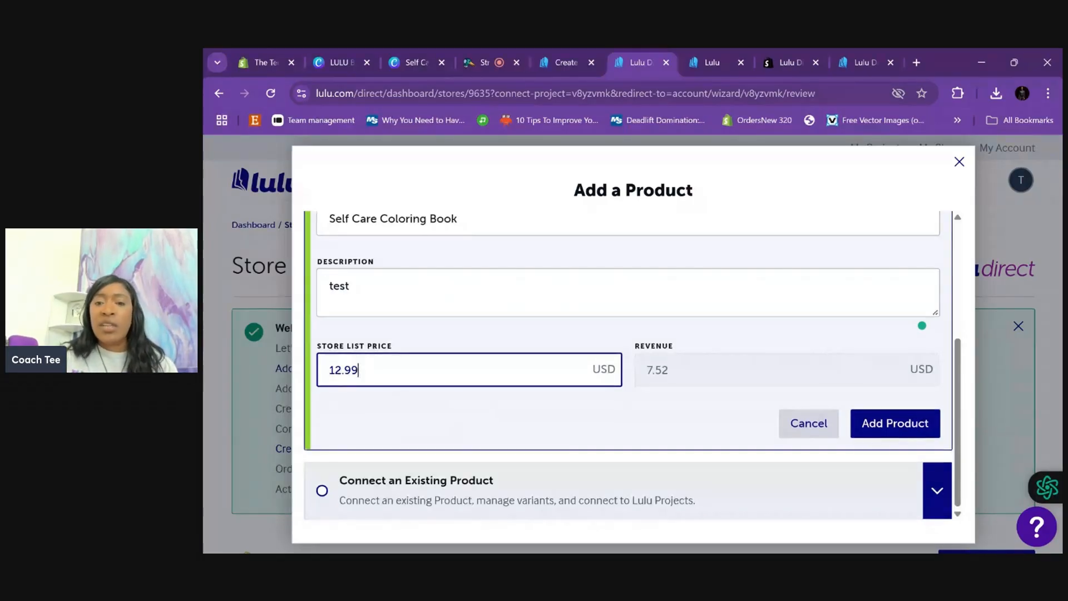
pyautogui.click(895, 423)
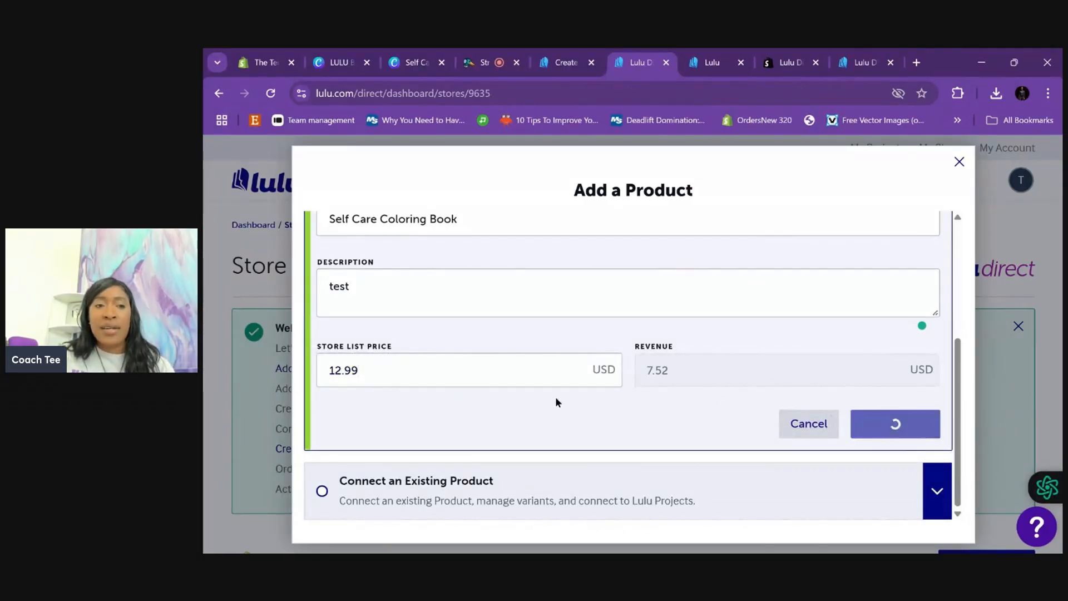
# Step: Add the Self Care Coloring Book paperback to the Lulu cart alongside Class Example
pyautogui.click(895, 423)
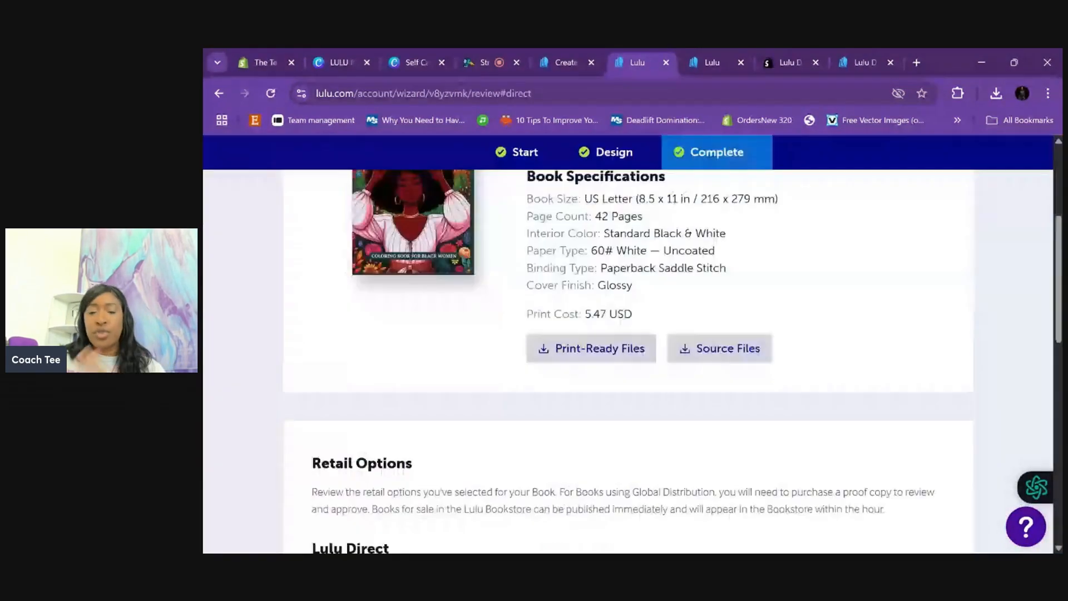
pyautogui.scroll(-3)
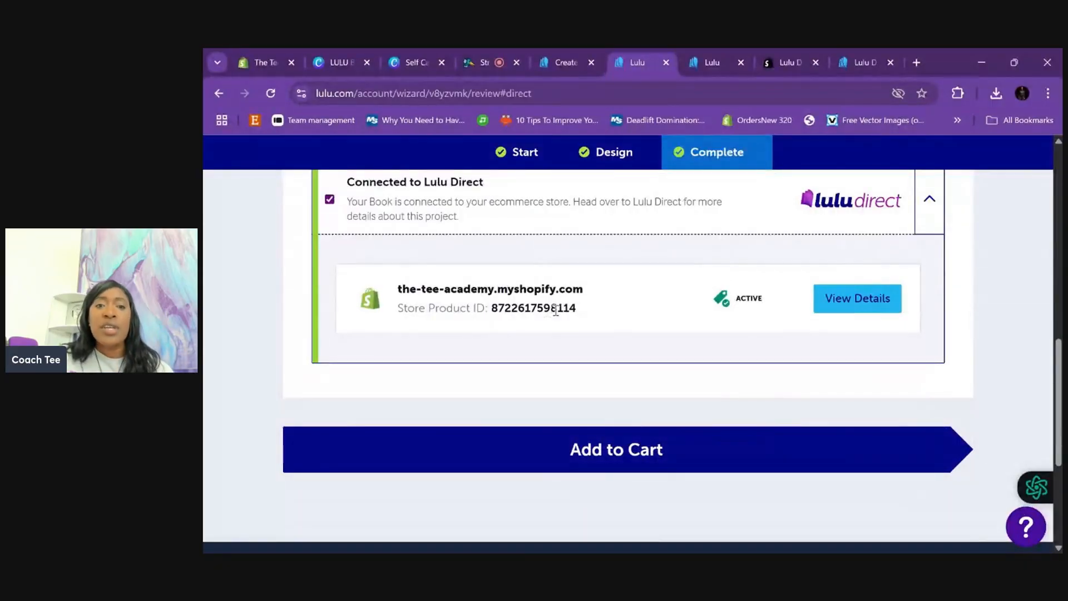
pyautogui.moveTo(712, 315)
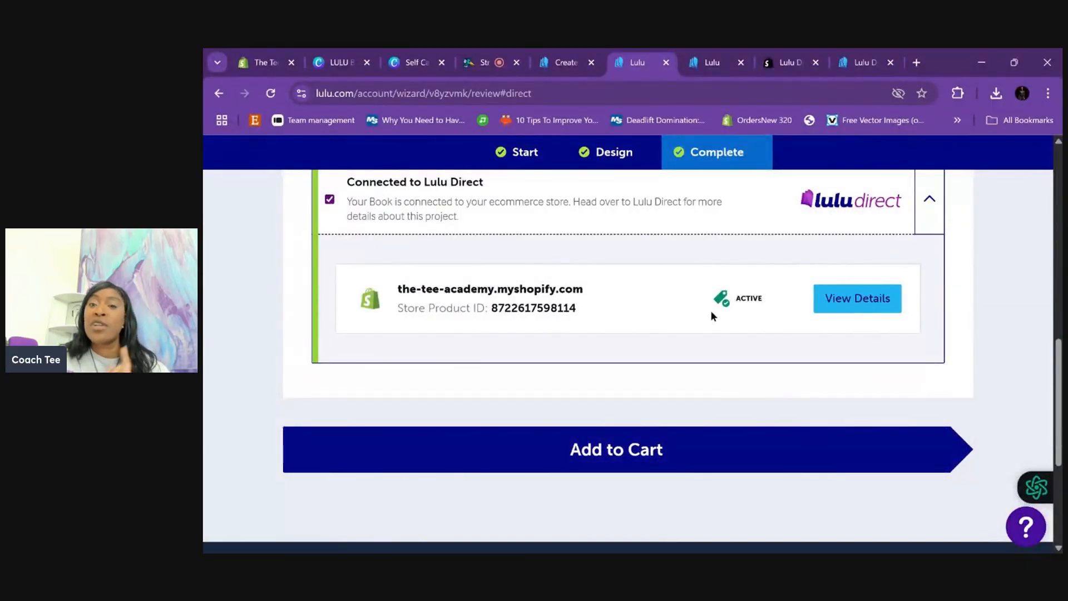
pyautogui.moveTo(584, 417)
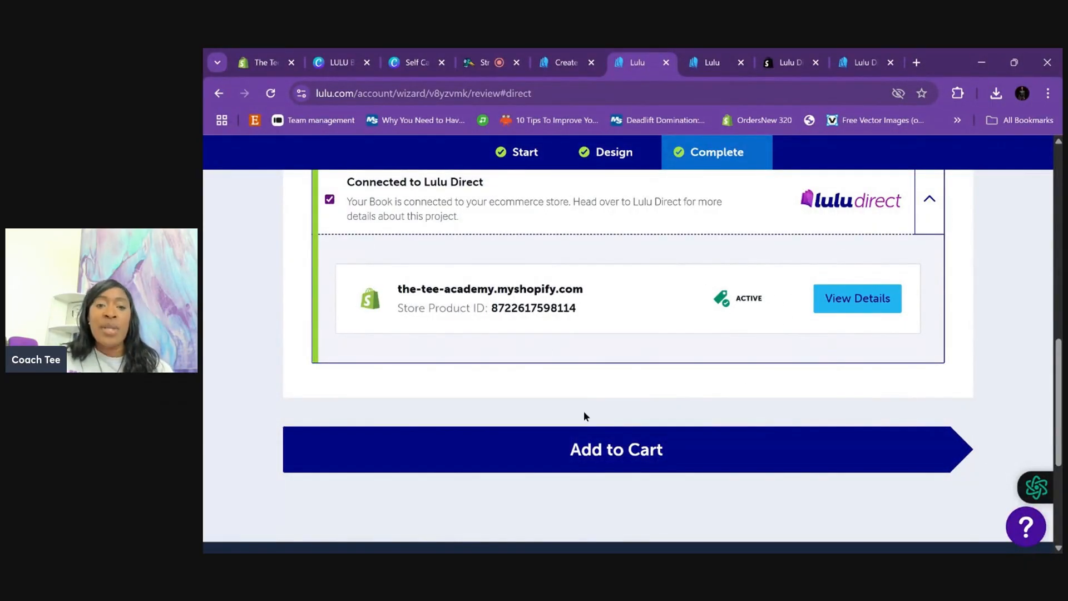
pyautogui.click(615, 449)
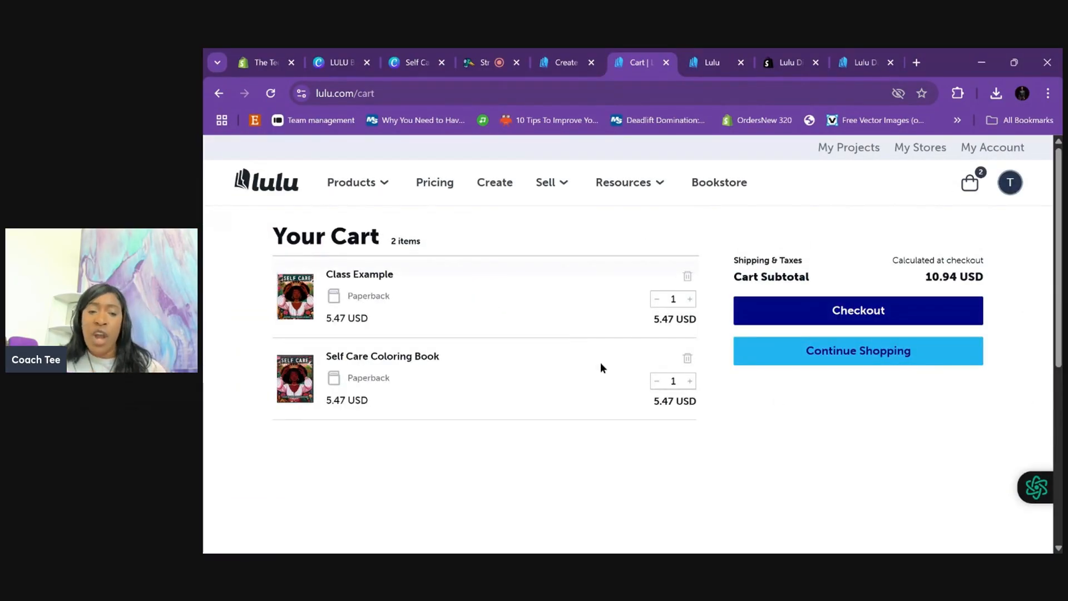
# Step: Remove the Self Care Coloring Book from the cart and switch to the Shopify admin
pyautogui.click(686, 358)
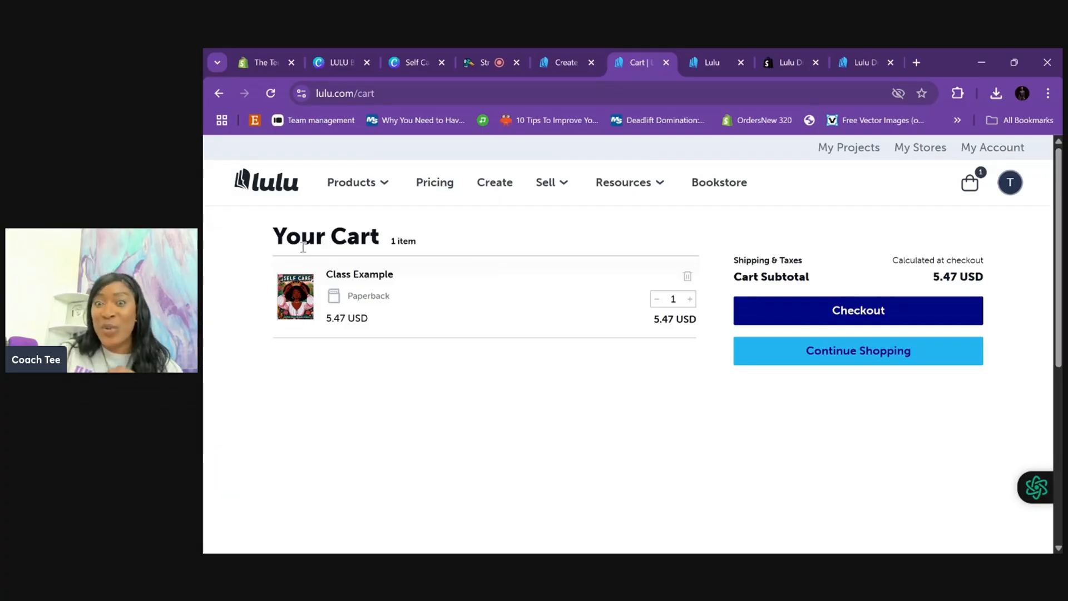
pyautogui.click(262, 62)
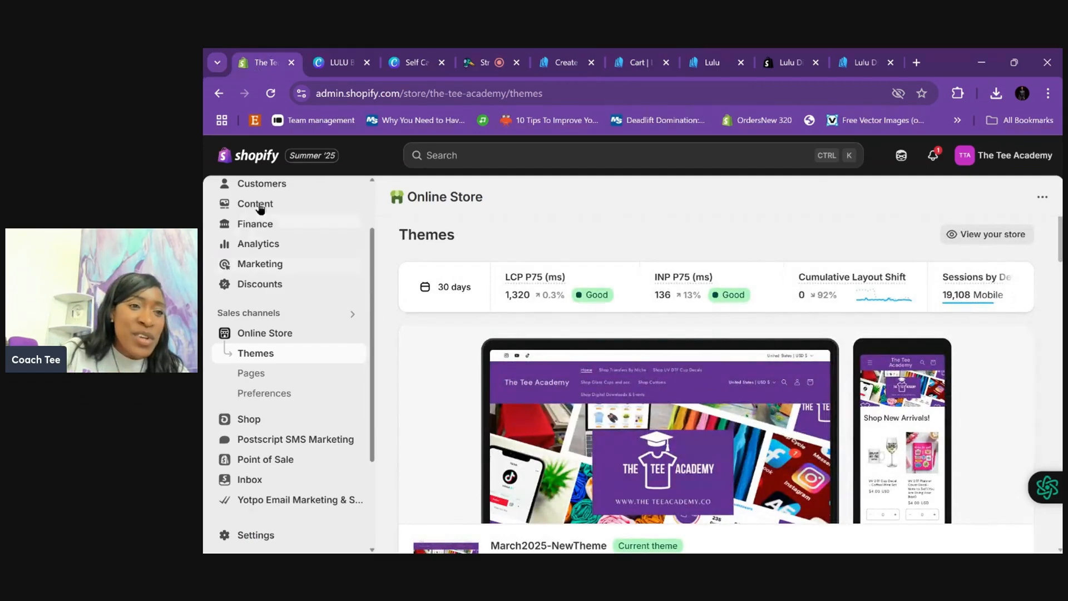
# Step: From the Shopify Products list, open the Self Care Coloring Book product page
pyautogui.scroll(3)
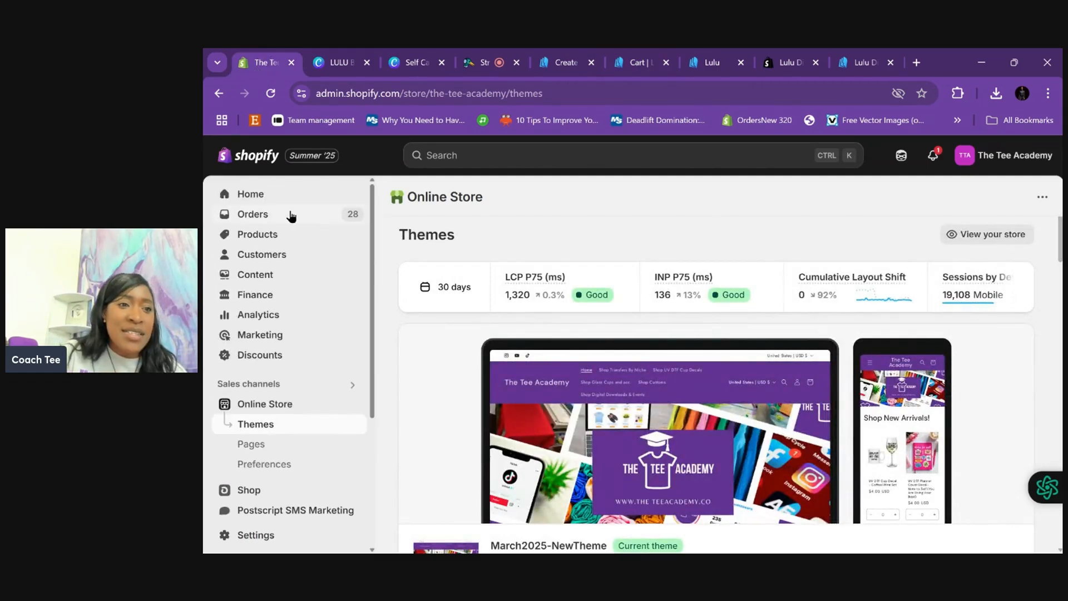
pyautogui.click(258, 233)
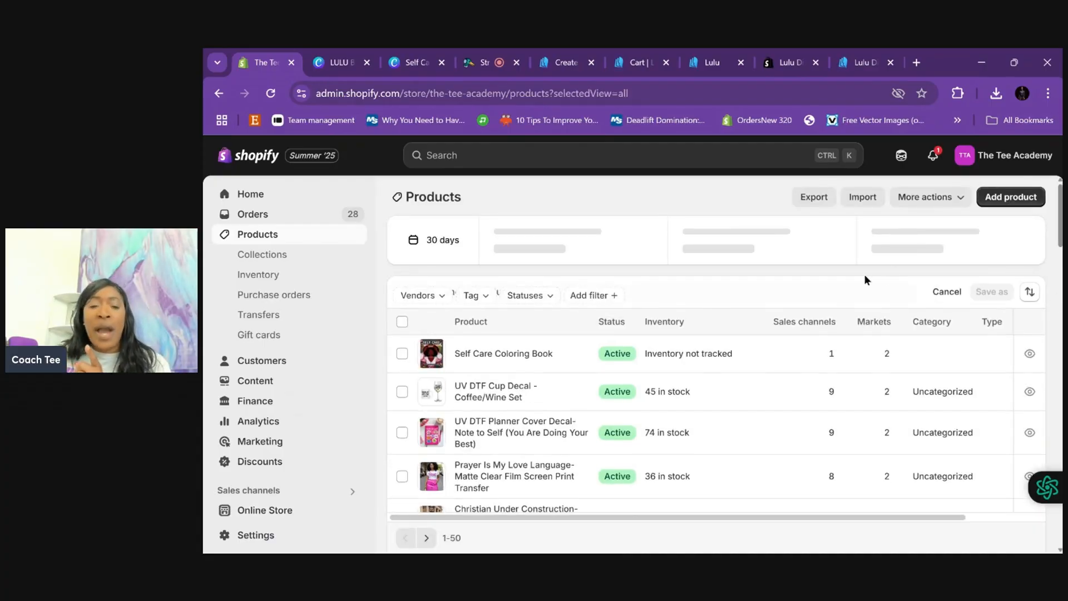
pyautogui.click(613, 293)
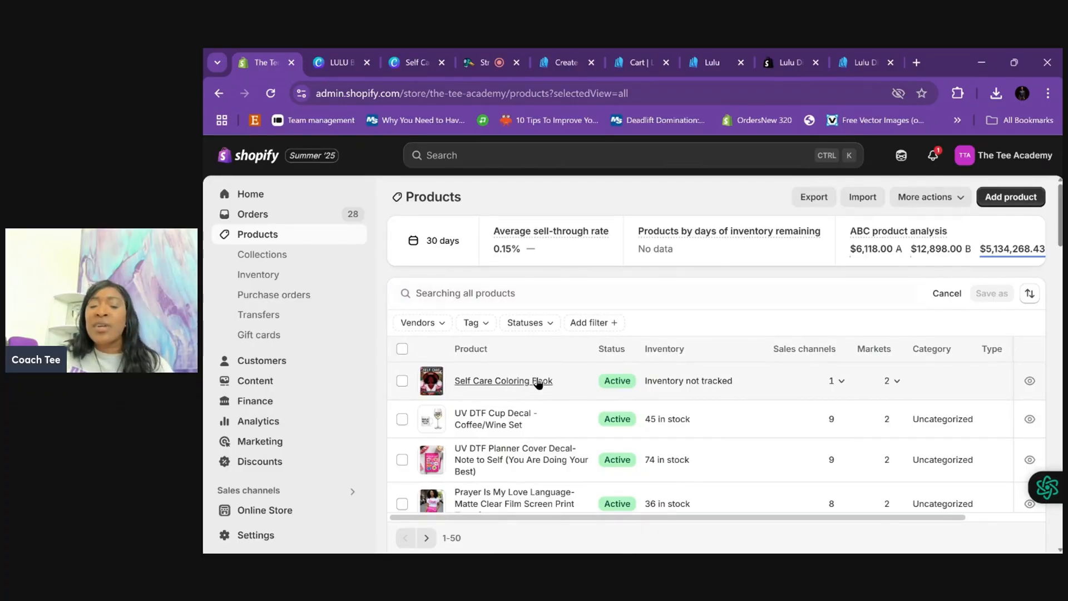
pyautogui.click(503, 380)
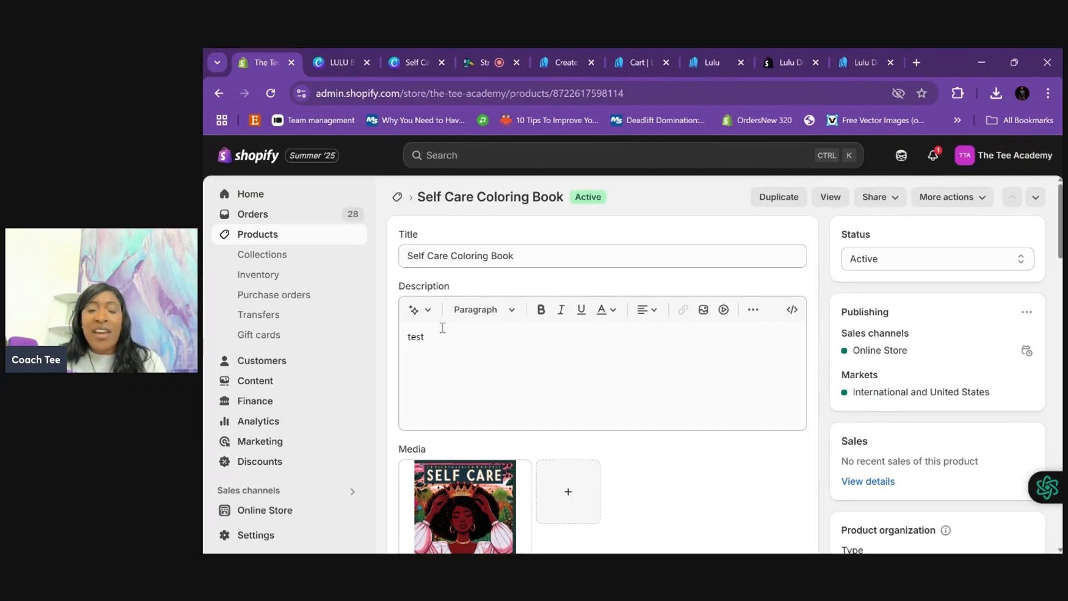
# Step: In Pricing, set compare-at price 12.99 and cost per item 5.47 for $7.52 profit
pyautogui.scroll(-3)
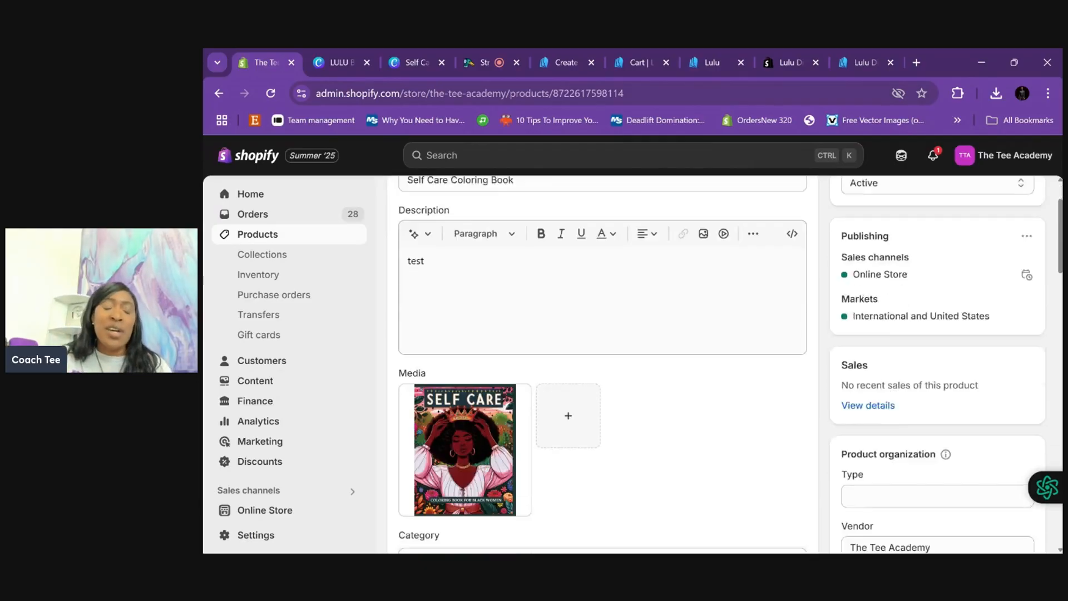
pyautogui.scroll(-3)
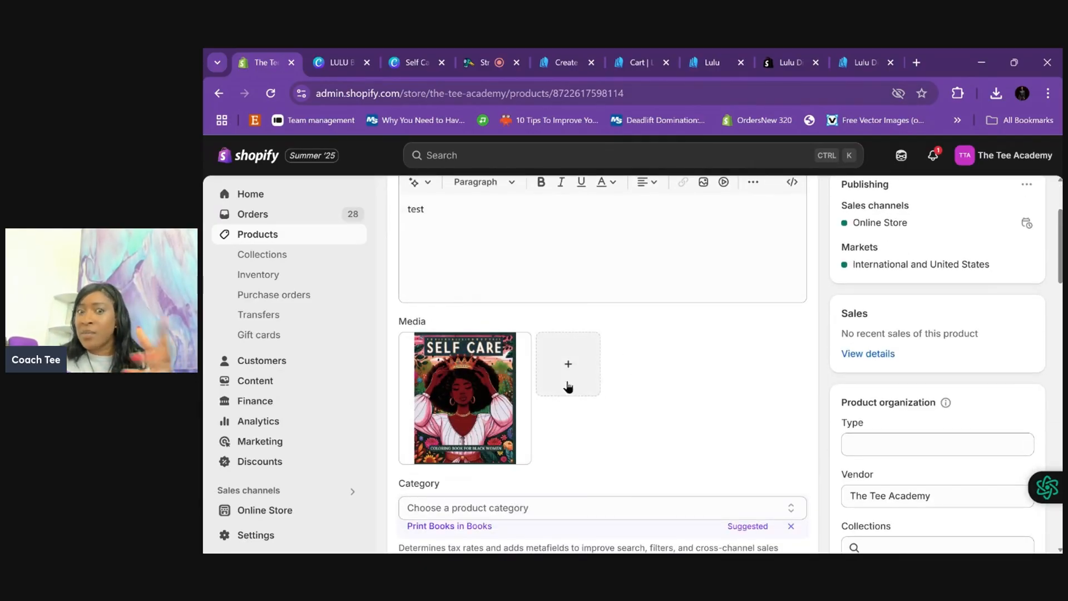
pyautogui.moveTo(633, 367)
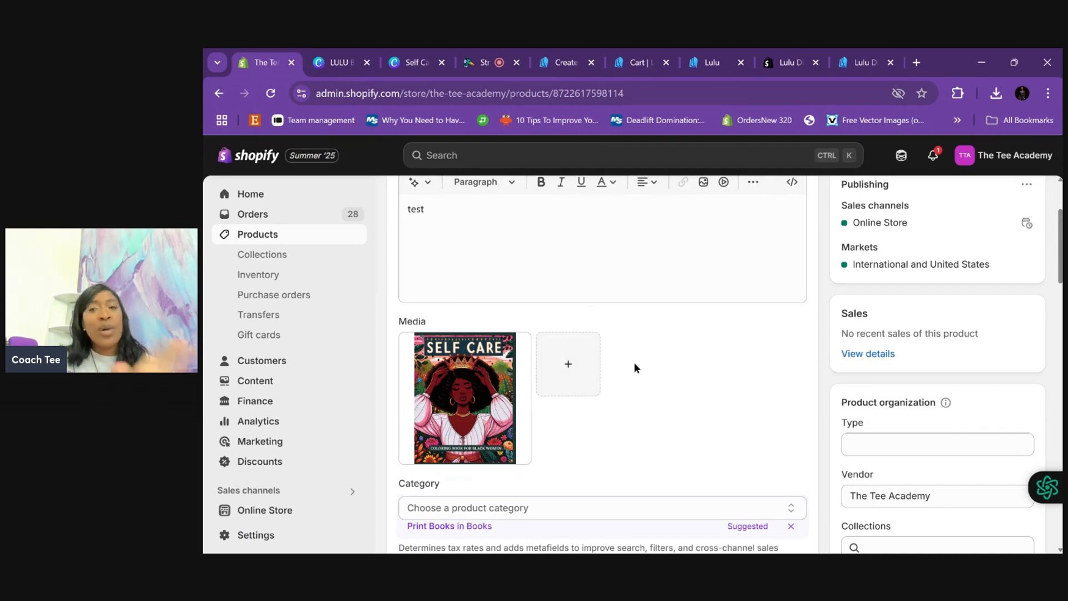
pyautogui.scroll(-3)
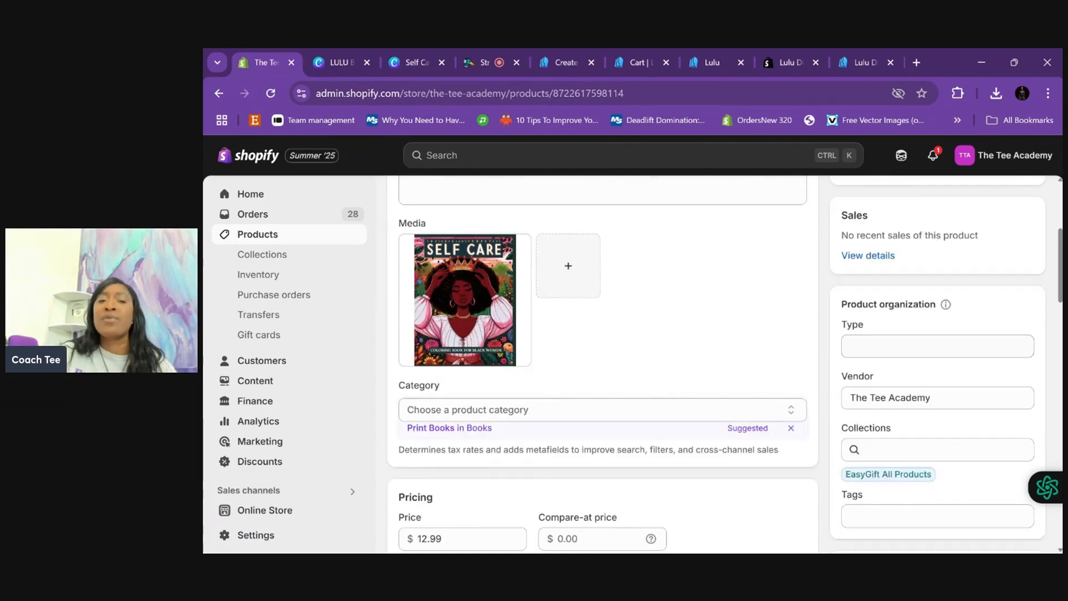
pyautogui.scroll(-3)
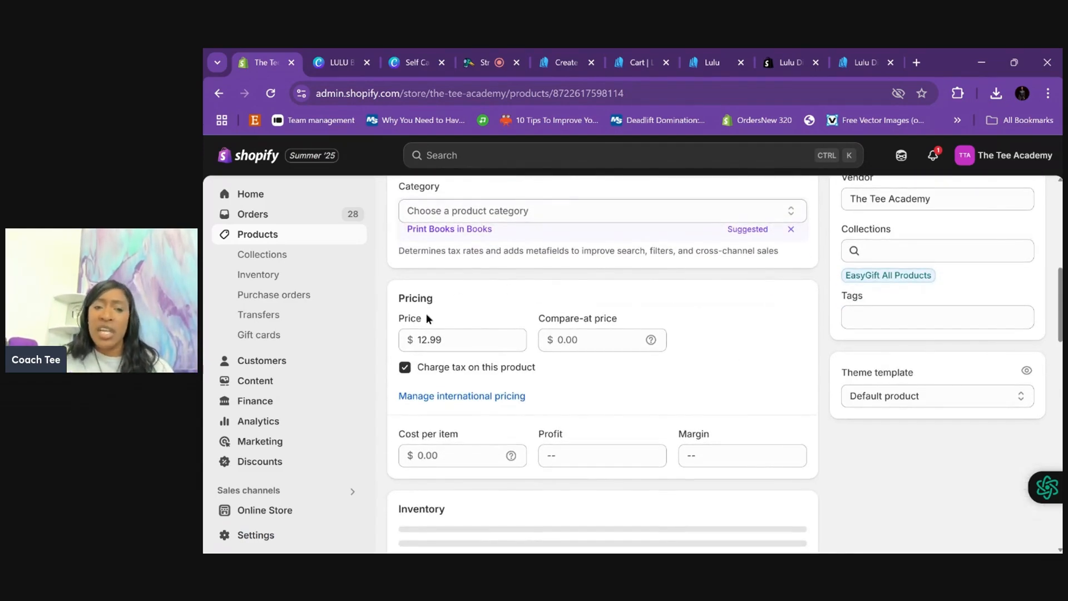
pyautogui.click(602, 339)
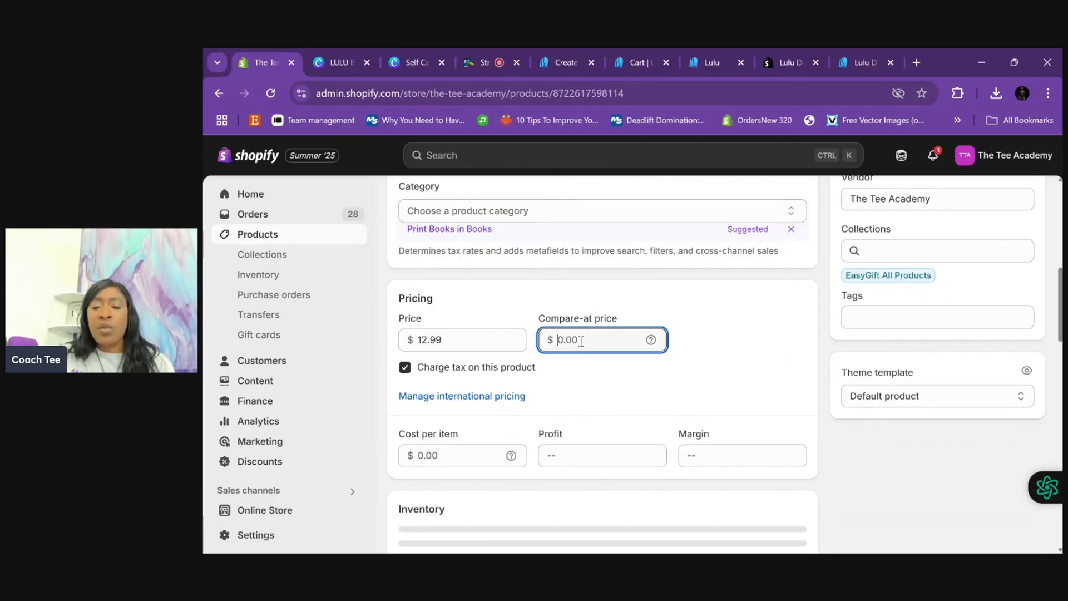
pyautogui.write('5.4')
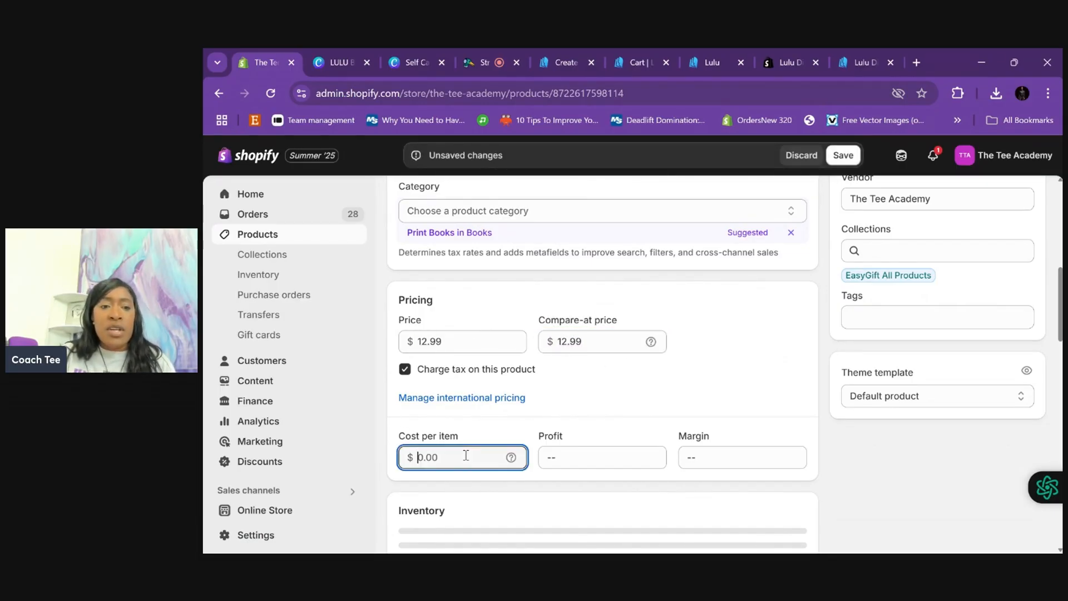
pyautogui.write('5.47')
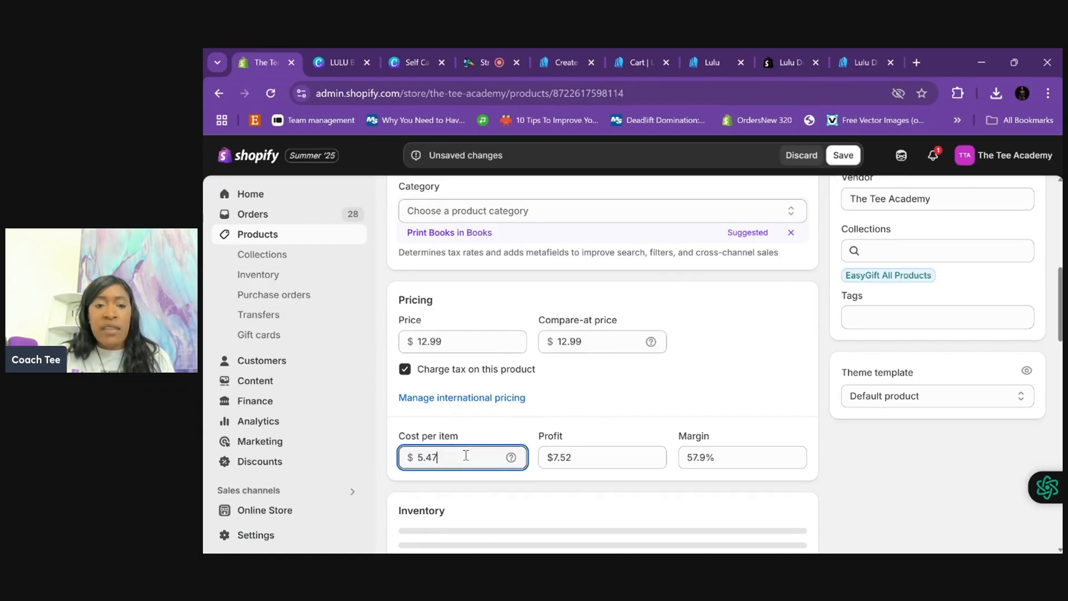
pyautogui.moveTo(634, 416)
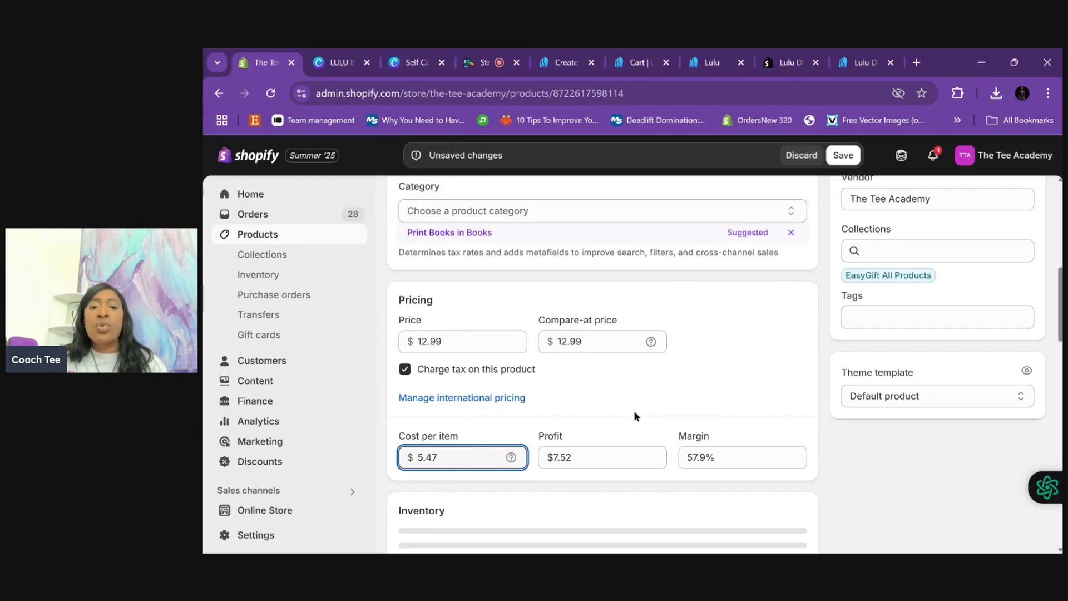
pyautogui.moveTo(739, 449)
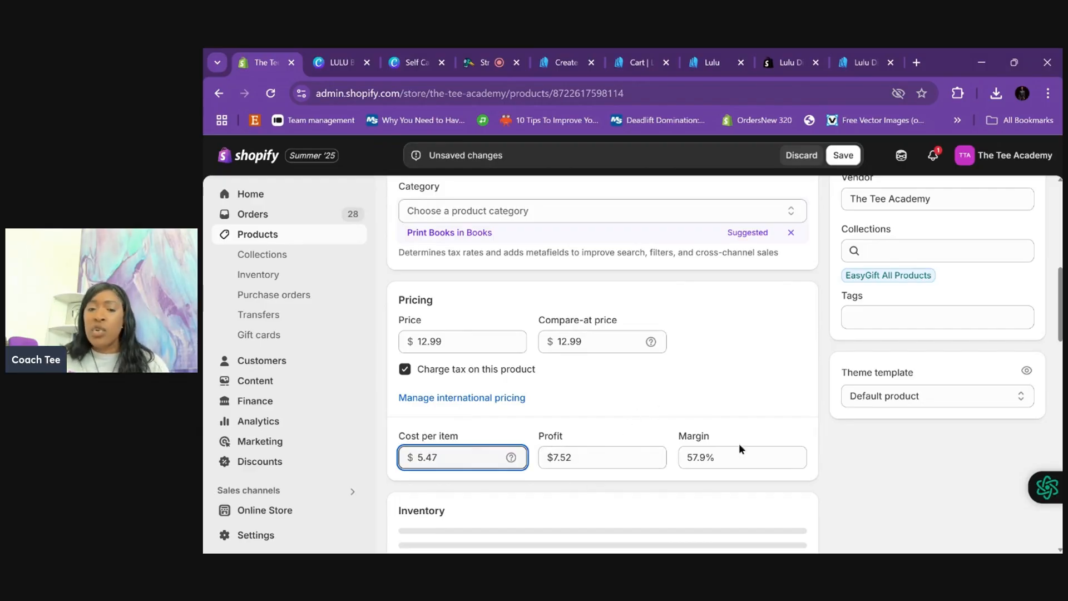
pyautogui.moveTo(499, 376)
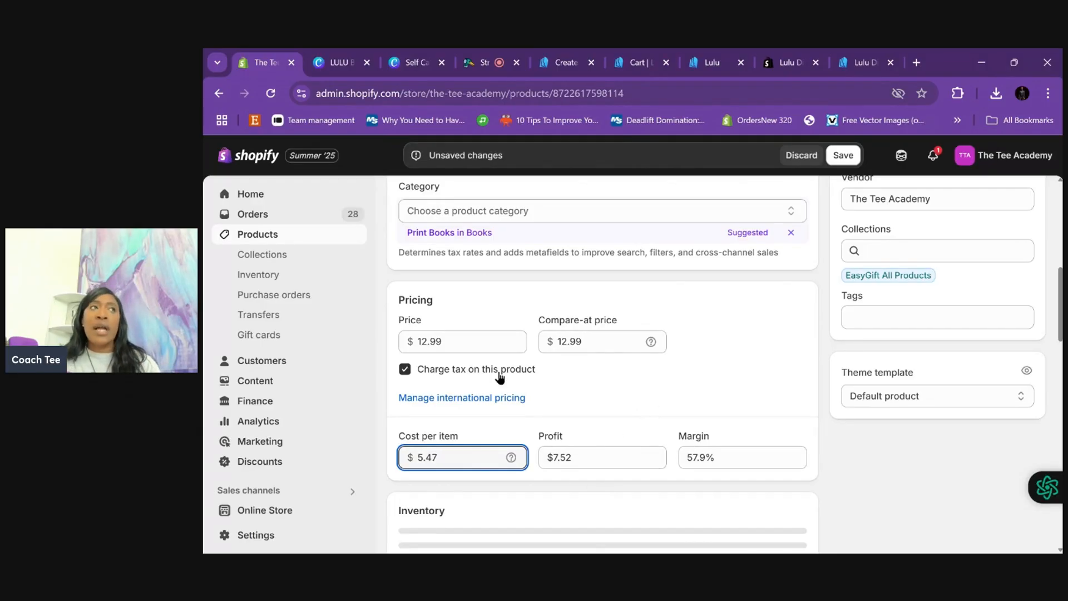
pyautogui.moveTo(631, 390)
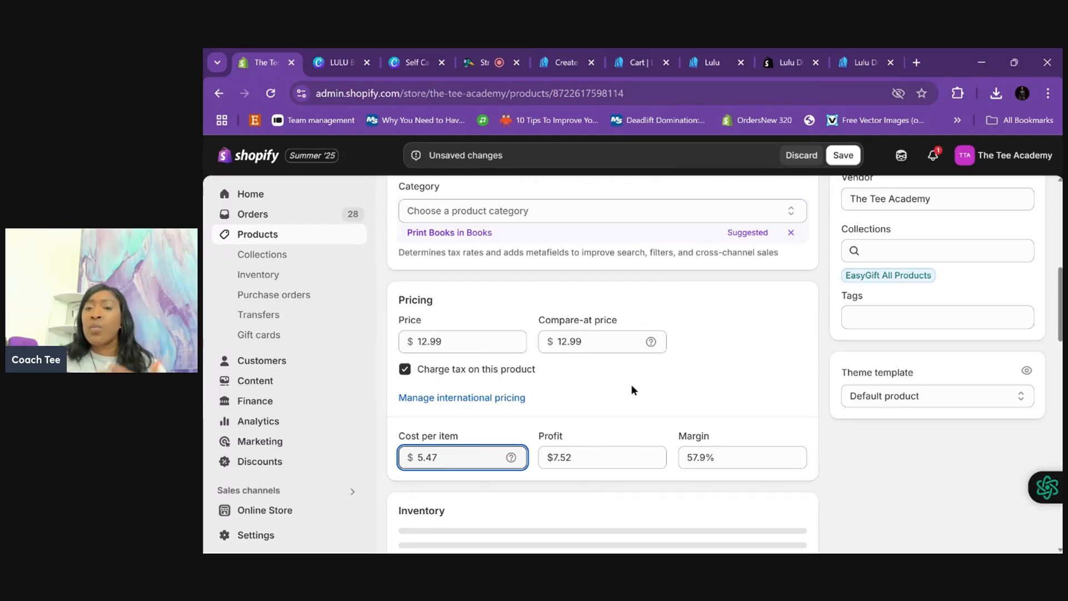
pyautogui.moveTo(914, 422)
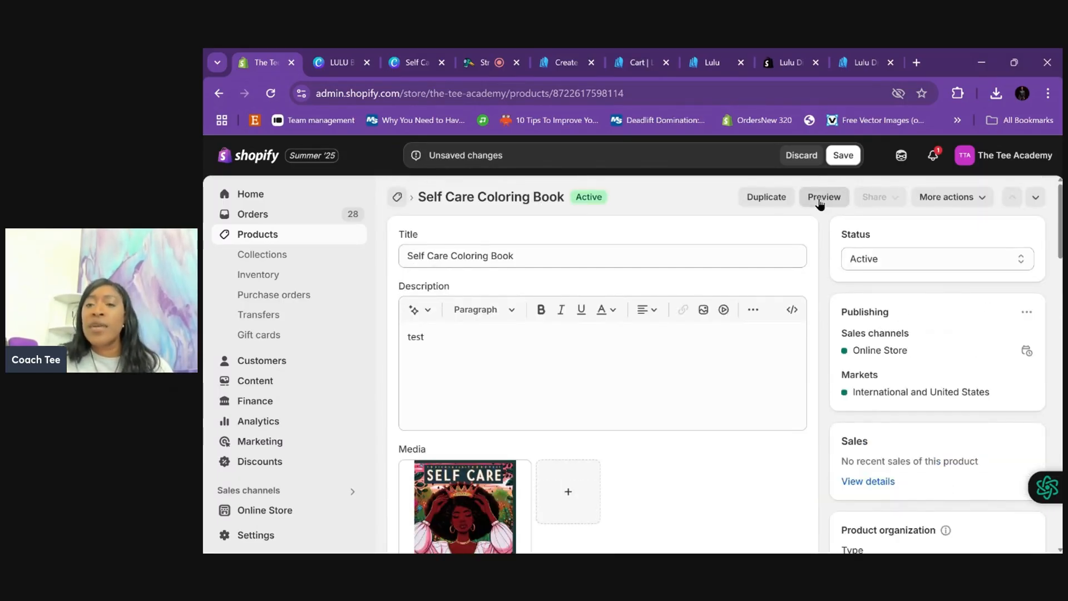
# Step: Preview the coloring book's storefront page at $12.99 USD, then return to the Lulu cart
pyautogui.click(823, 197)
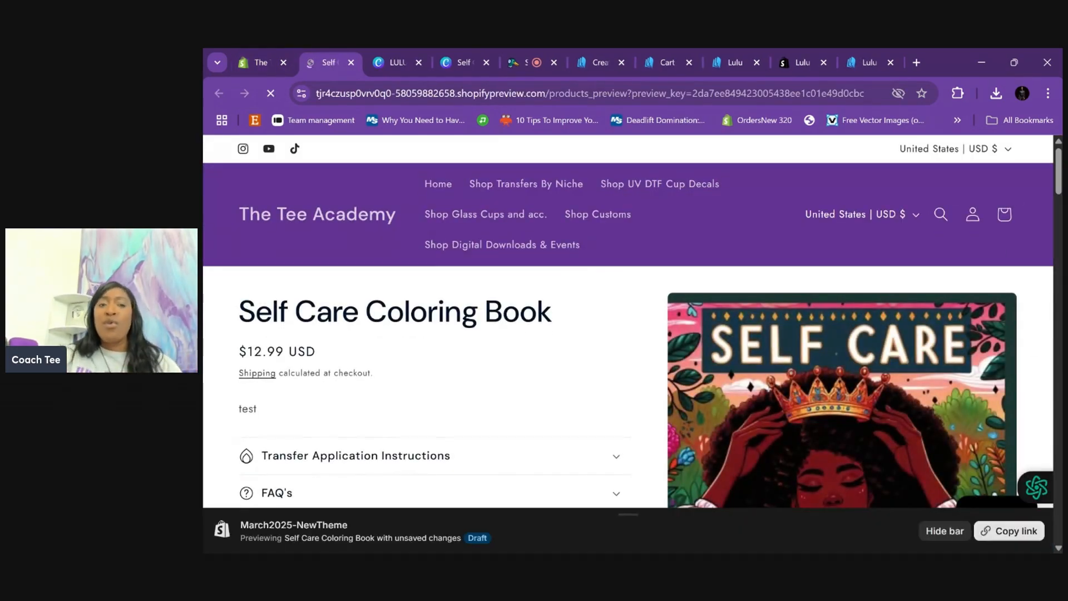
pyautogui.scroll(-3)
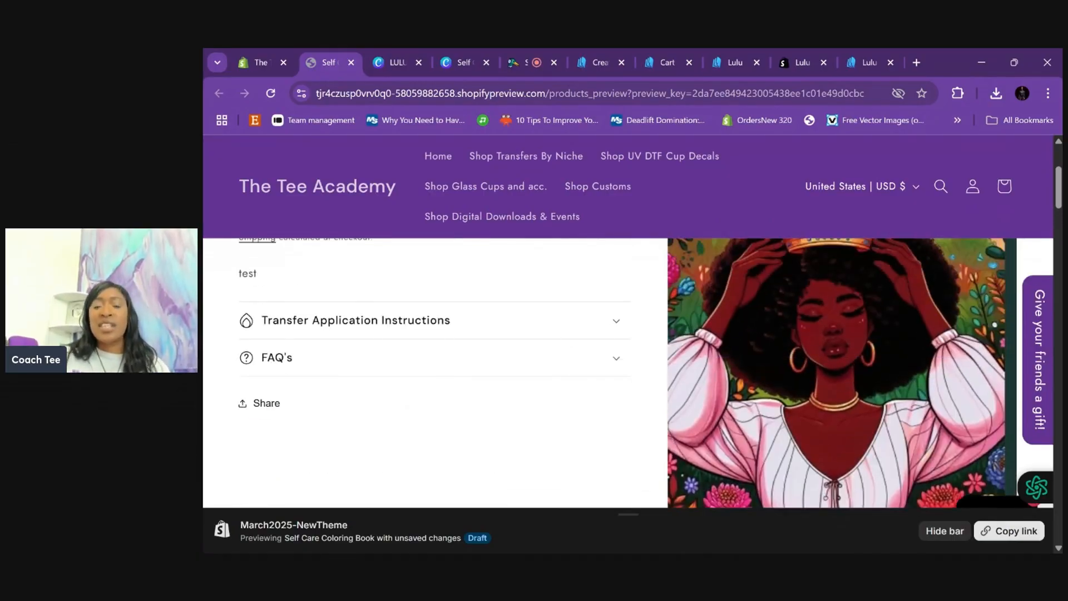
pyautogui.scroll(3)
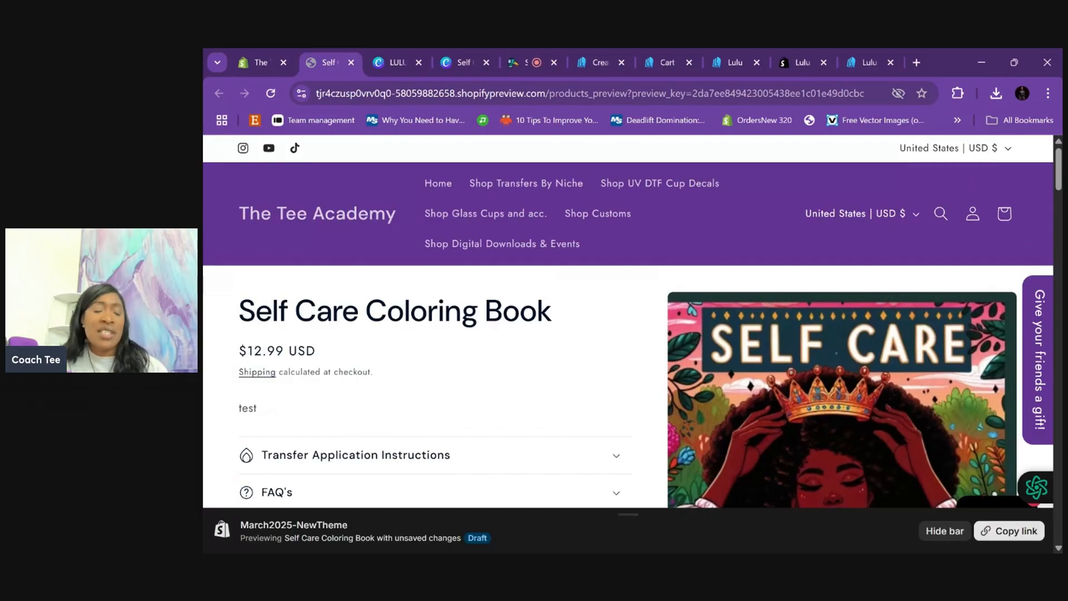
pyautogui.scroll(-3)
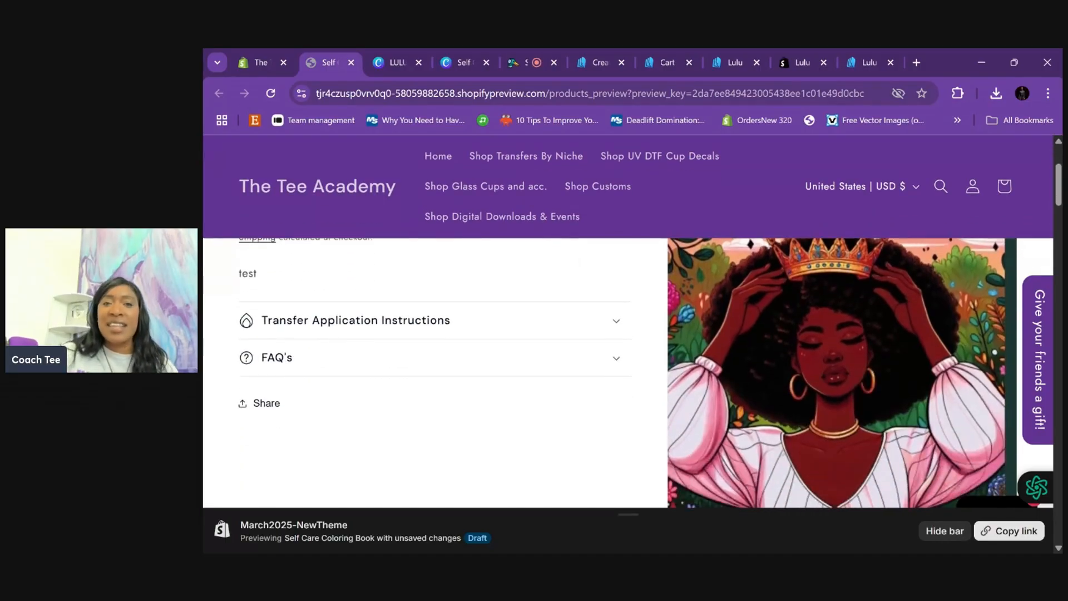
pyautogui.click(638, 61)
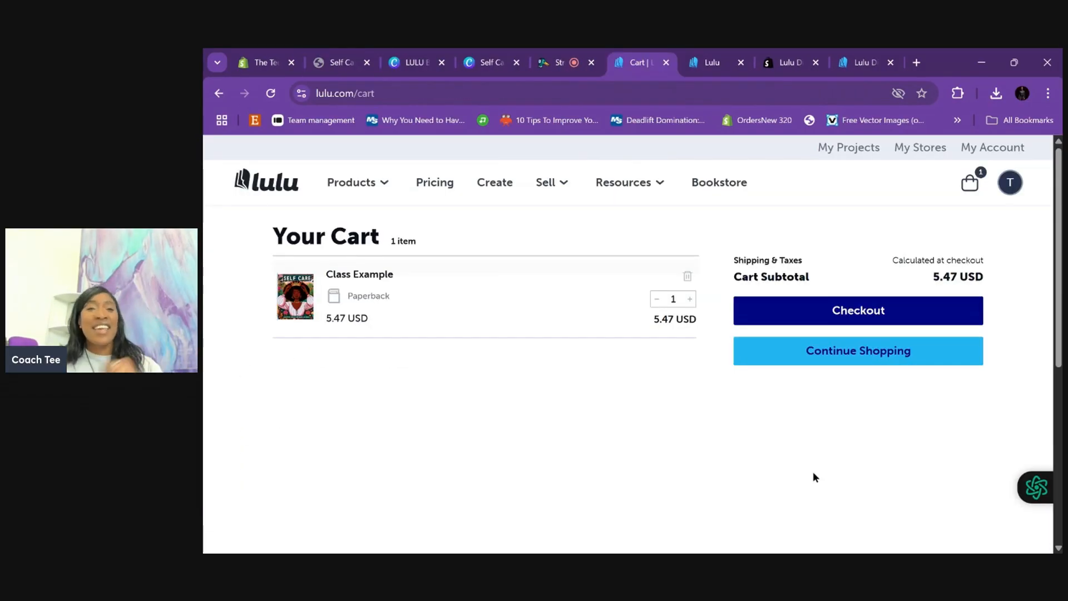